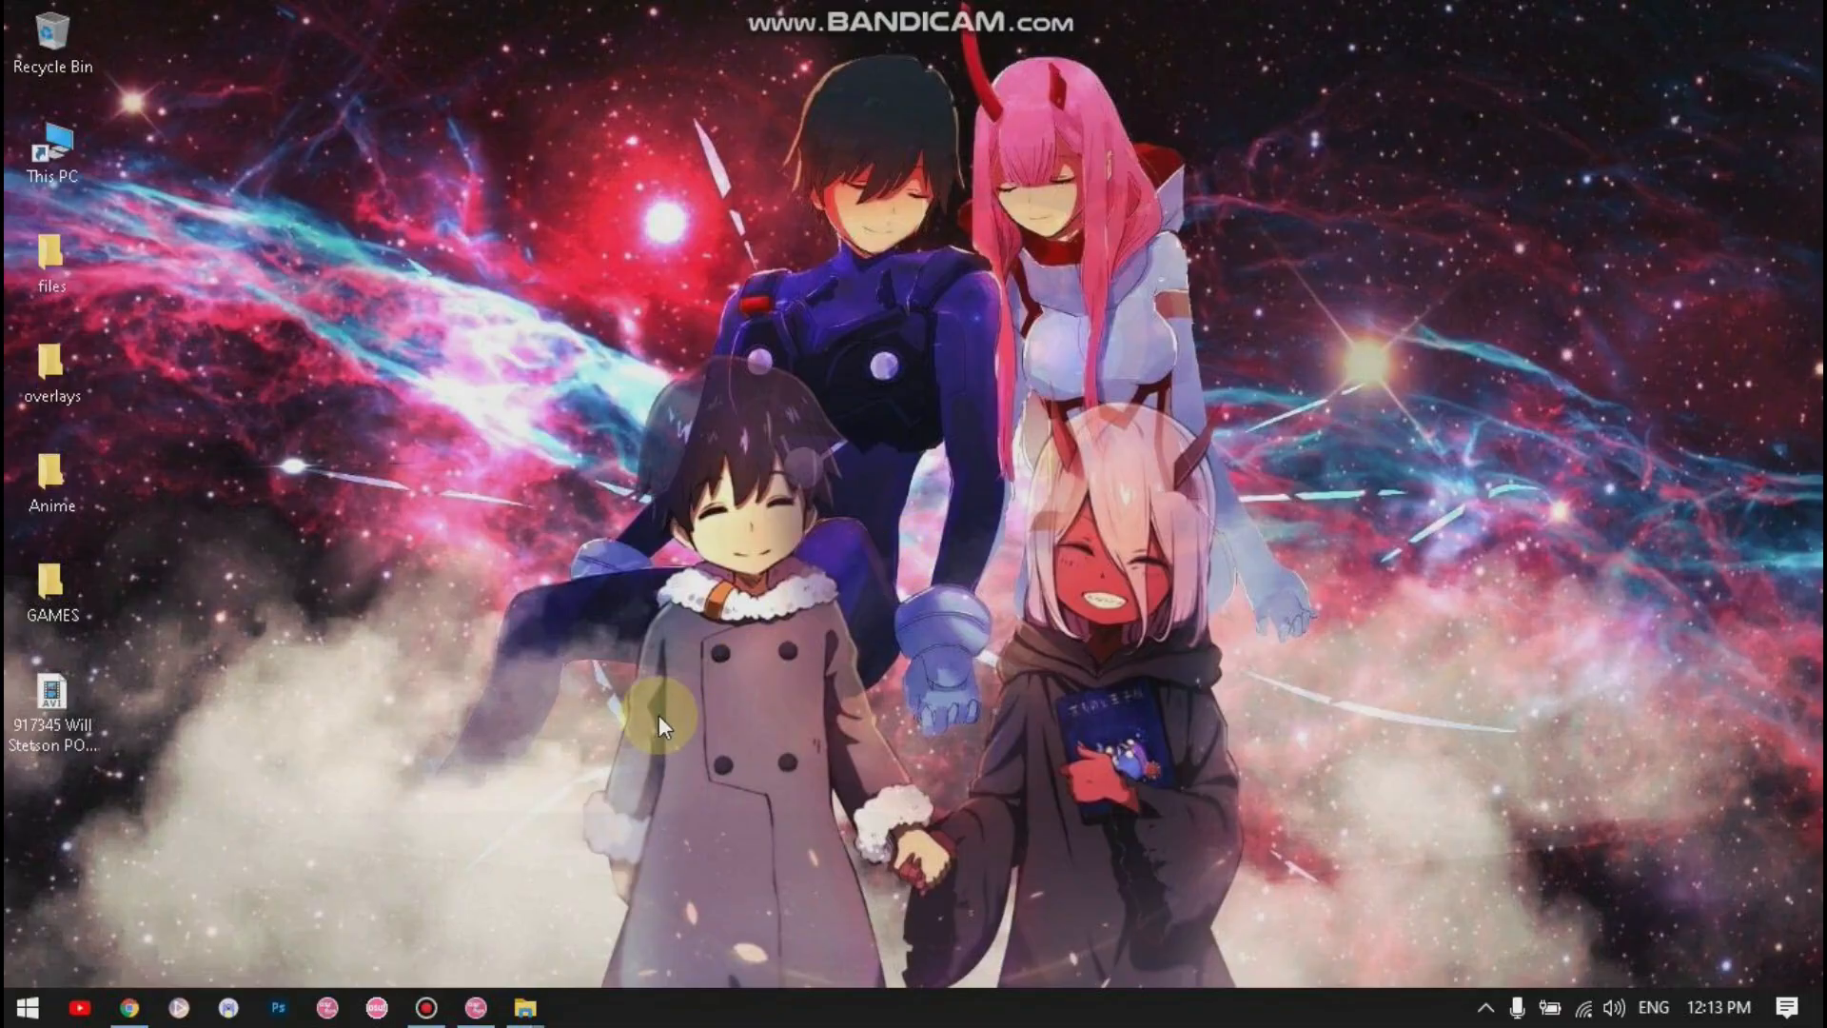
pyautogui.moveTo(454, 954)
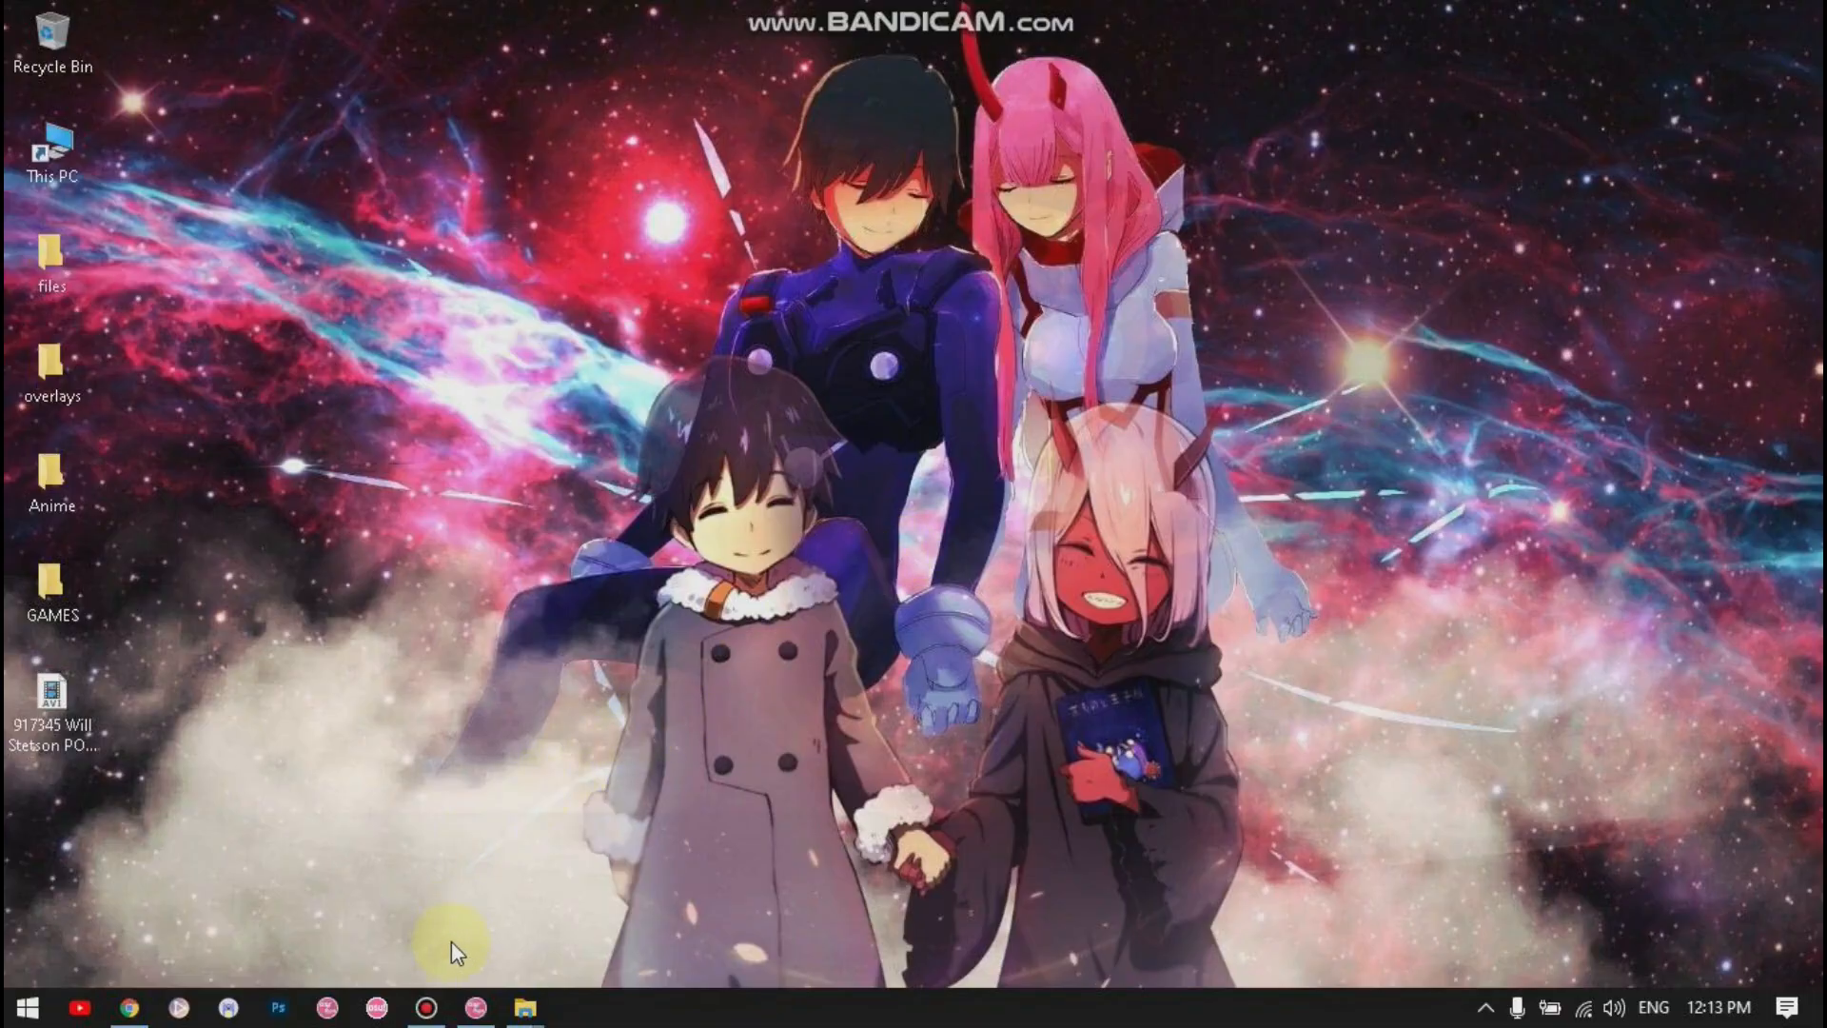
# Bring up Chrome showing the osr2mp4-app v0.3 GitHub release page
pyautogui.click(128, 1007)
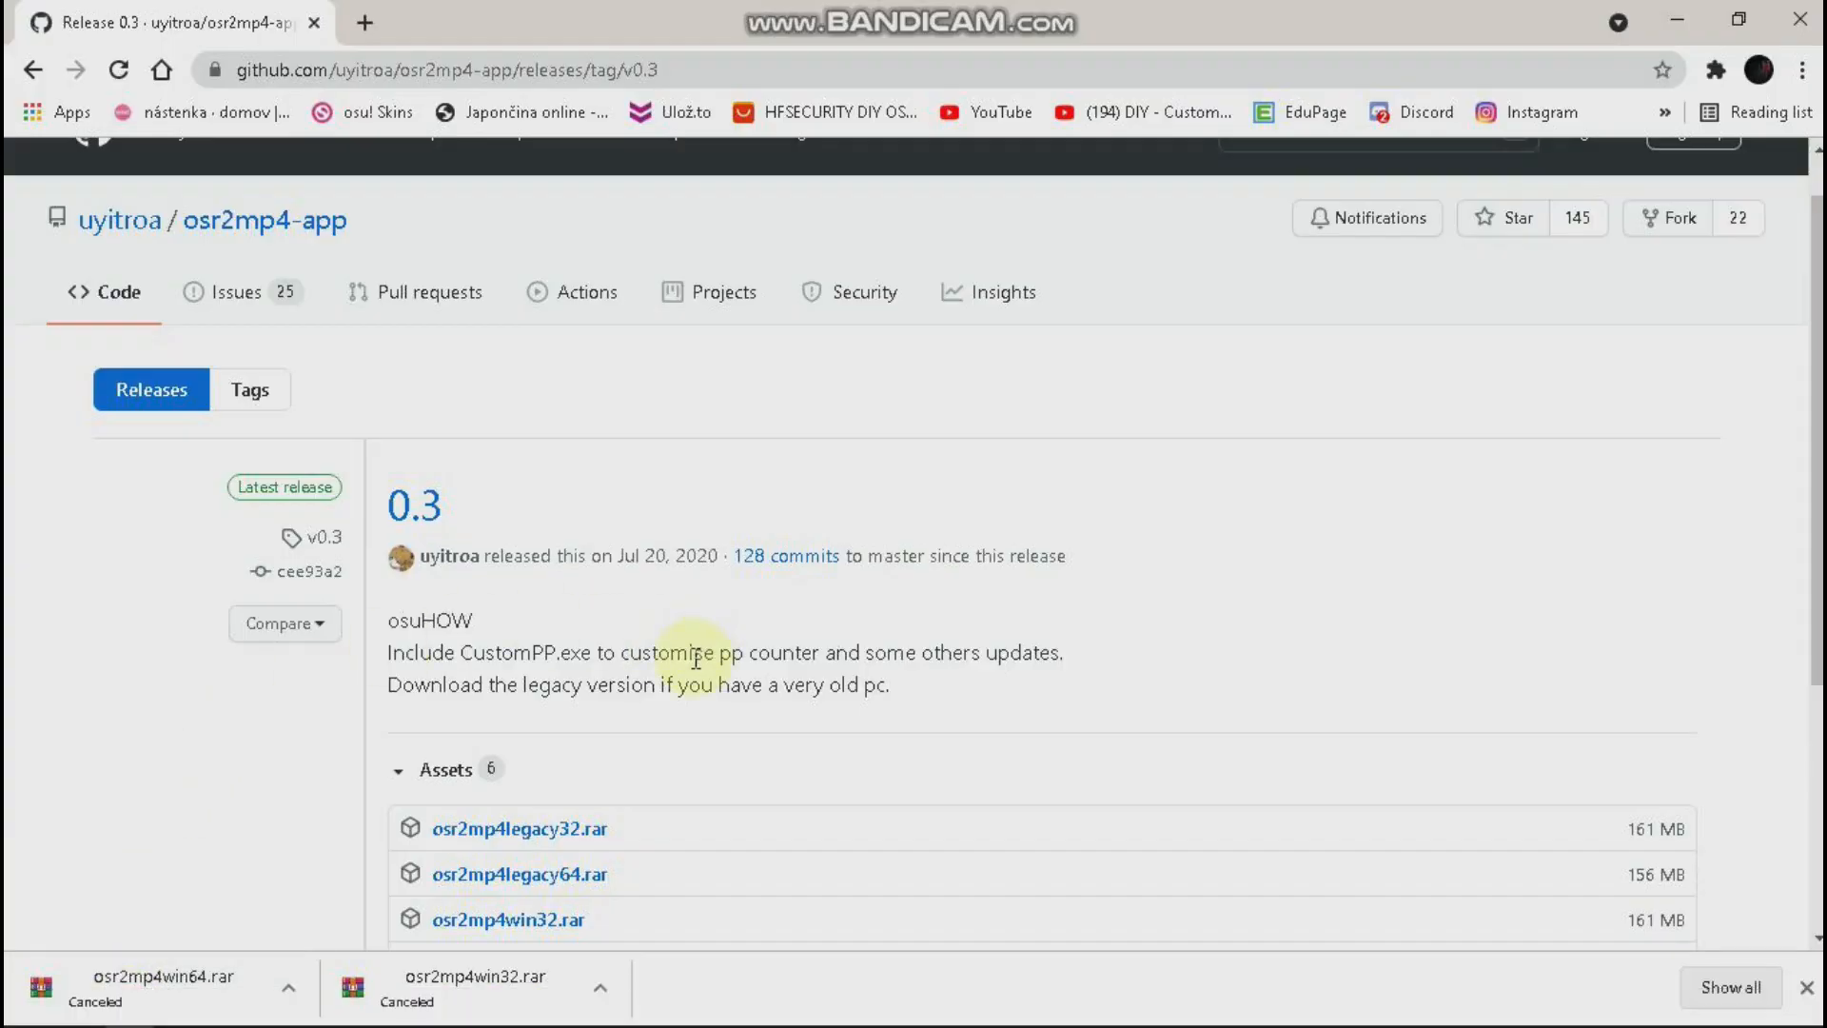
# Scroll through the v0.3 release notes and its six downloadable assets
pyautogui.scroll(-3)
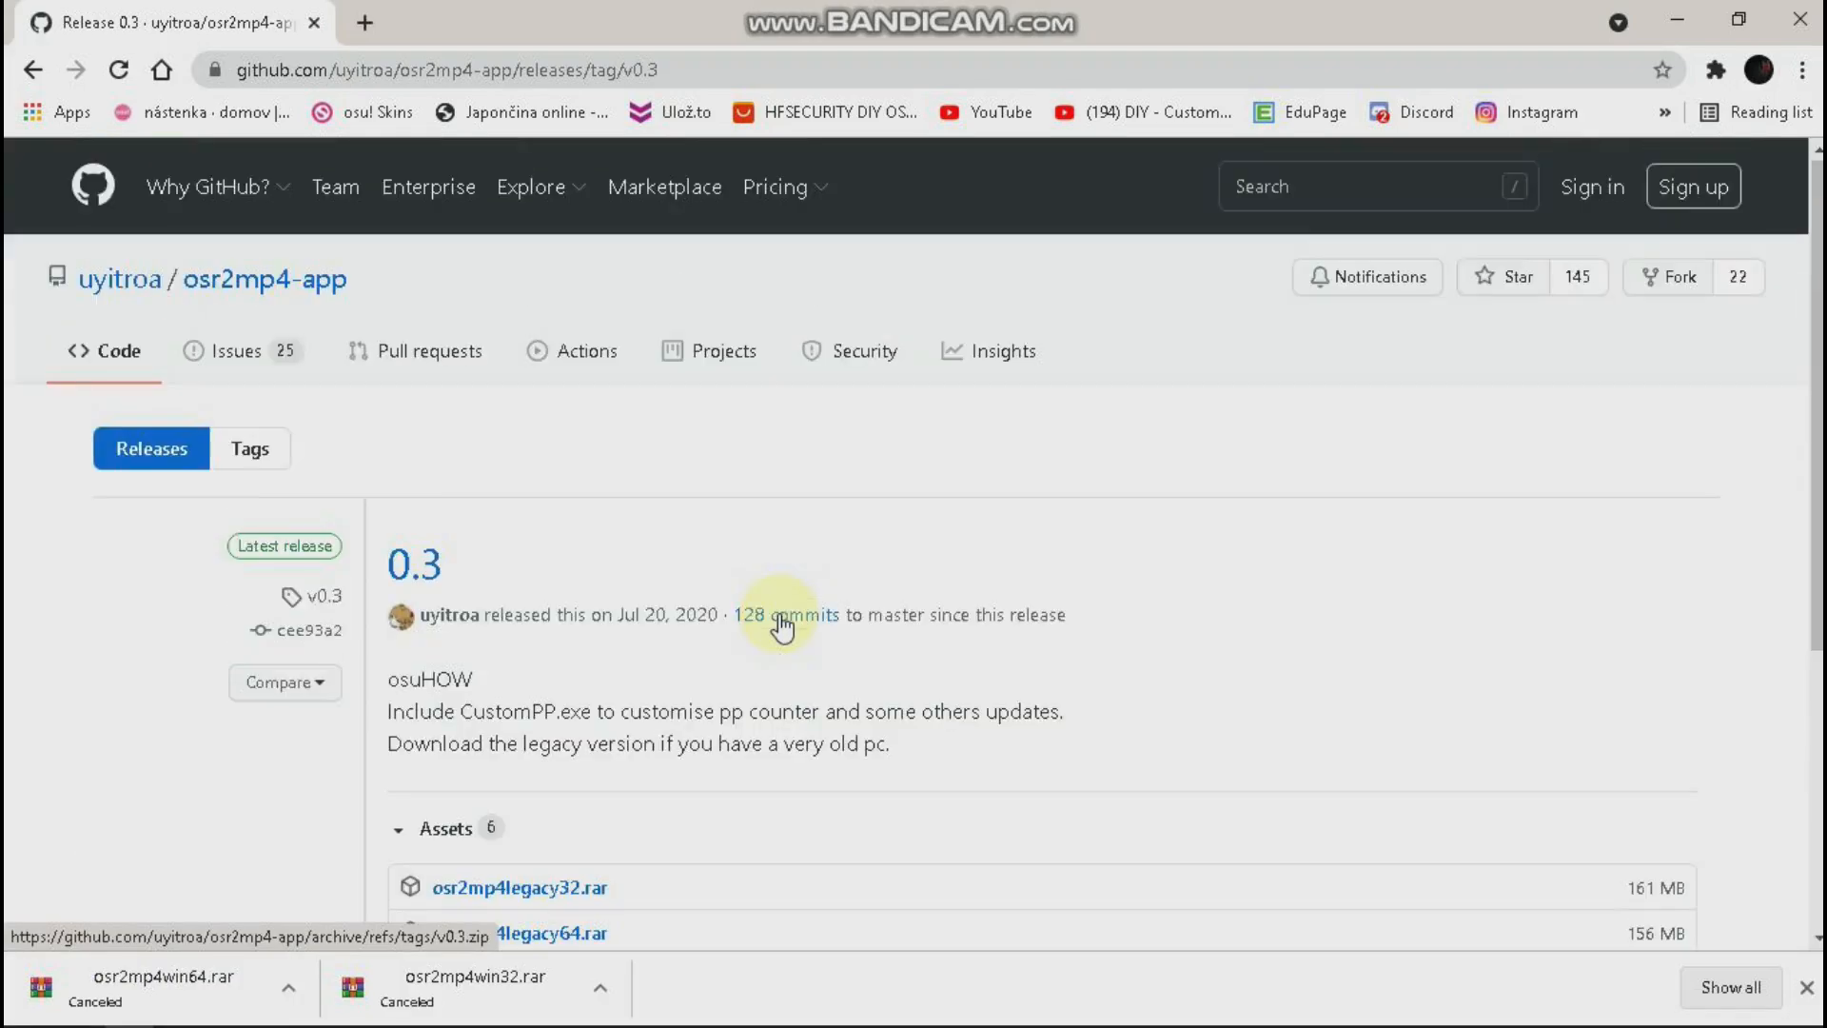
pyautogui.scroll(-3)
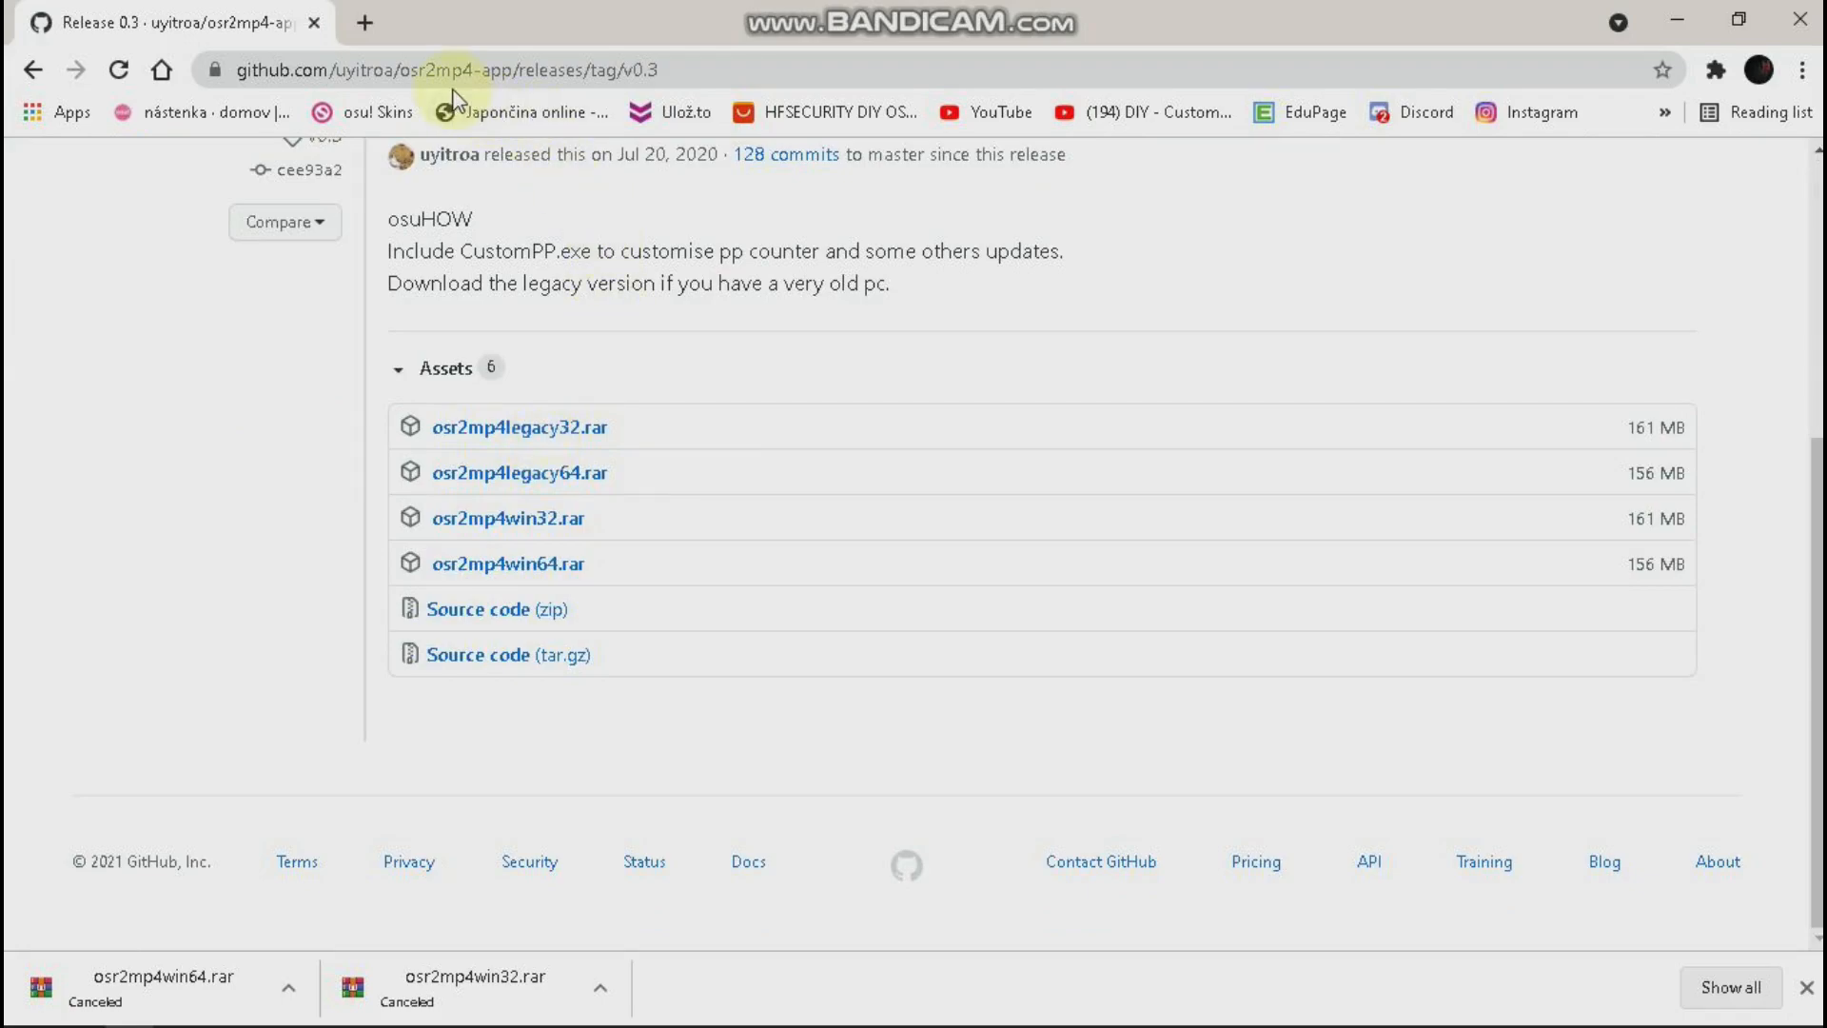
pyautogui.moveTo(514, 53)
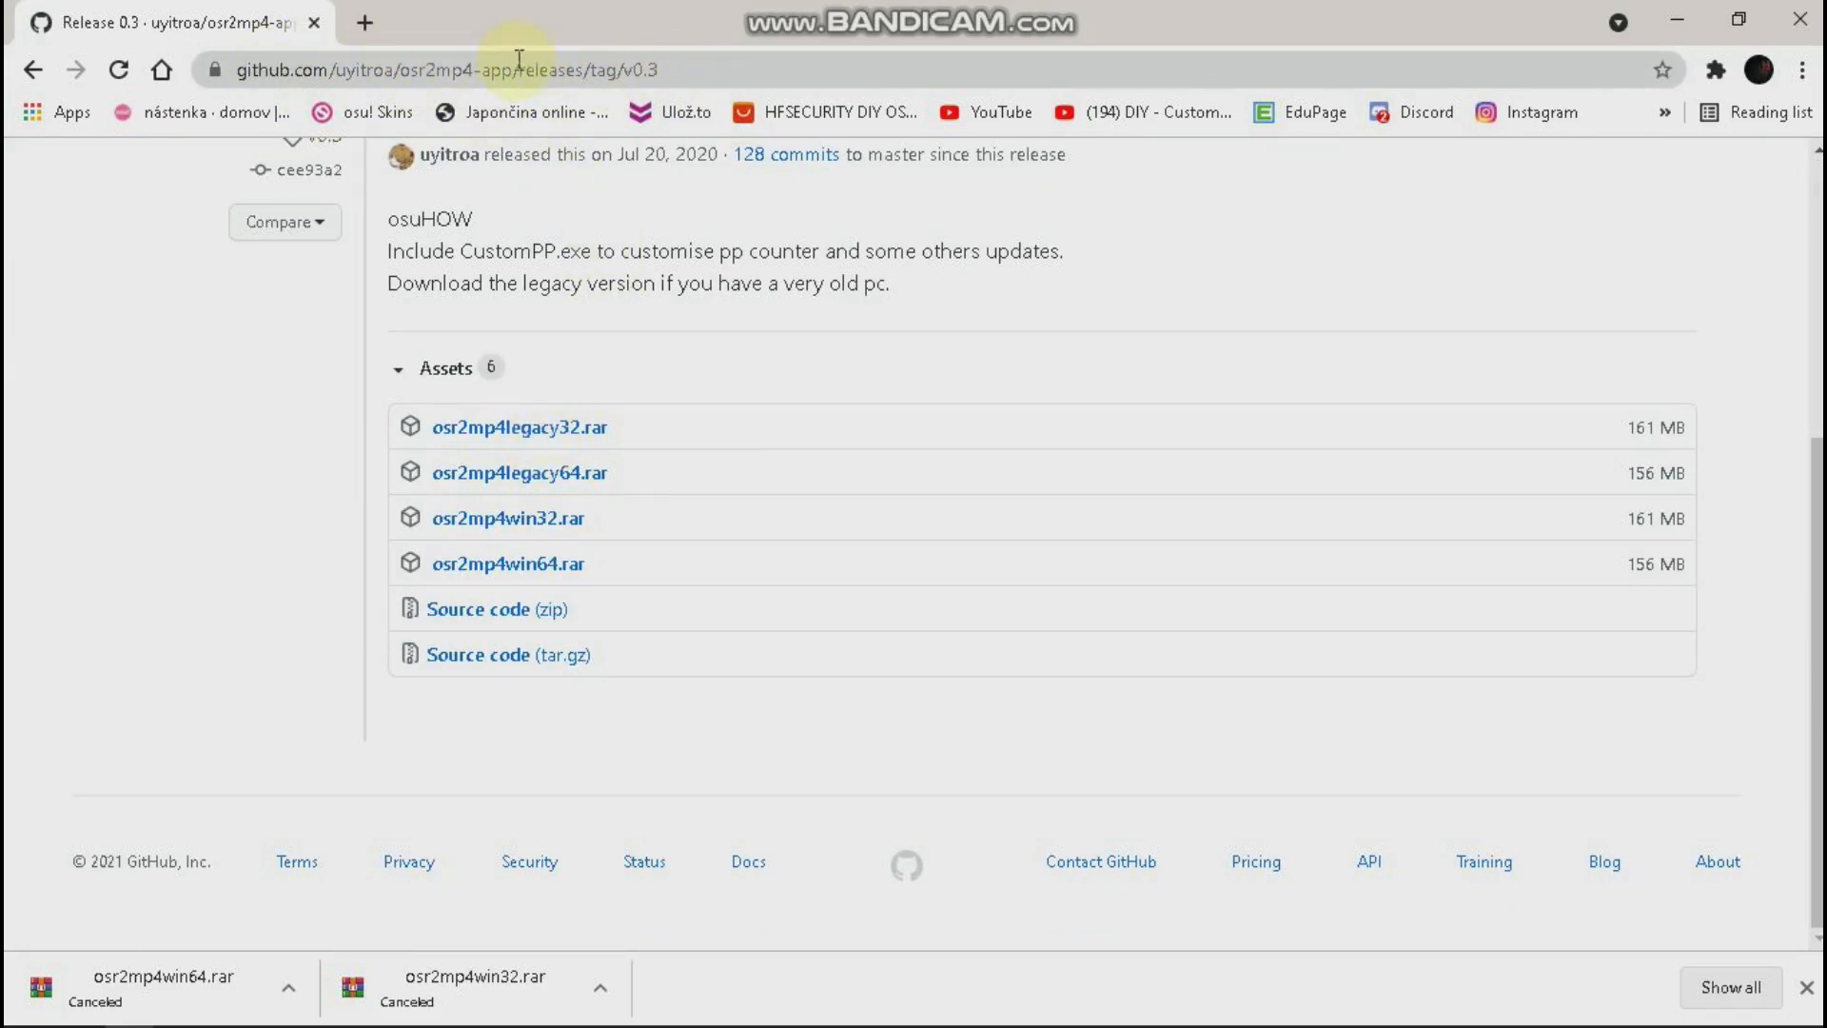
pyautogui.moveTo(556, 328)
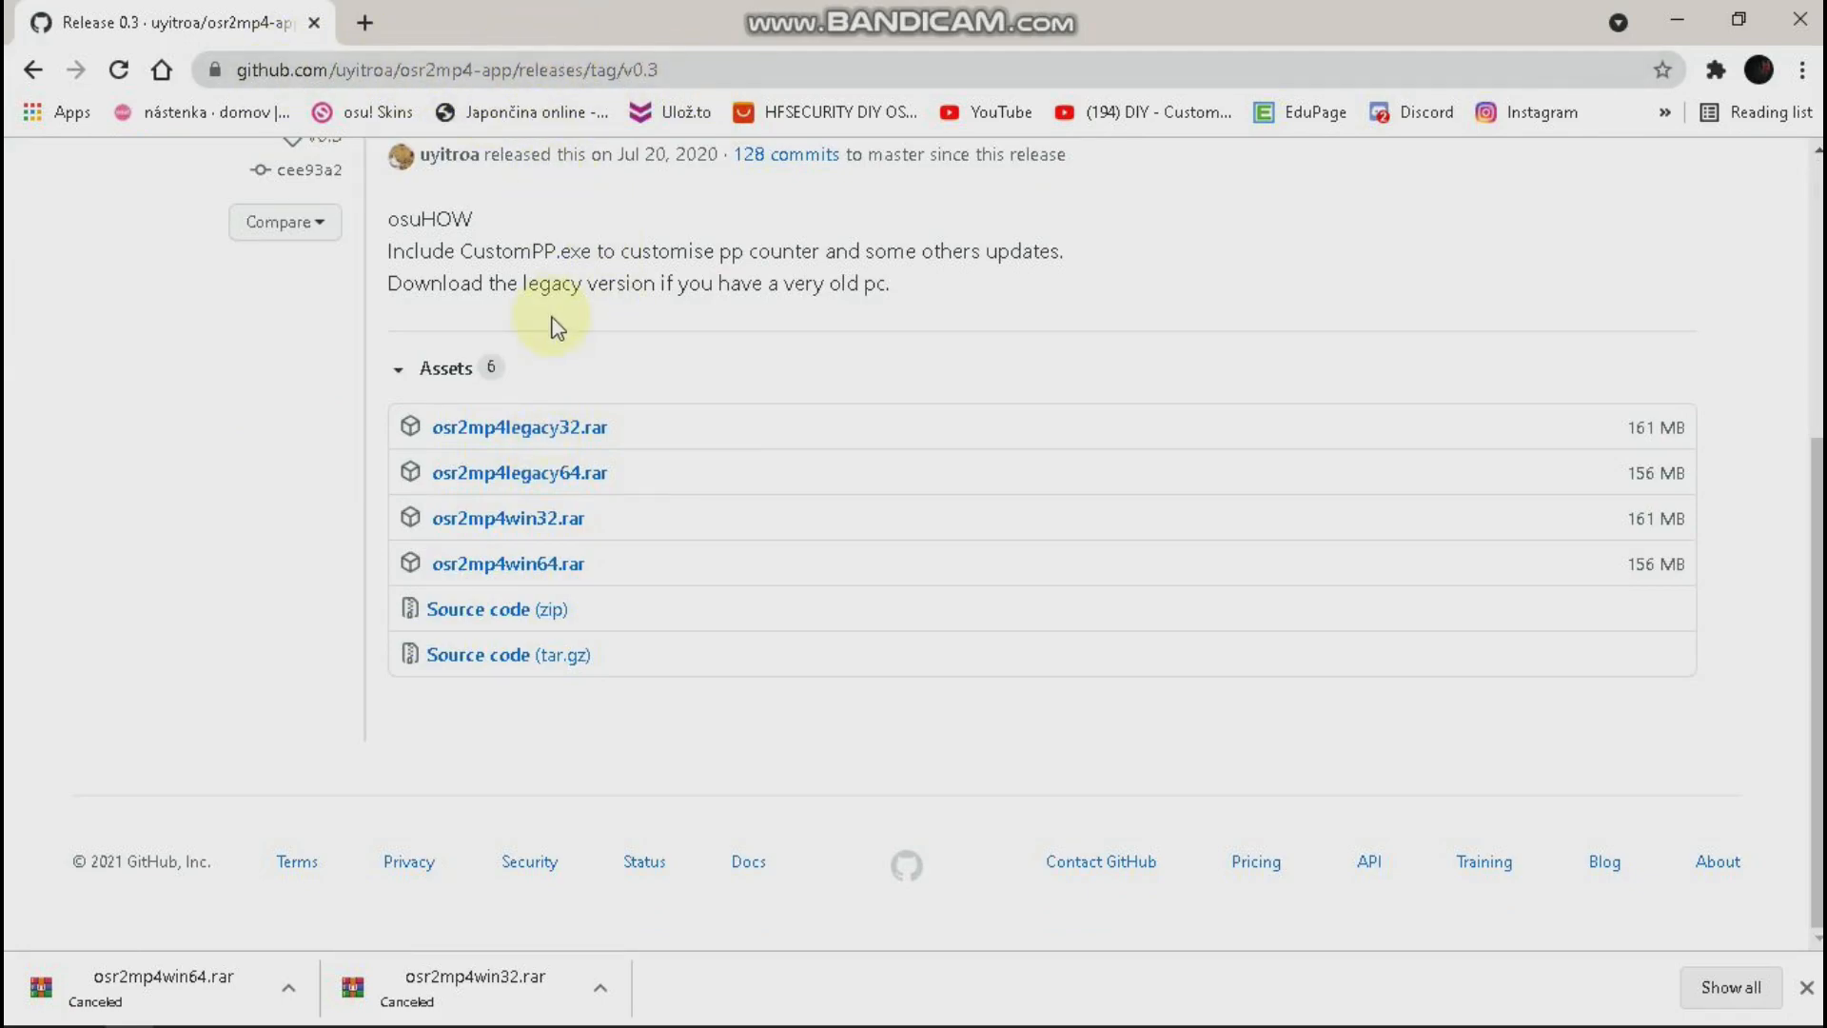
pyautogui.scroll(3)
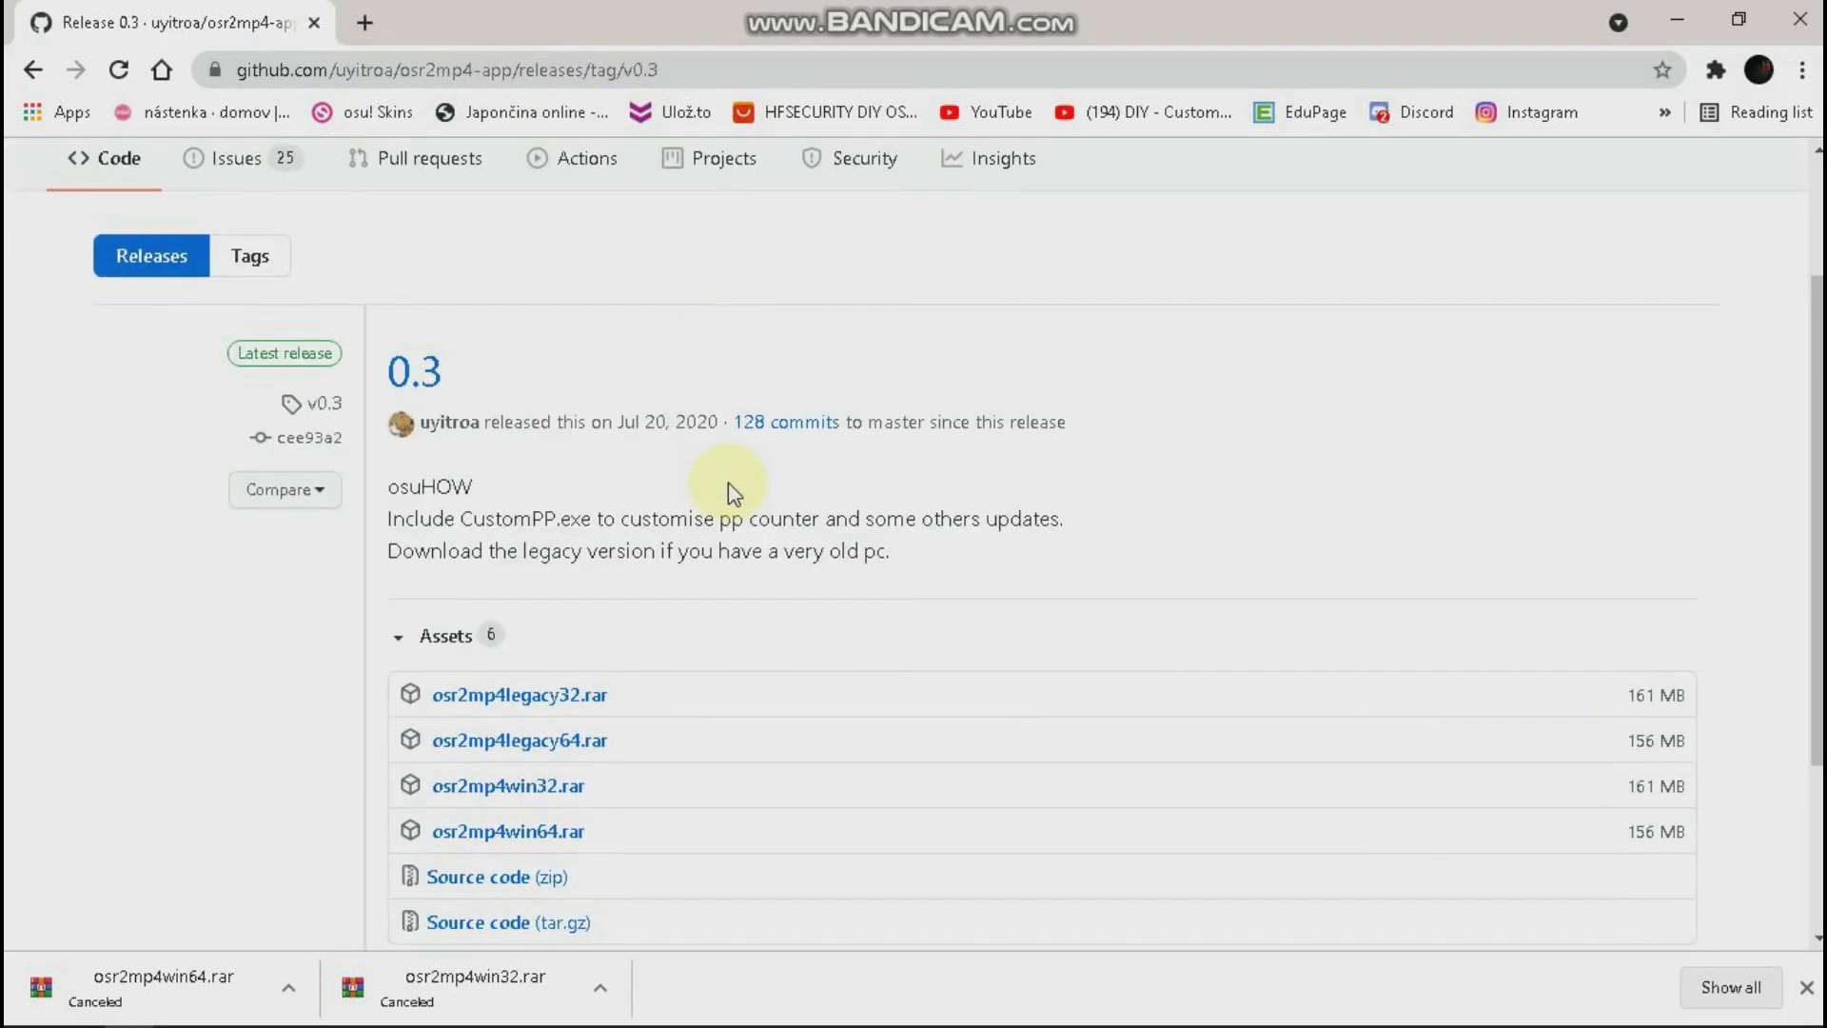
pyautogui.moveTo(449, 423)
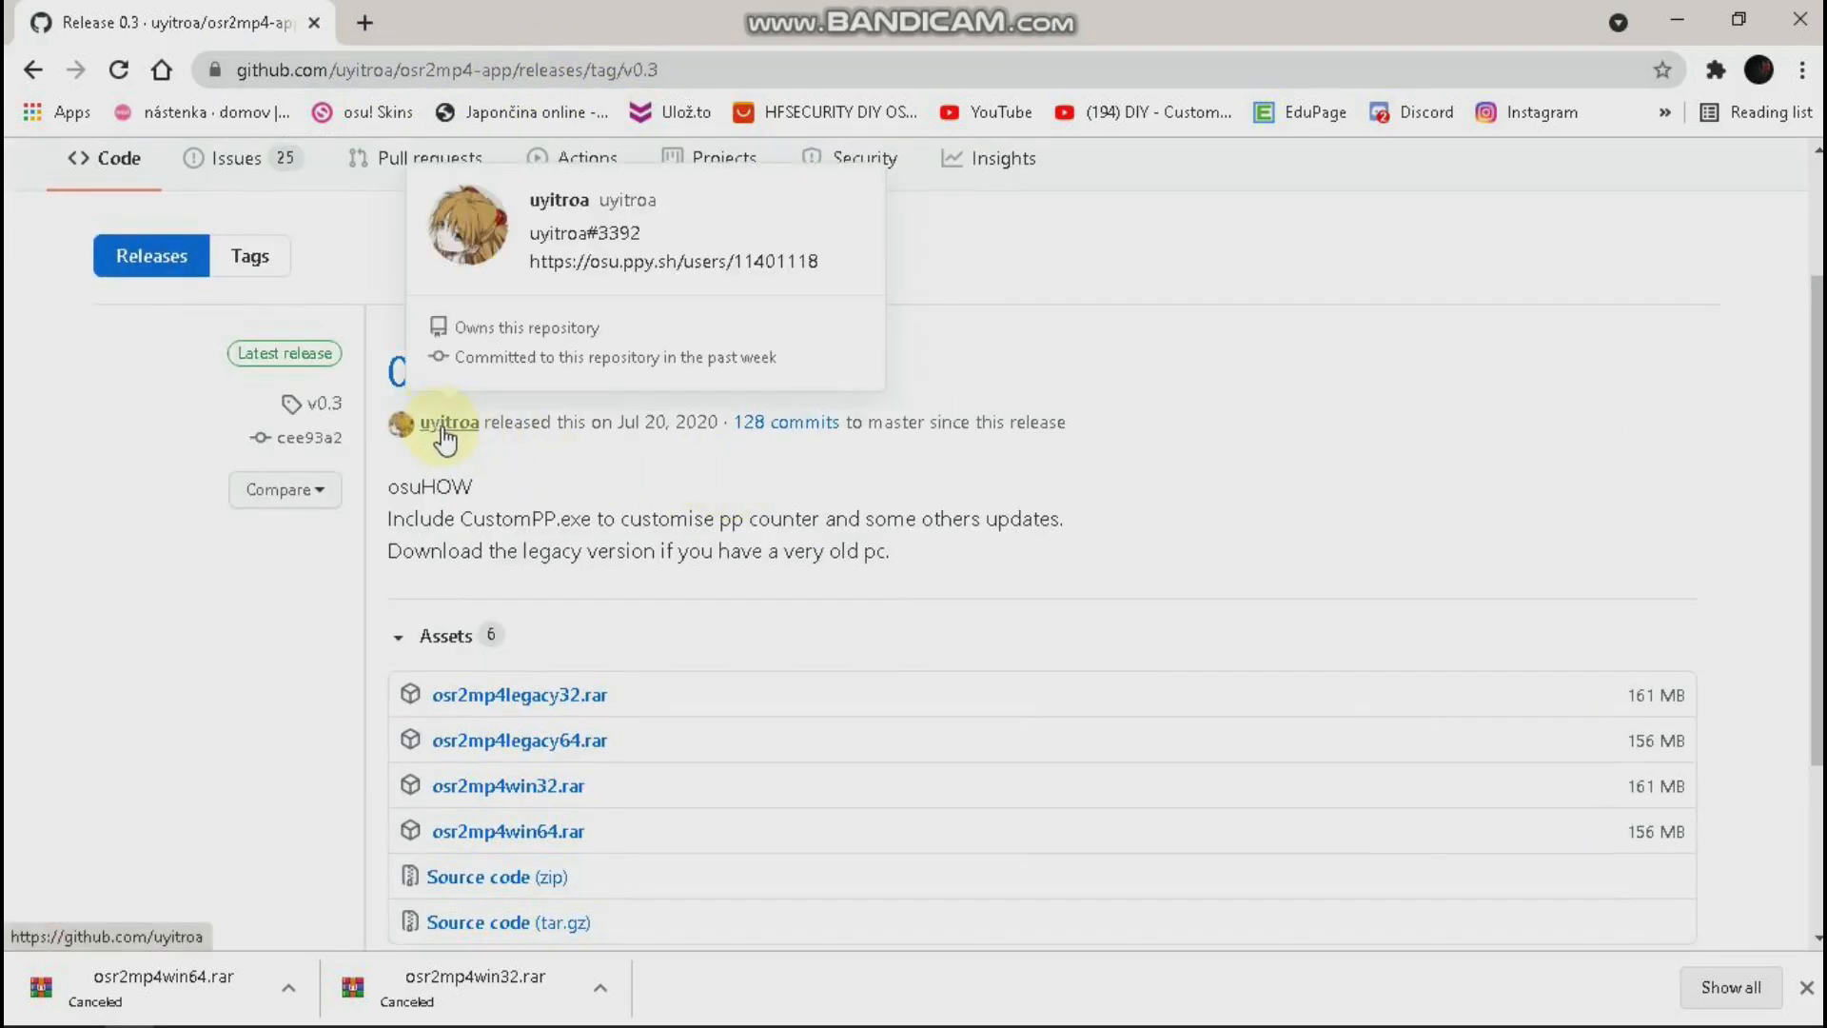
pyautogui.moveTo(461, 435)
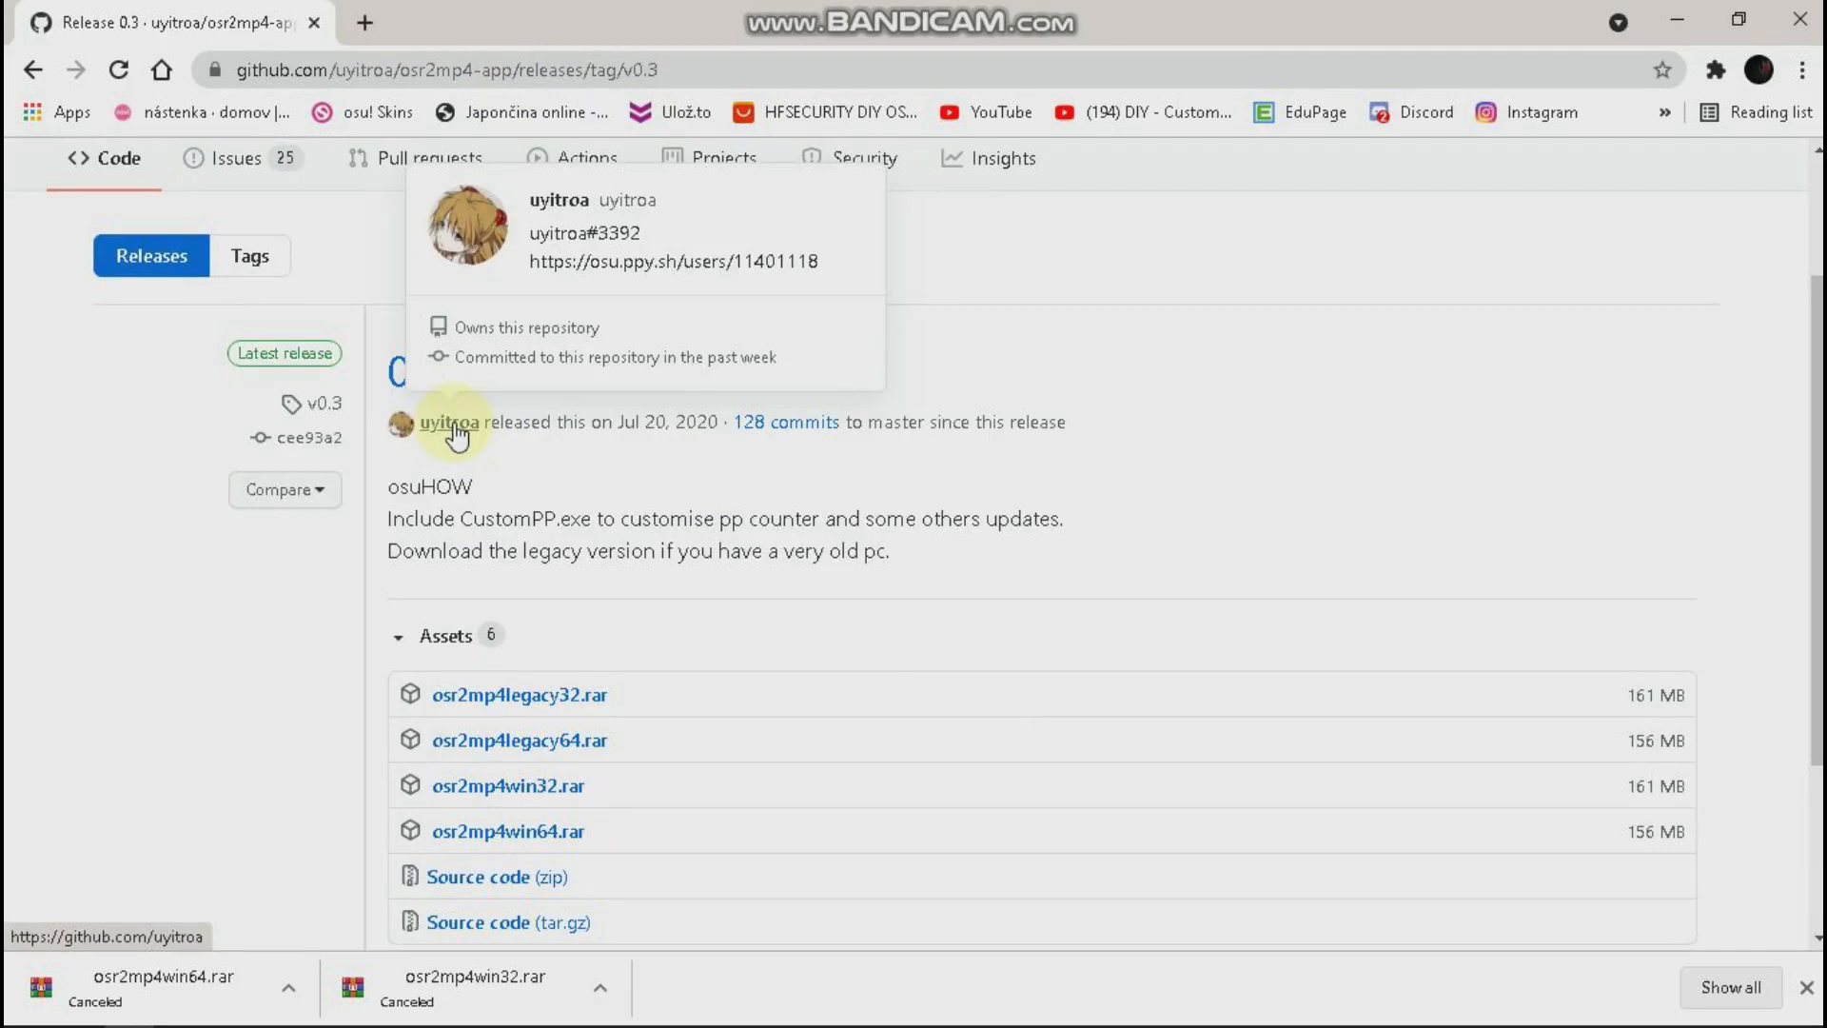
pyautogui.scroll(-3)
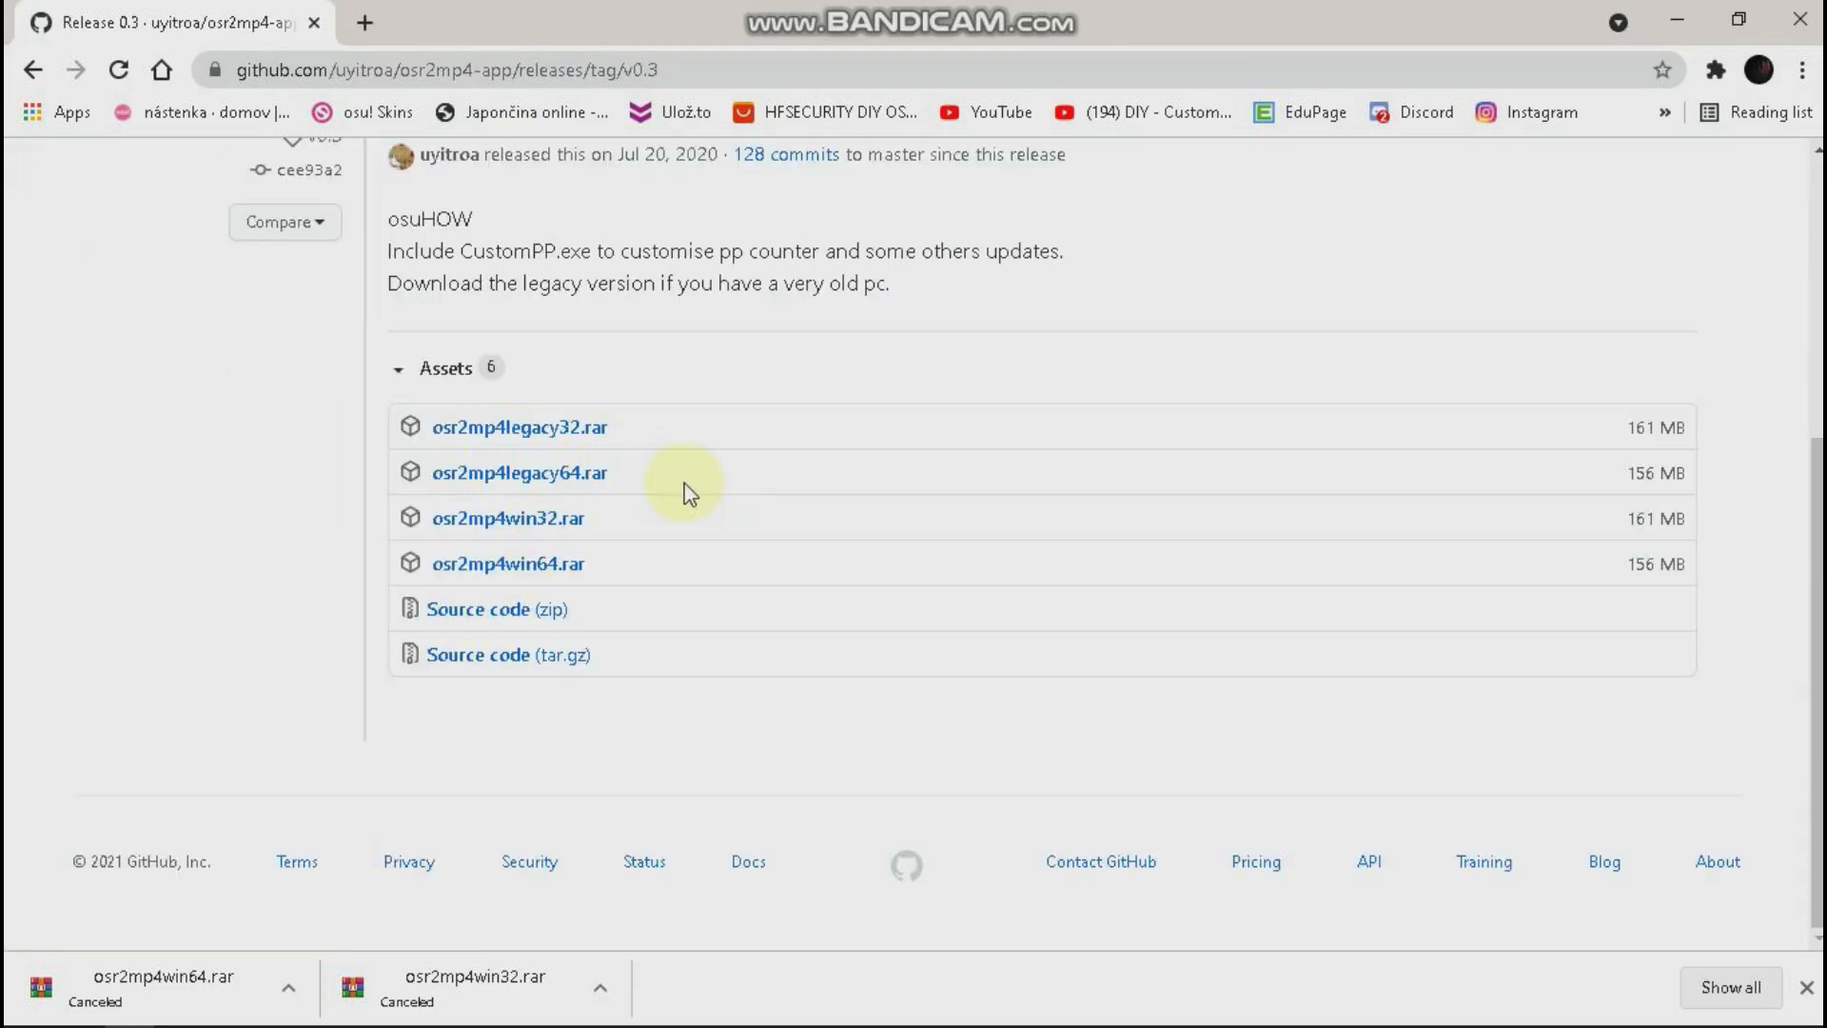
pyautogui.scroll(3)
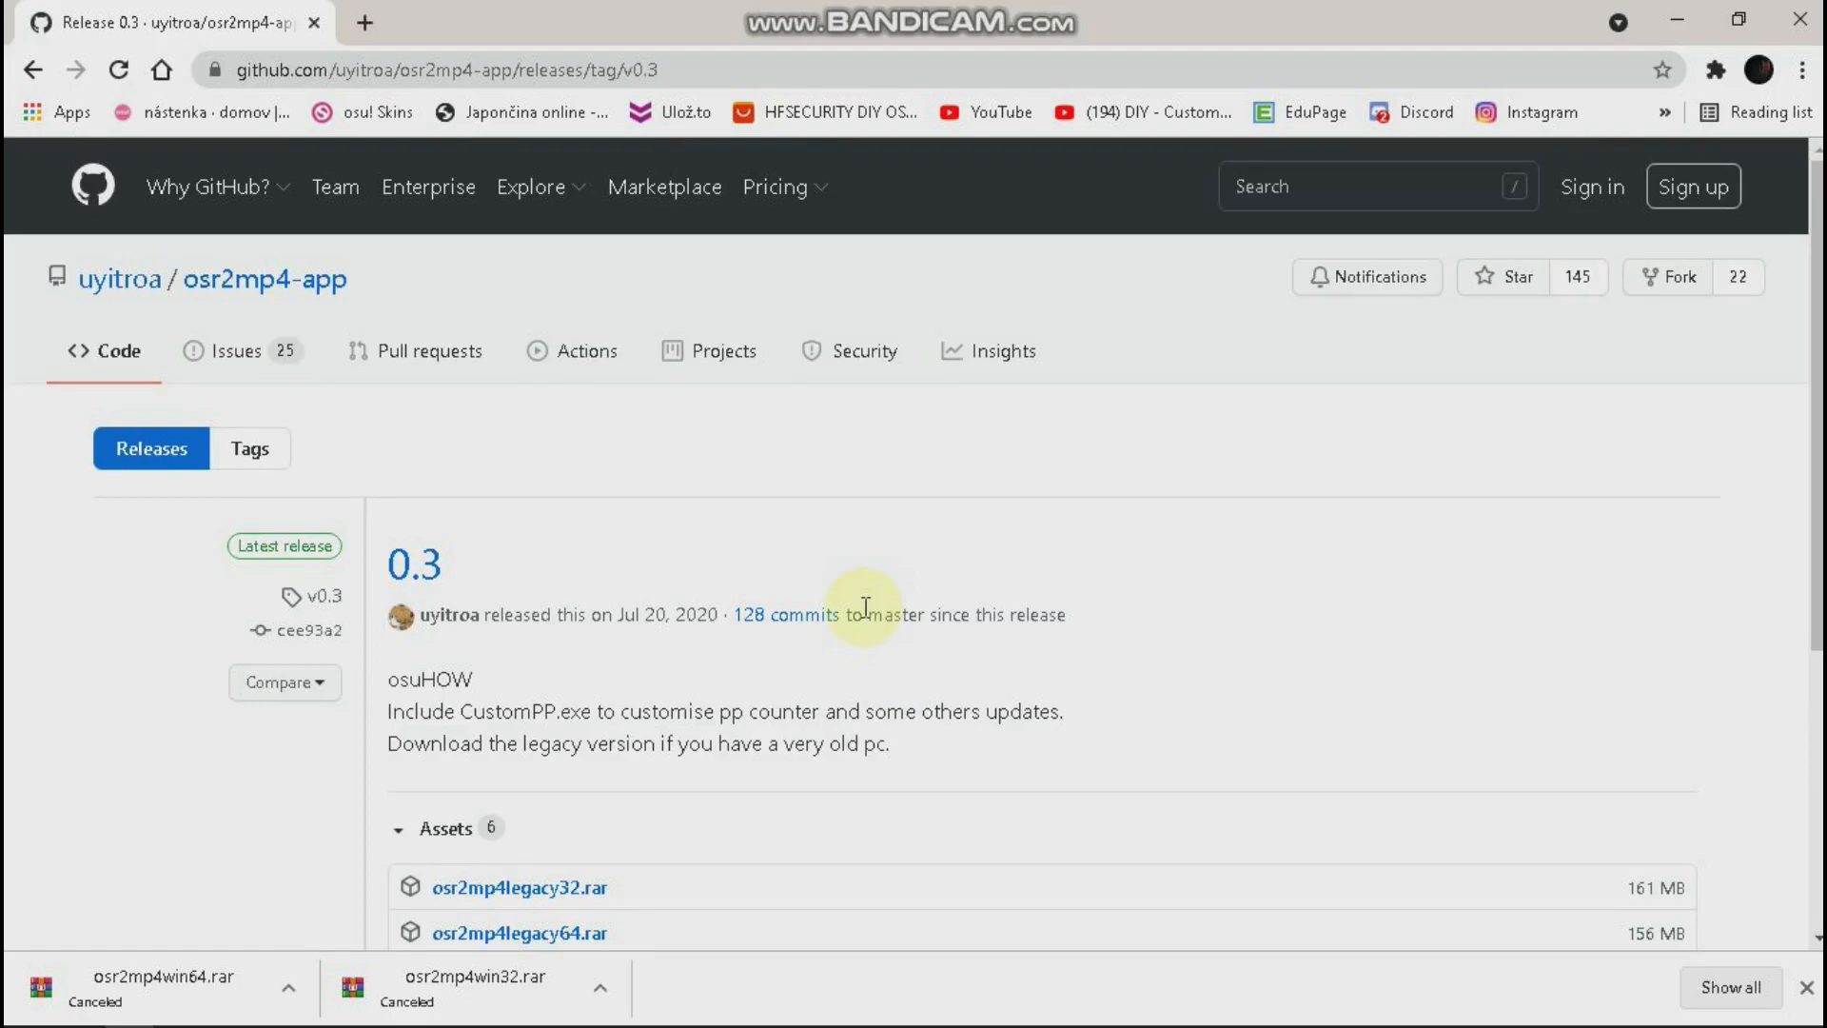
pyautogui.moveTo(859, 710)
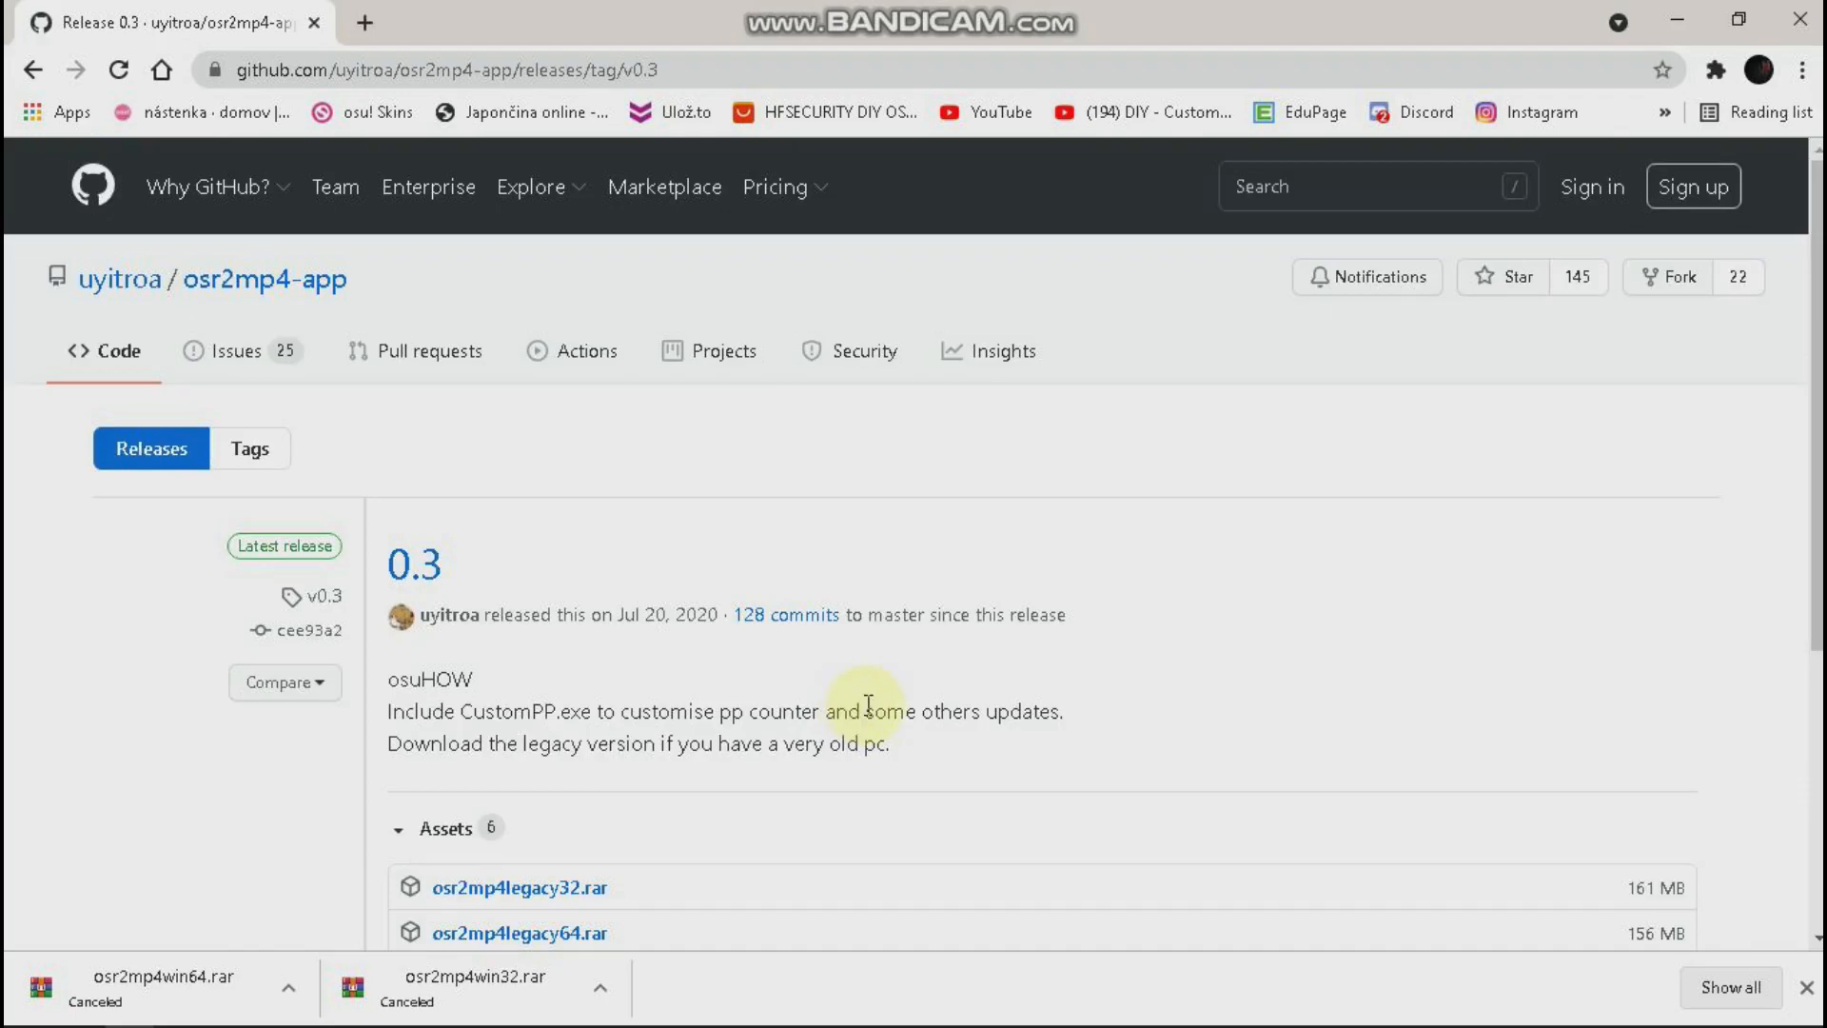
pyautogui.scroll(-3)
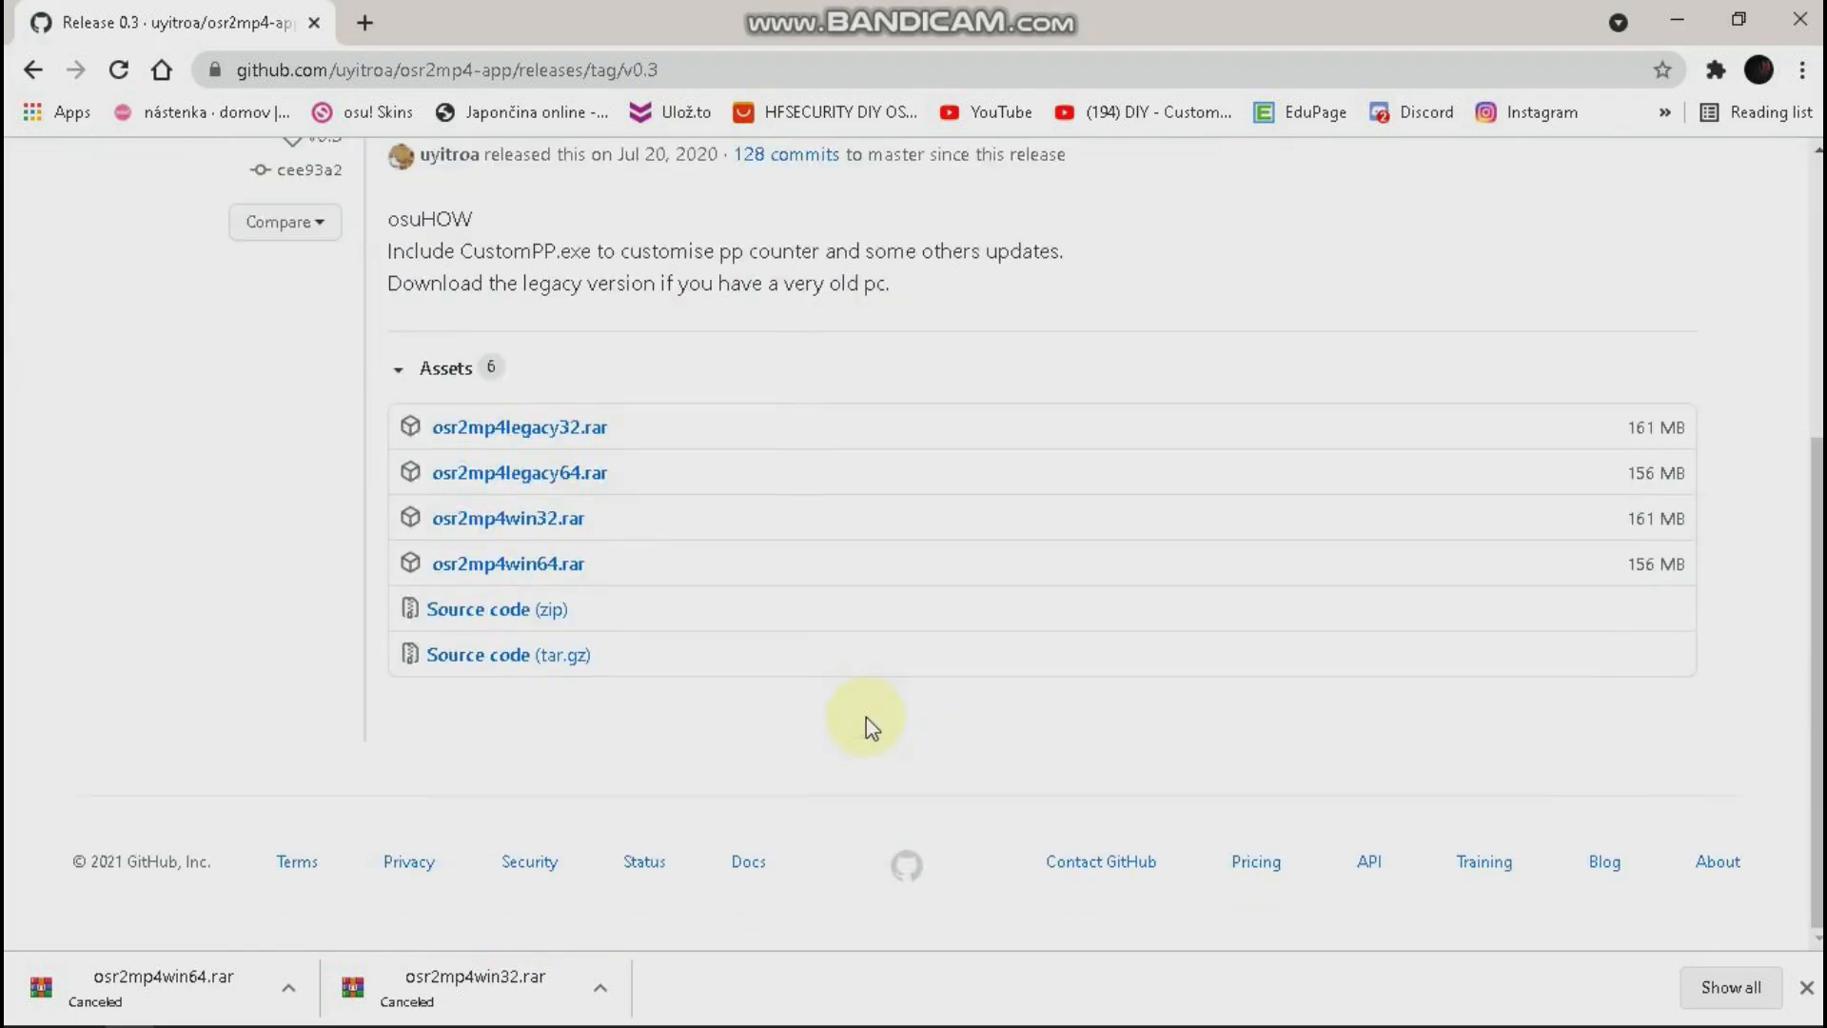
pyautogui.moveTo(861, 761)
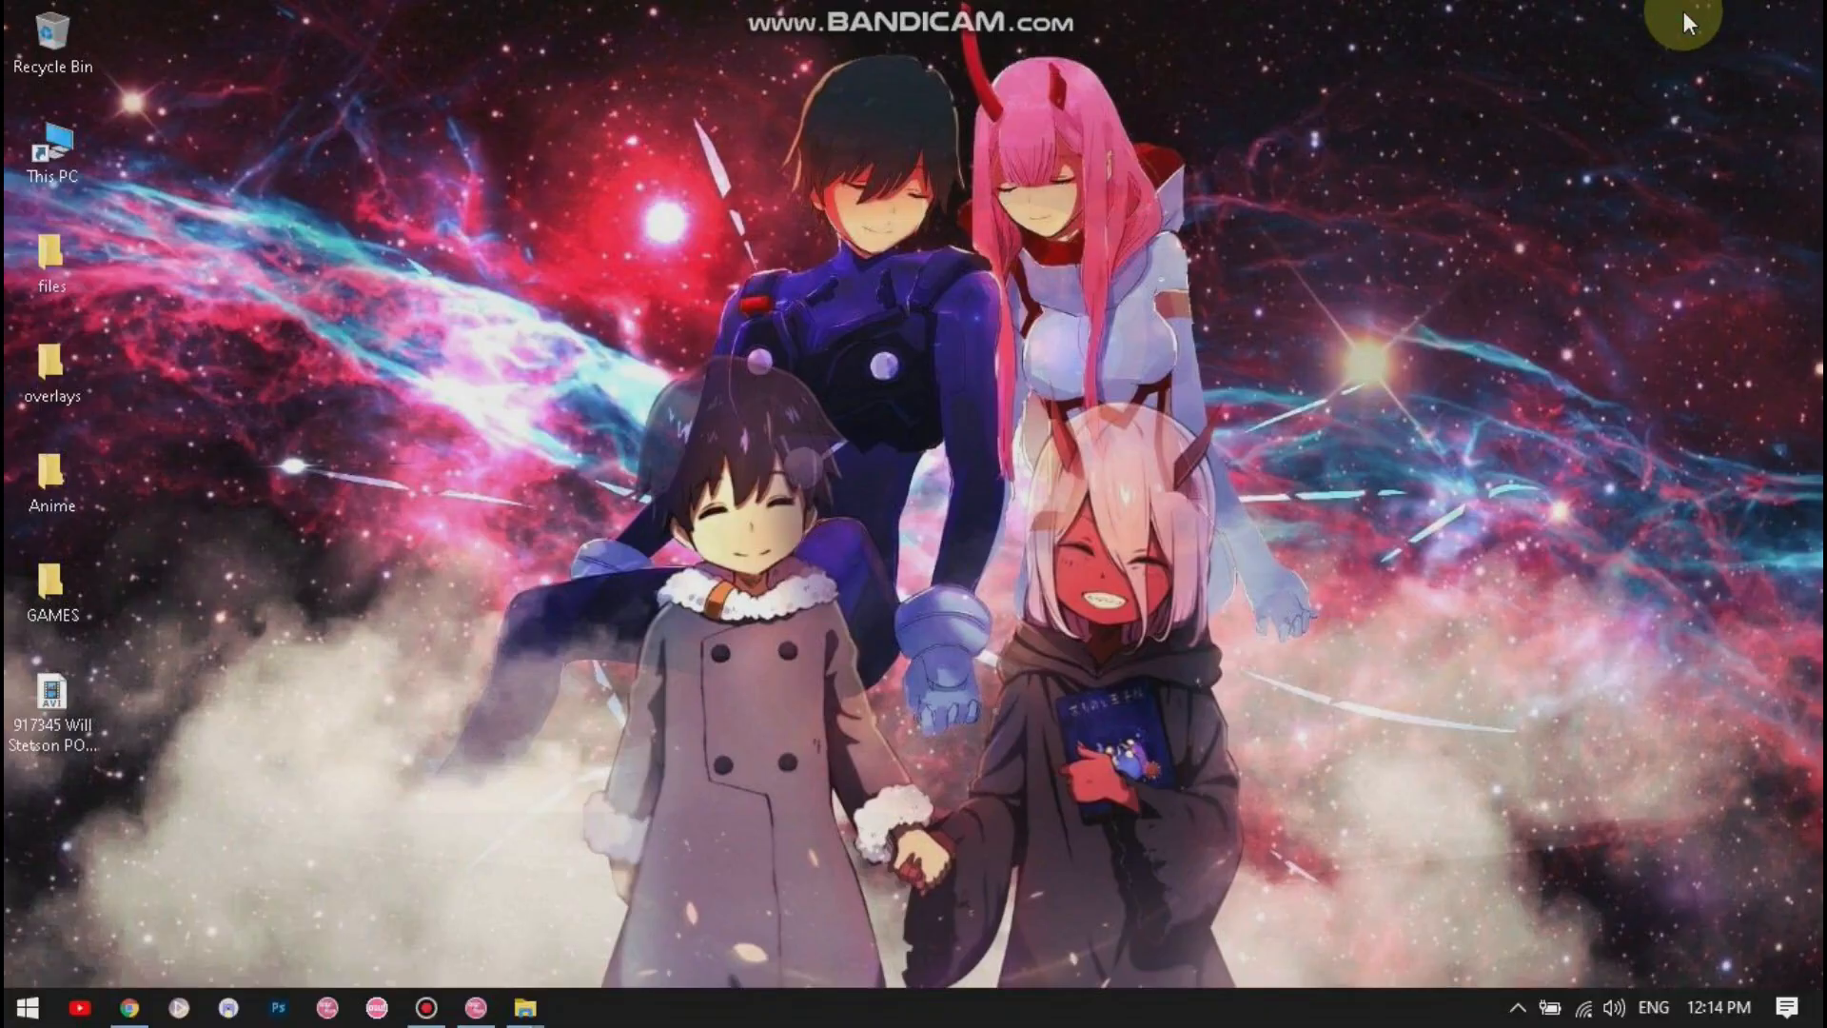
pyautogui.moveTo(1171, 699)
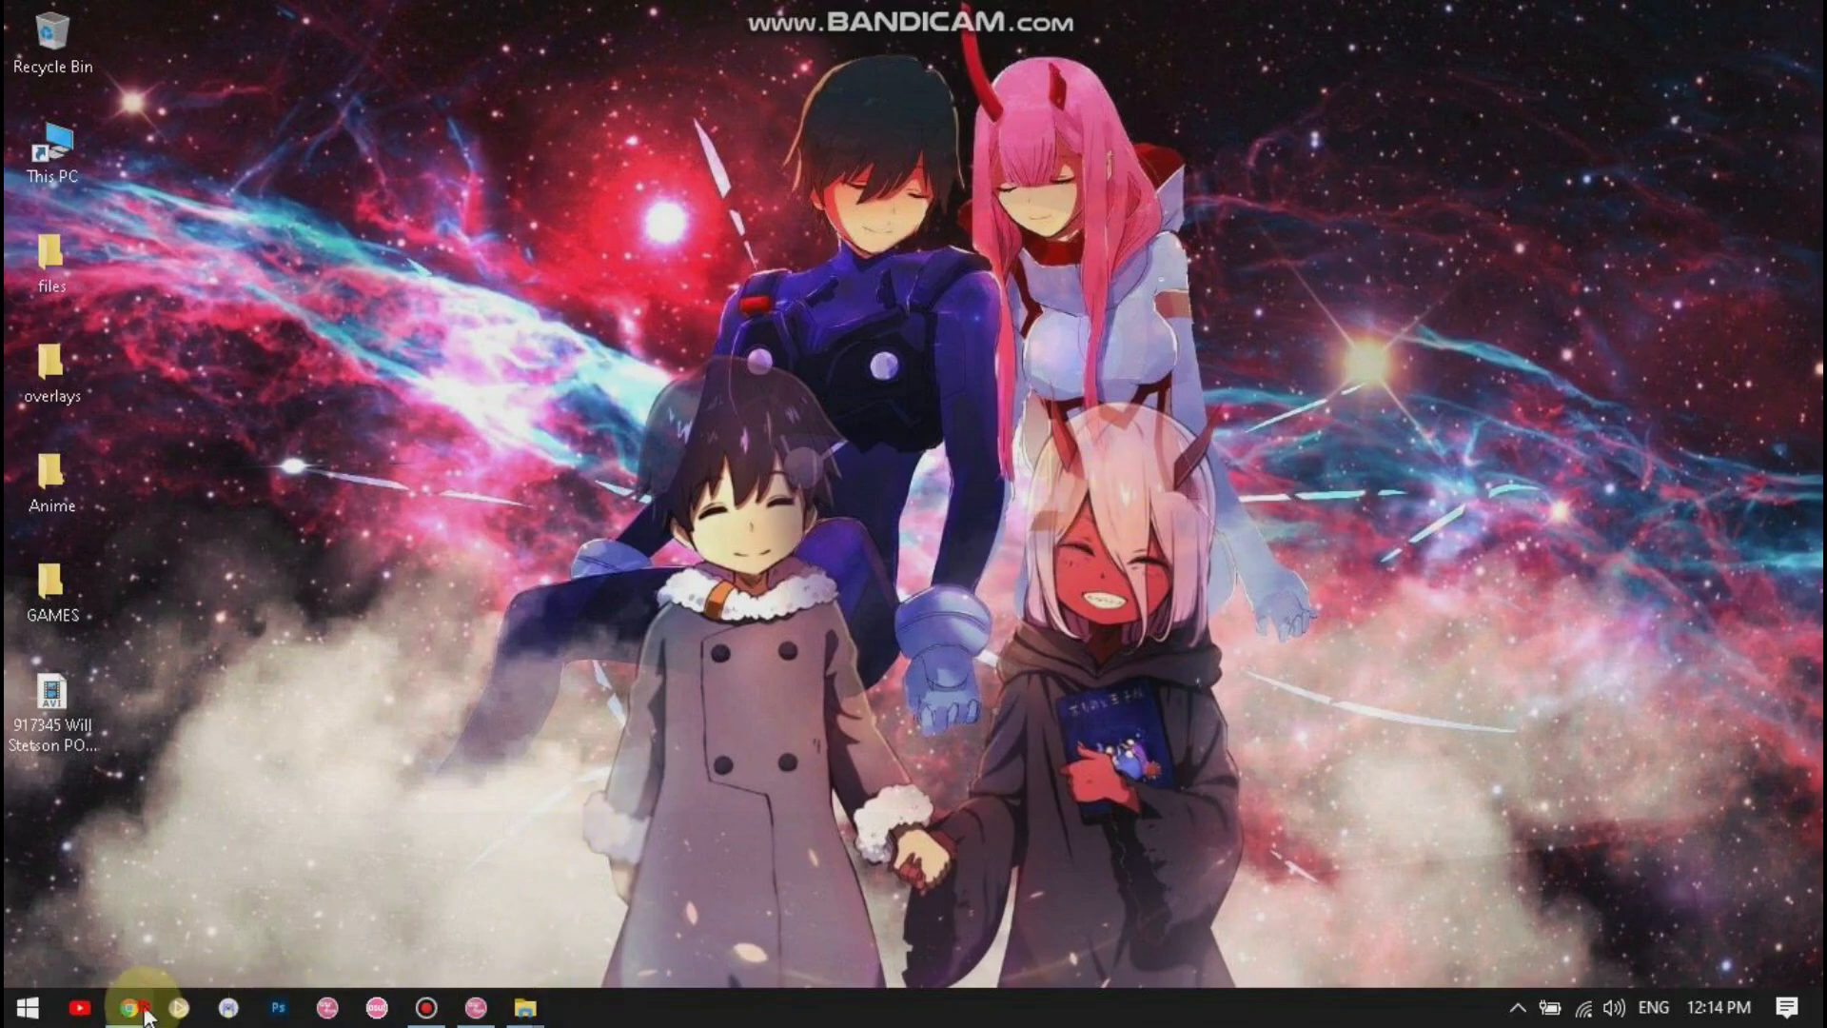
# Restore the Chrome window with the v0.3 release page from the taskbar
pyautogui.click(125, 1005)
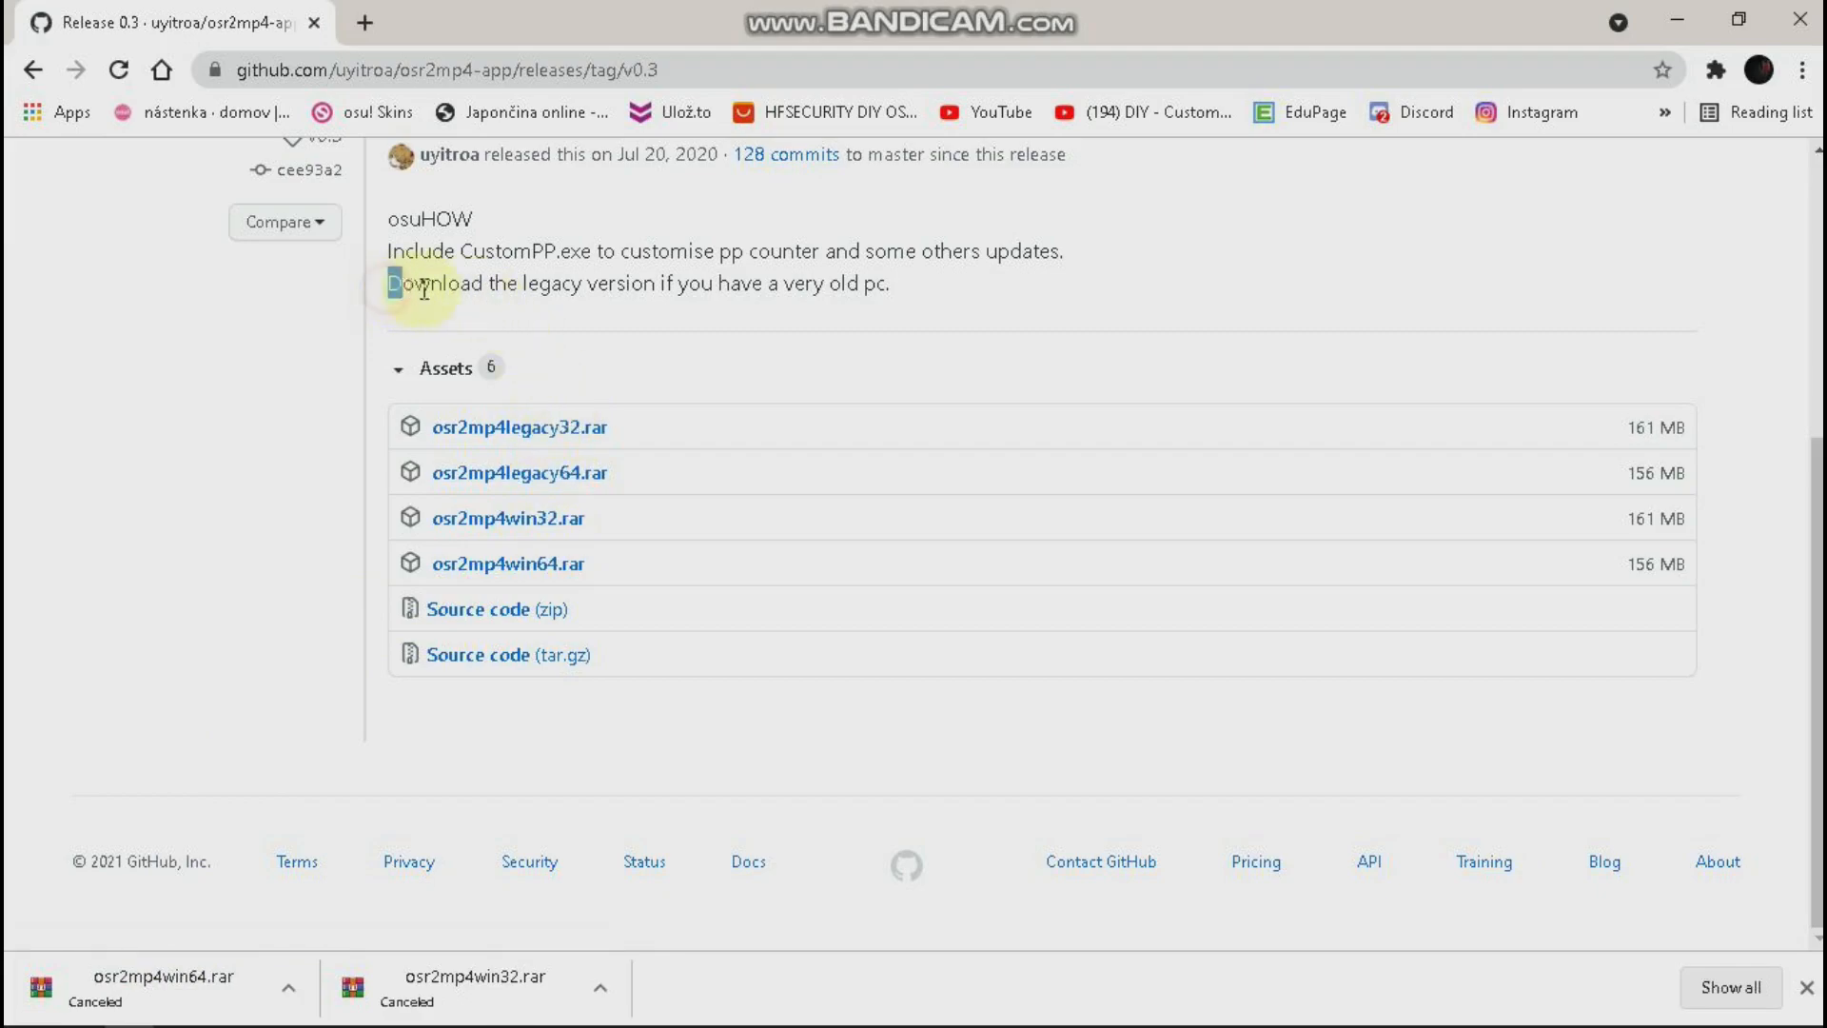
pyautogui.moveTo(390, 283); pyautogui.dragTo(827, 284)
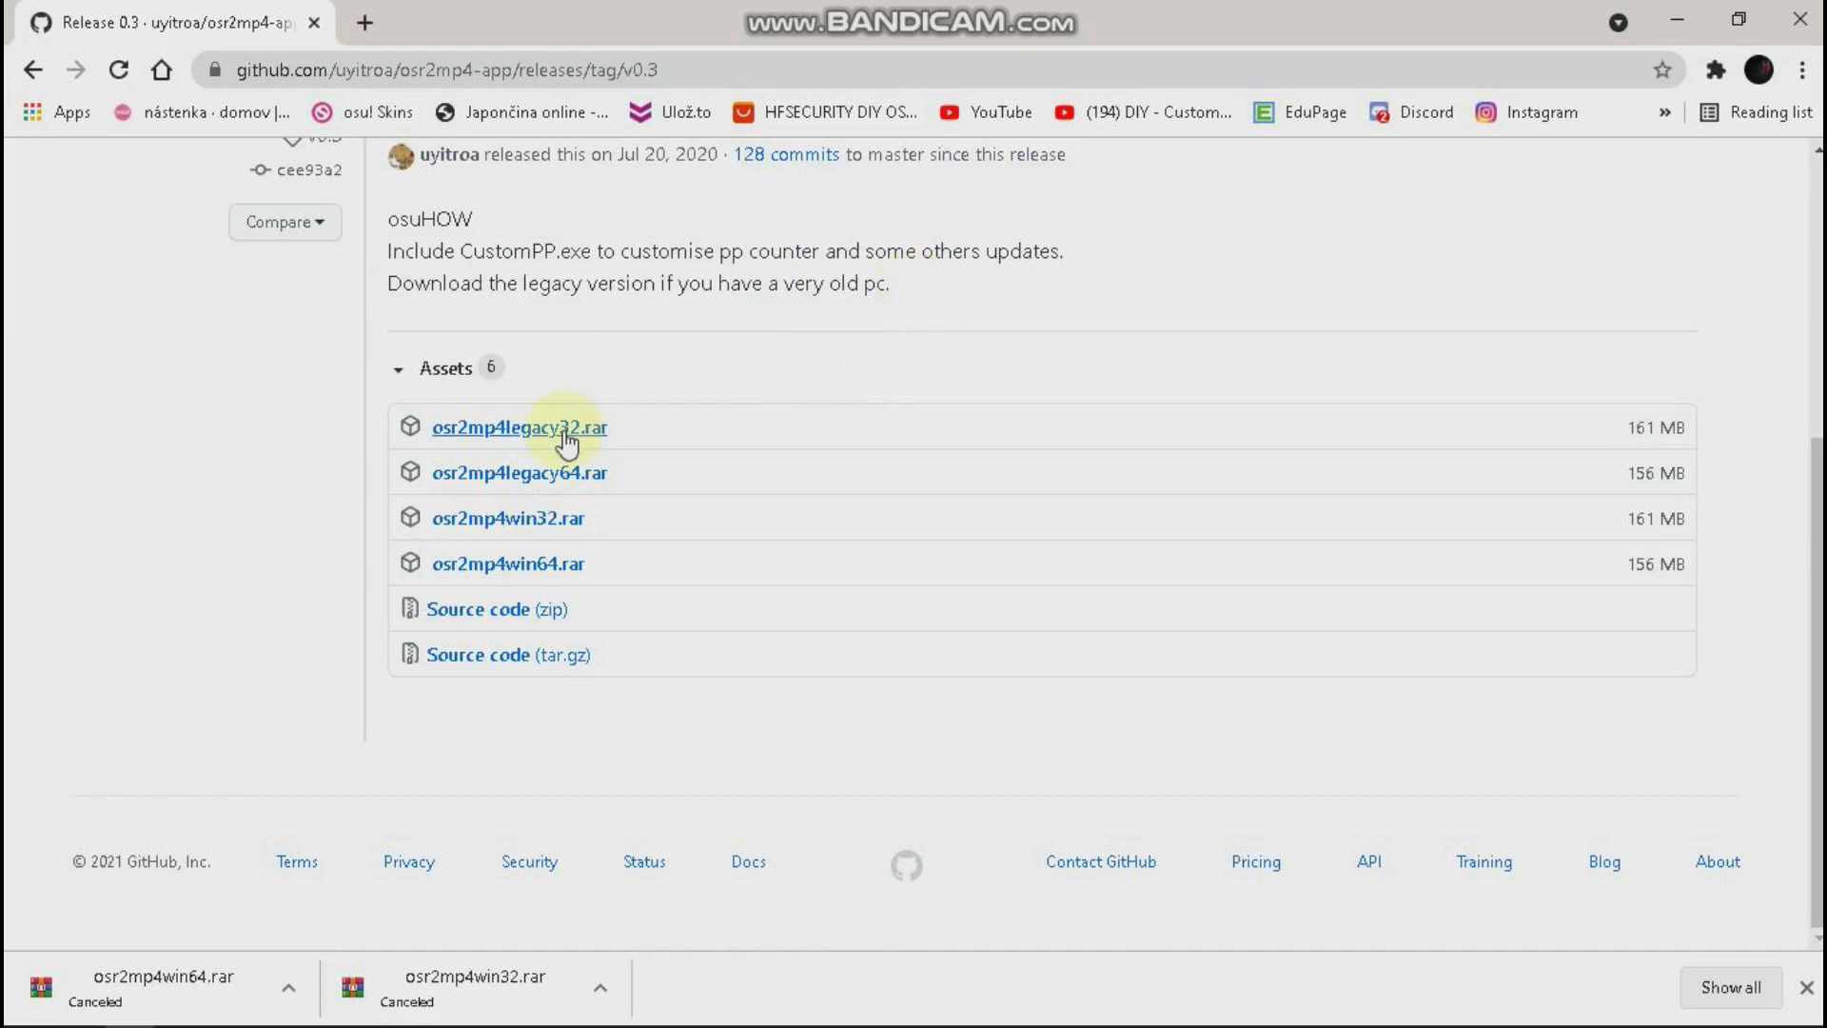
pyautogui.moveTo(577, 481)
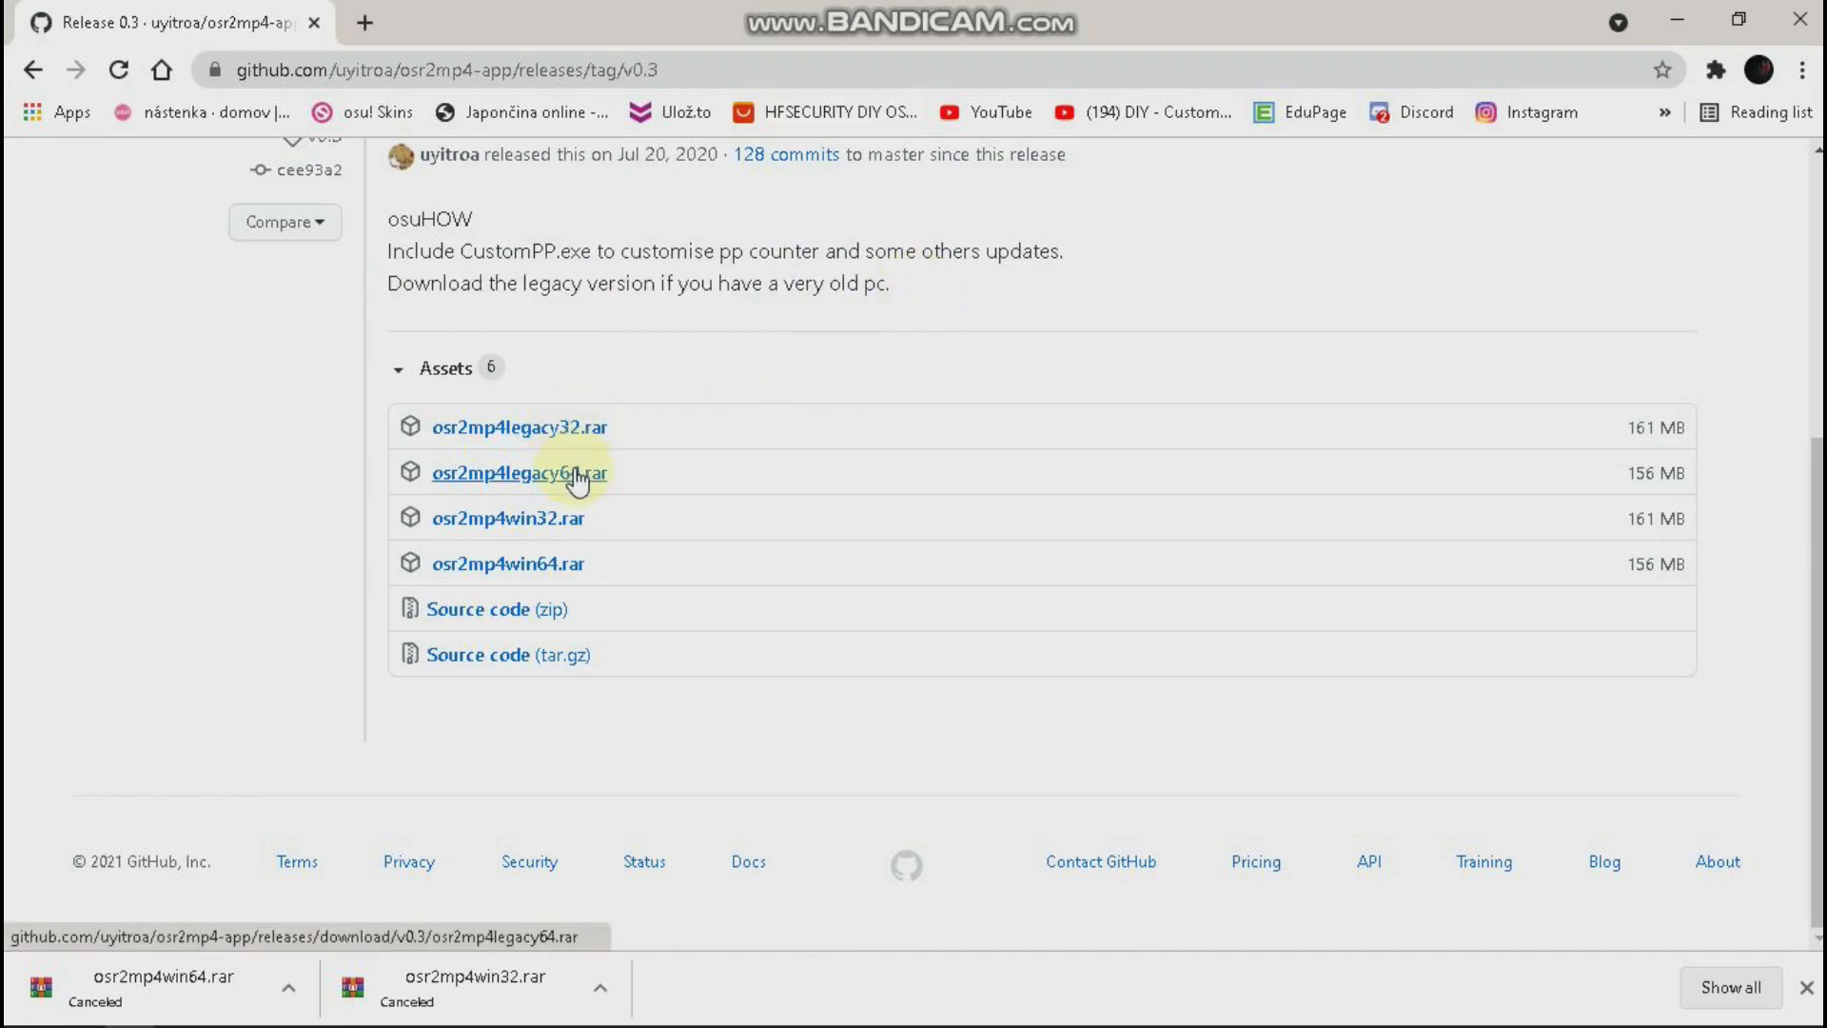
pyautogui.moveTo(524, 518)
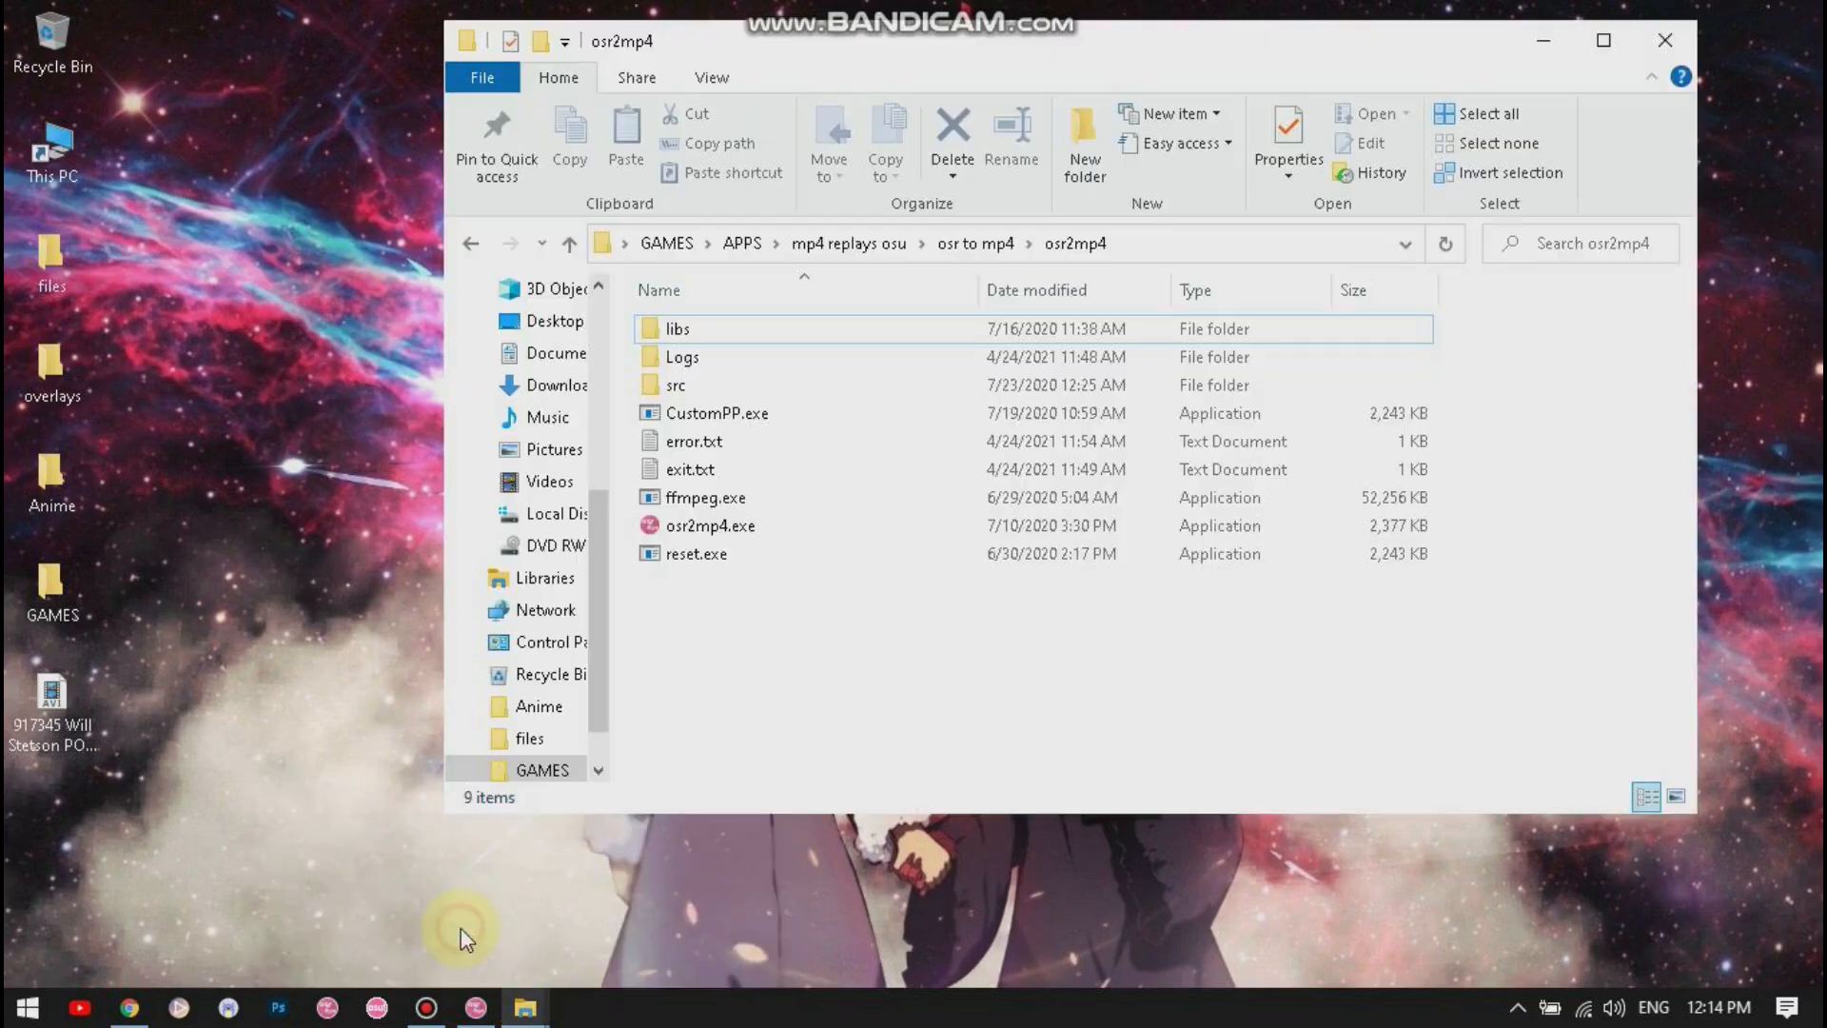
pyautogui.moveTo(710, 543)
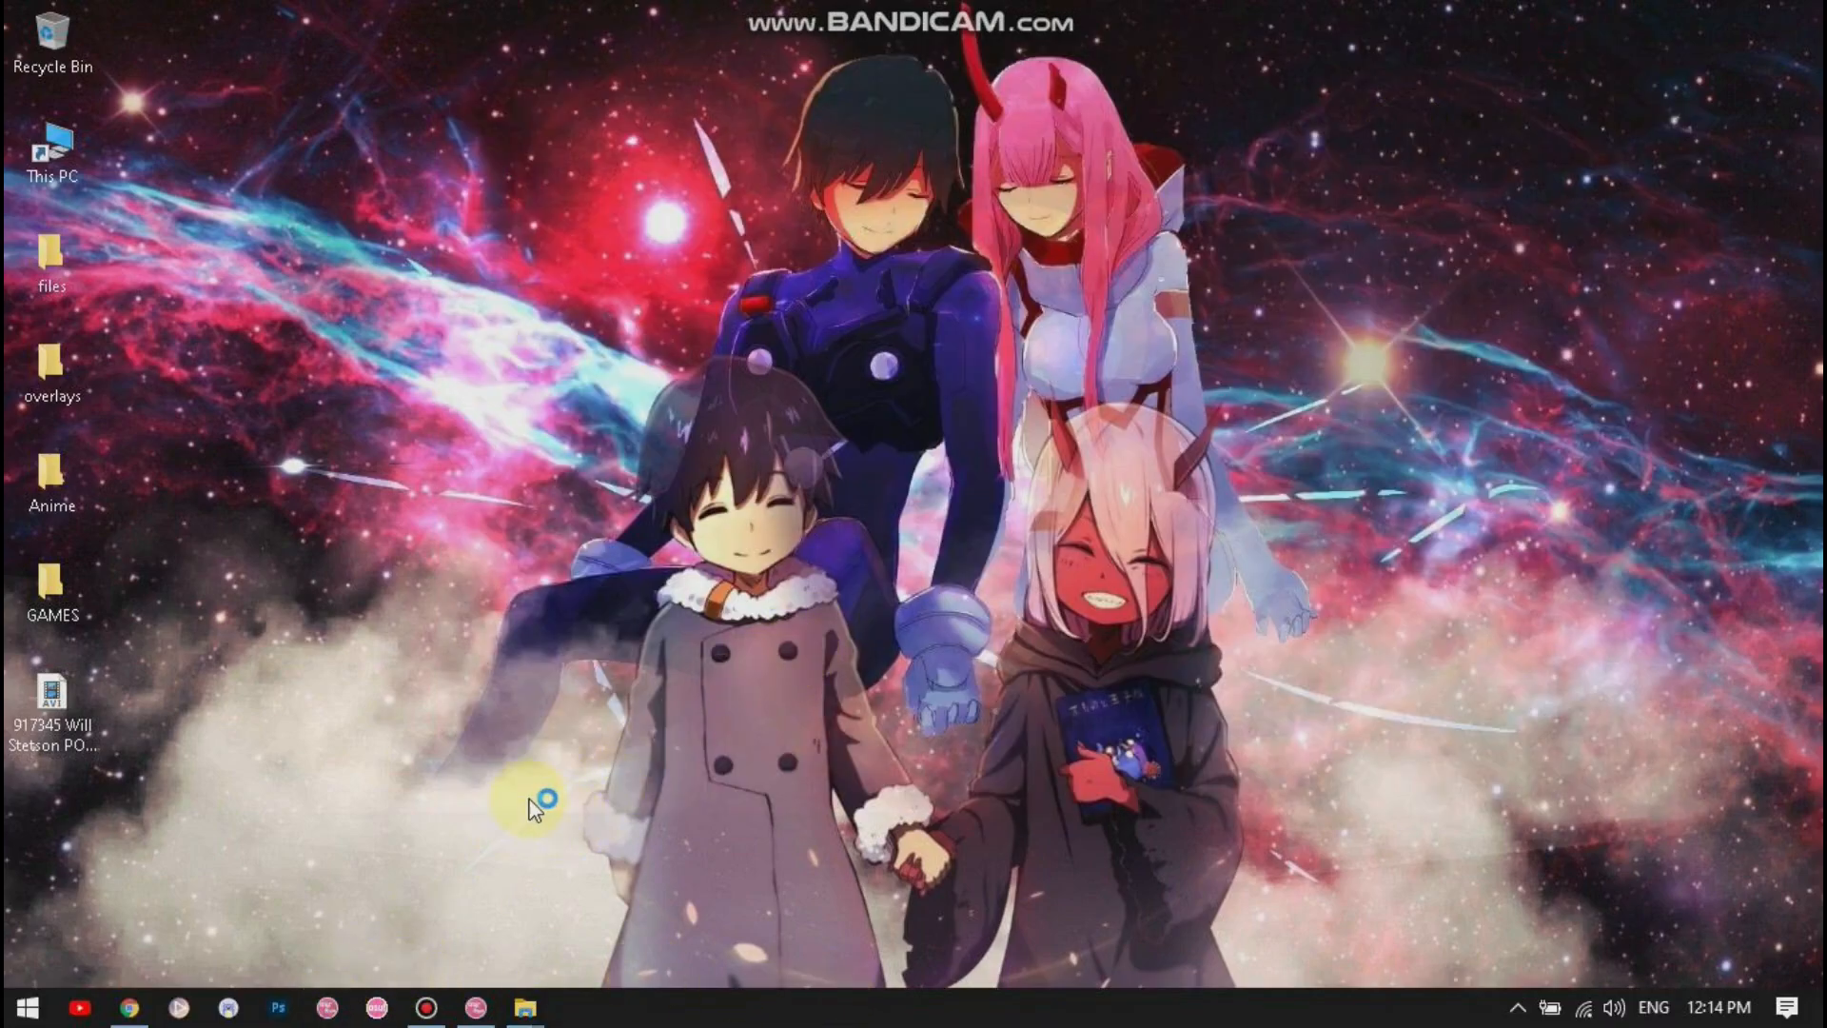
# Launch osr2mp4 from the taskbar with replay, POP_STARS mapset and skin loaded
pyautogui.click(476, 1007)
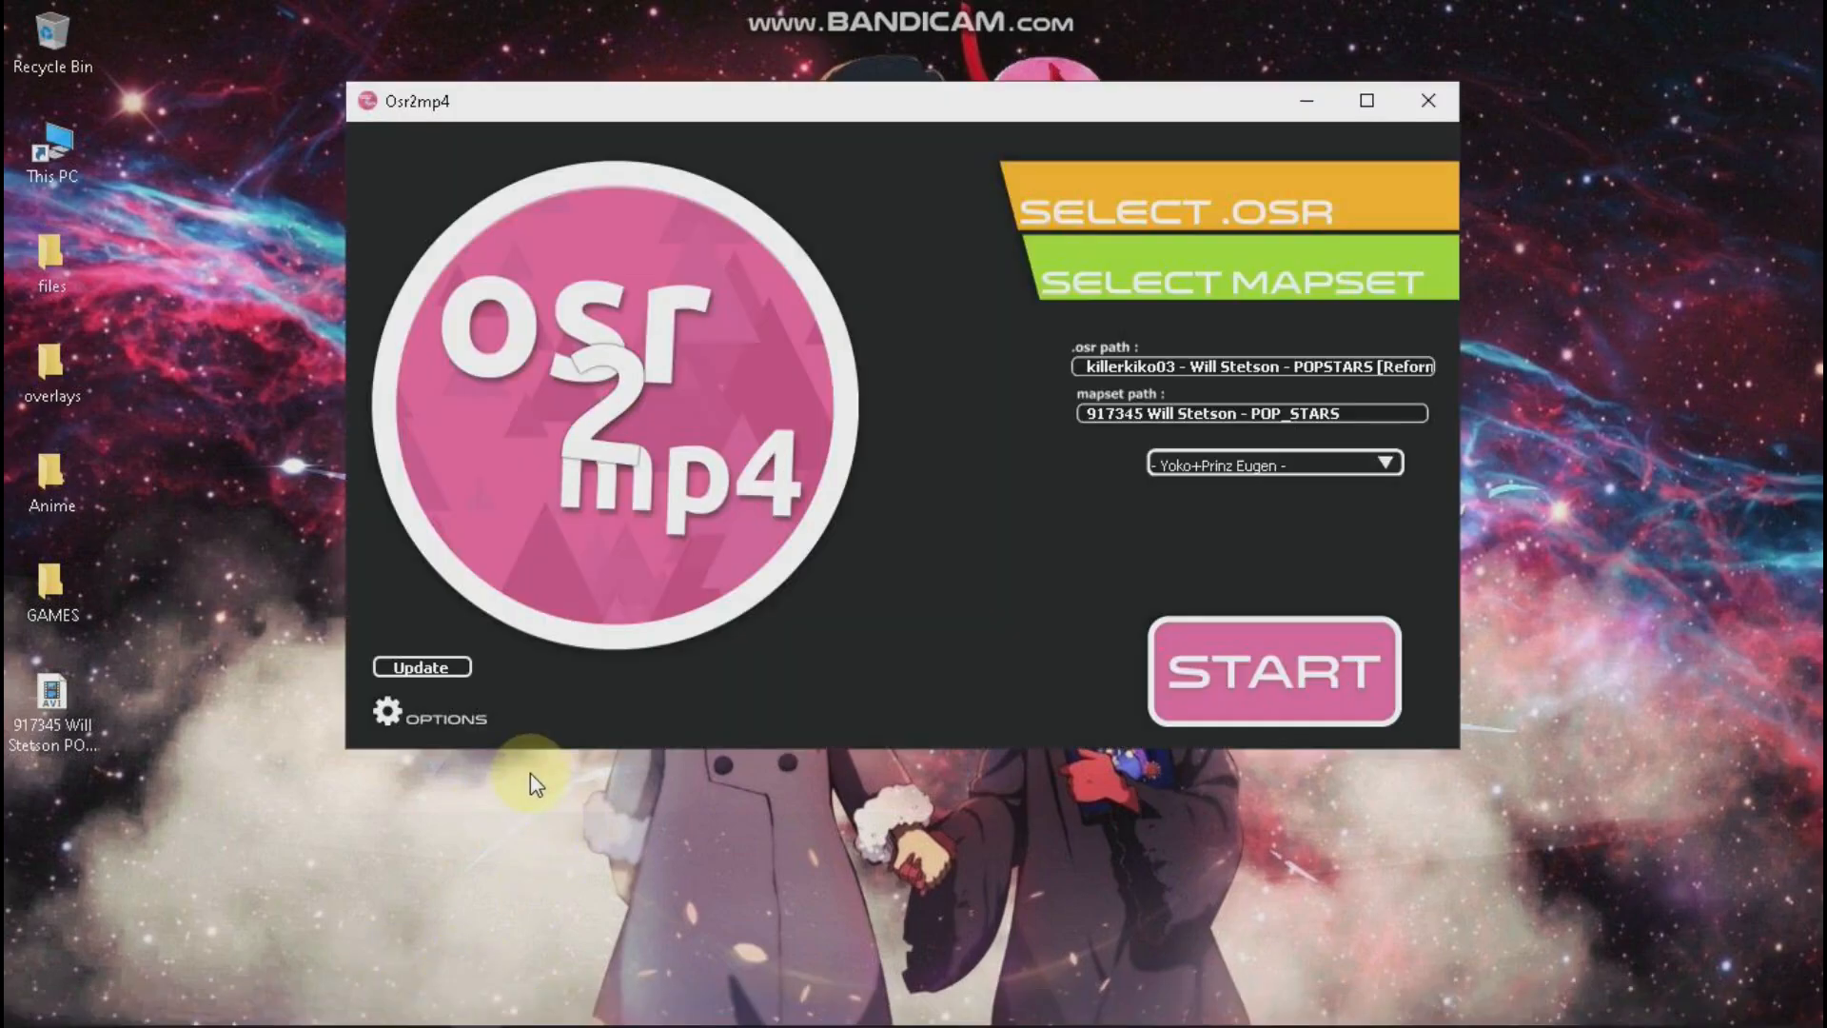
# Open the render options and scroll through the visual and sound settings
pyautogui.click(393, 717)
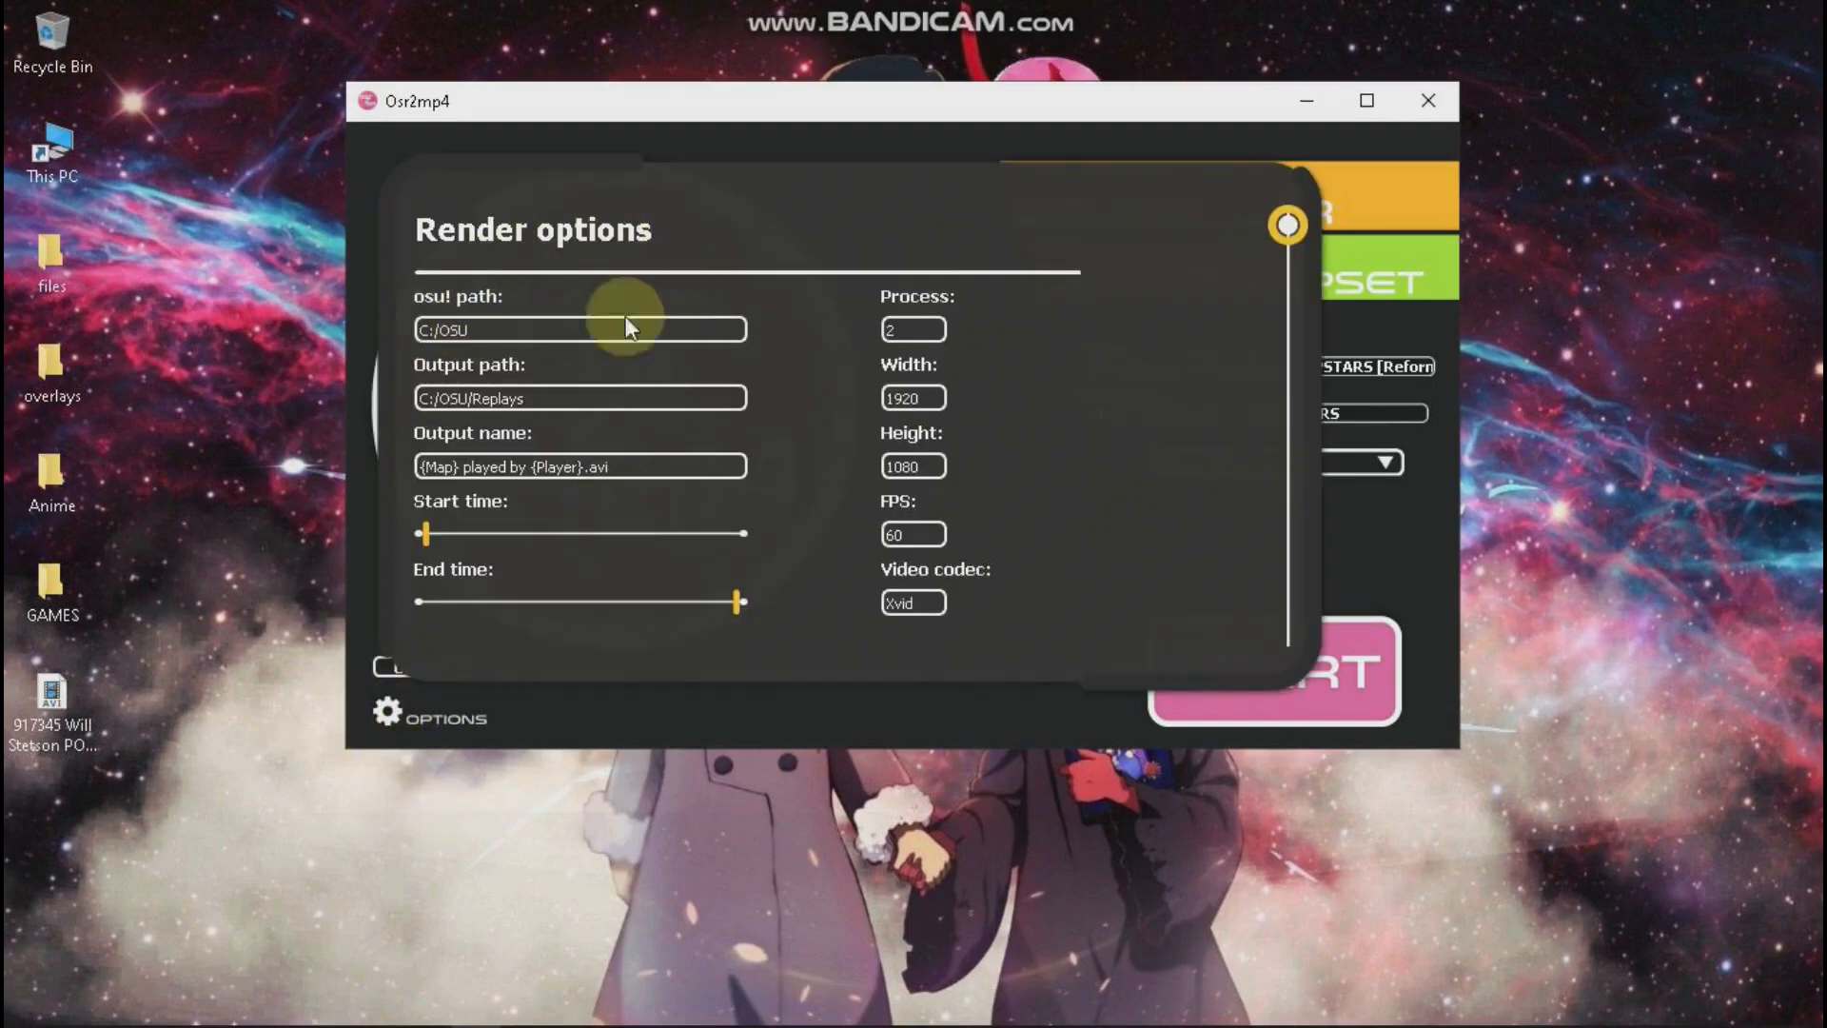
pyautogui.moveTo(847, 347)
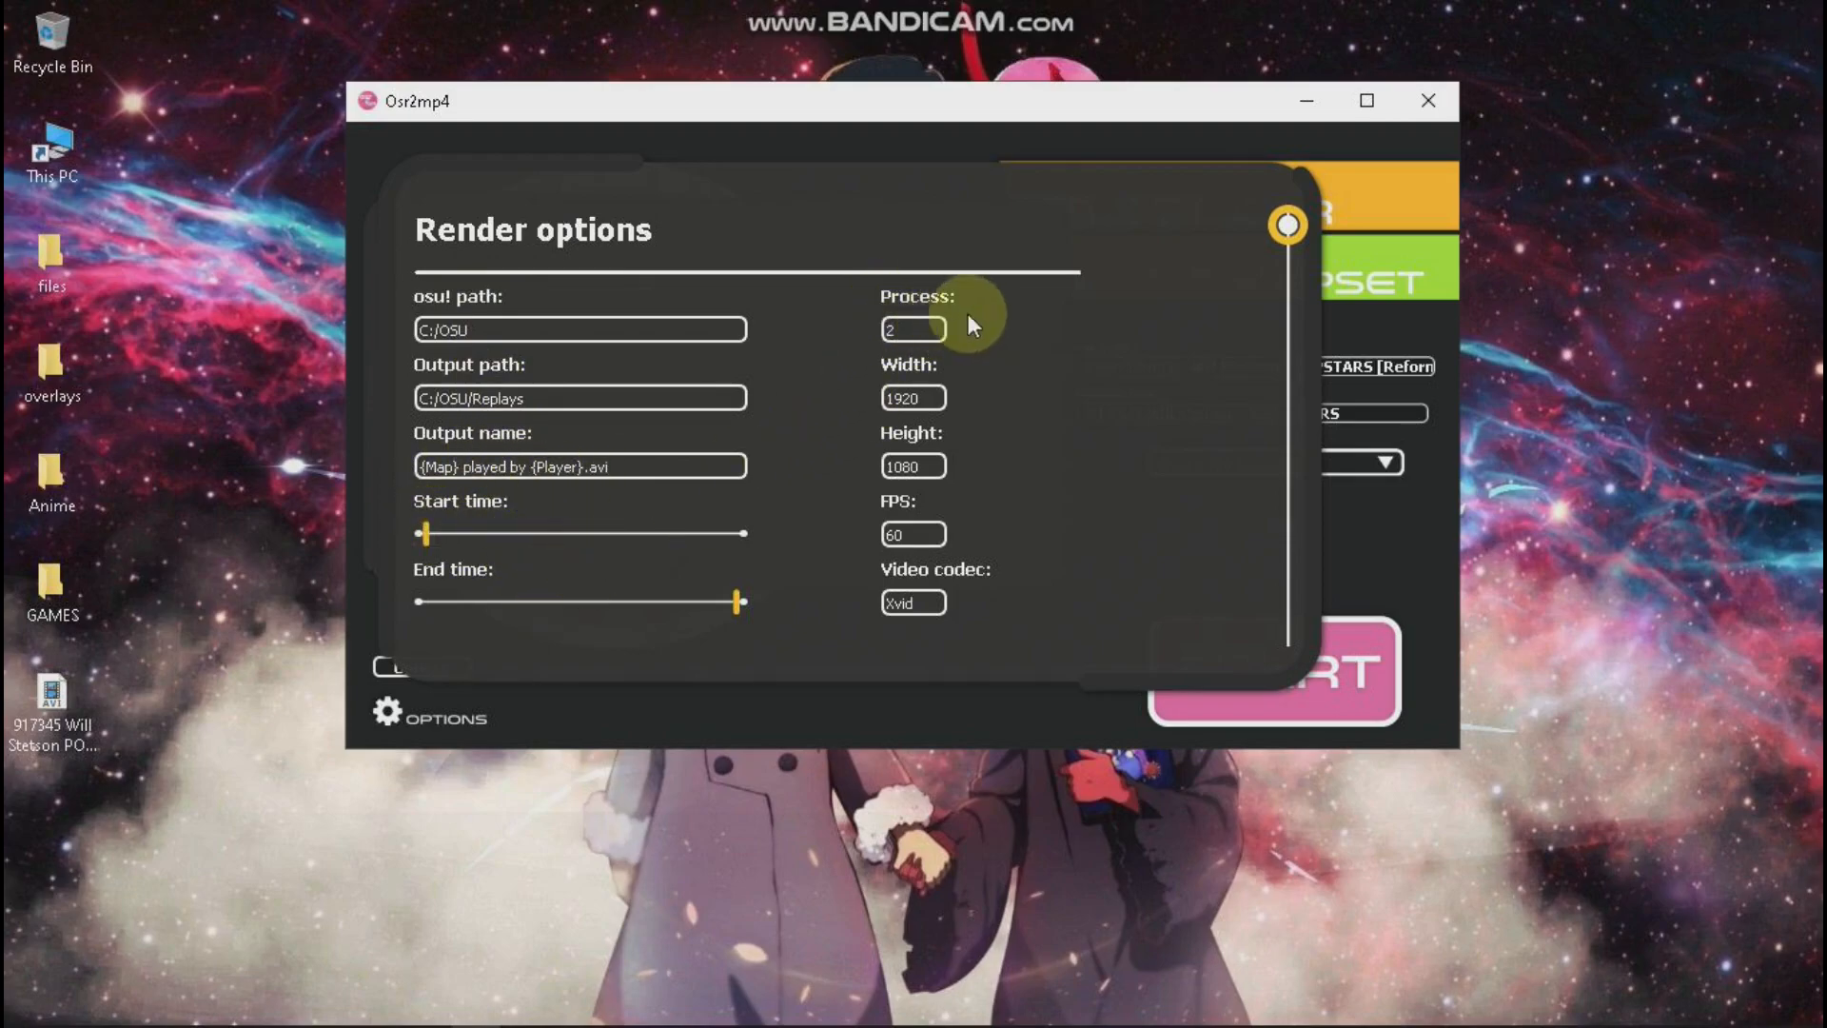
pyautogui.click(914, 331)
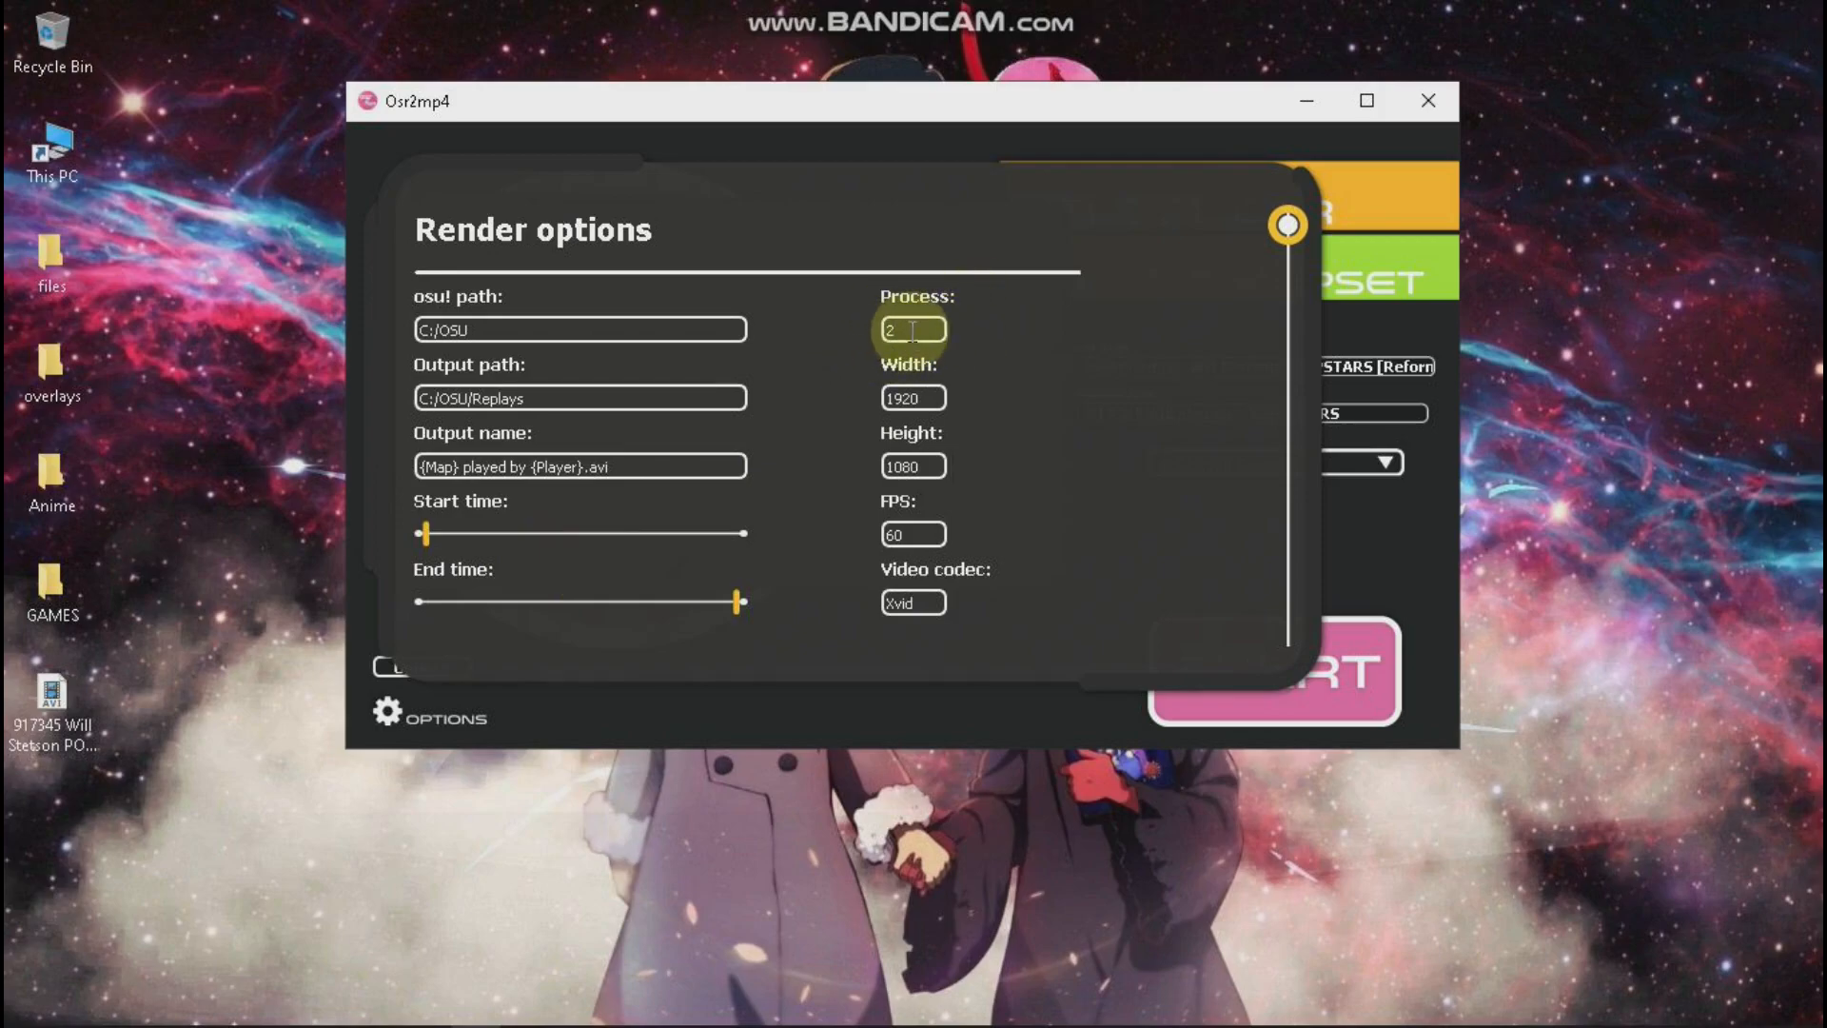
pyautogui.scroll(-3)
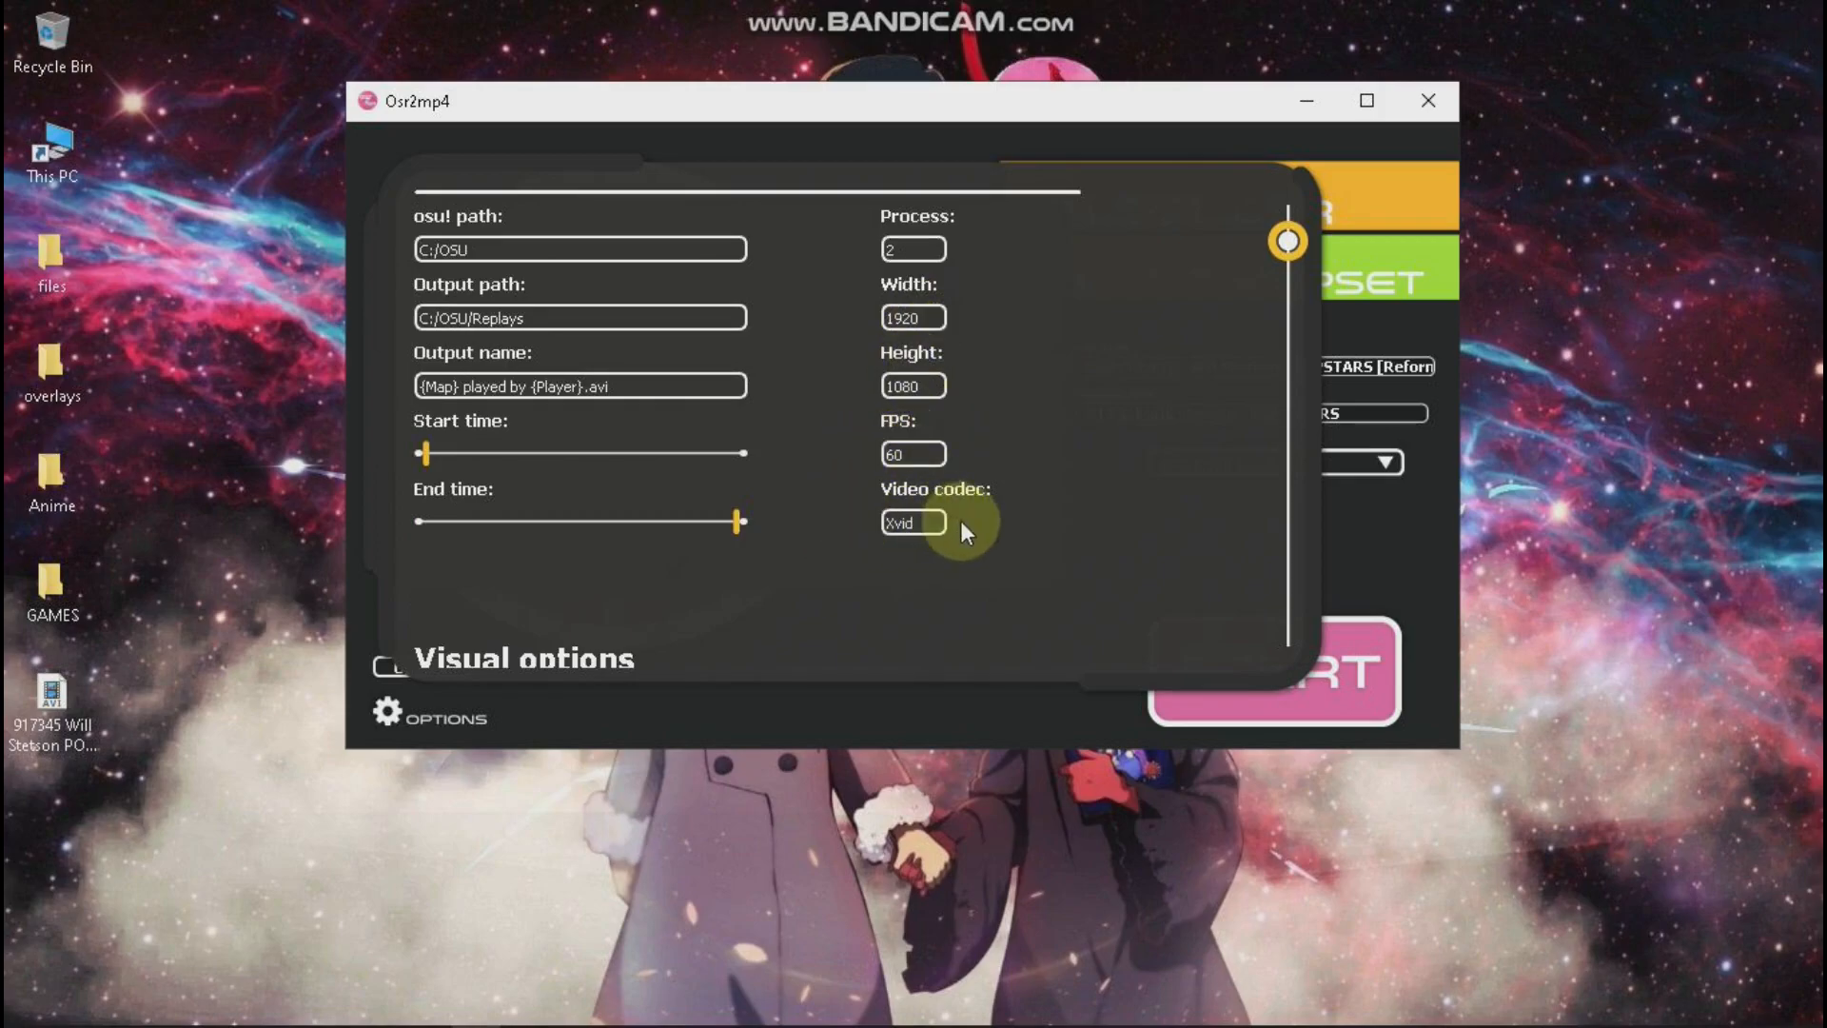
pyautogui.scroll(-3)
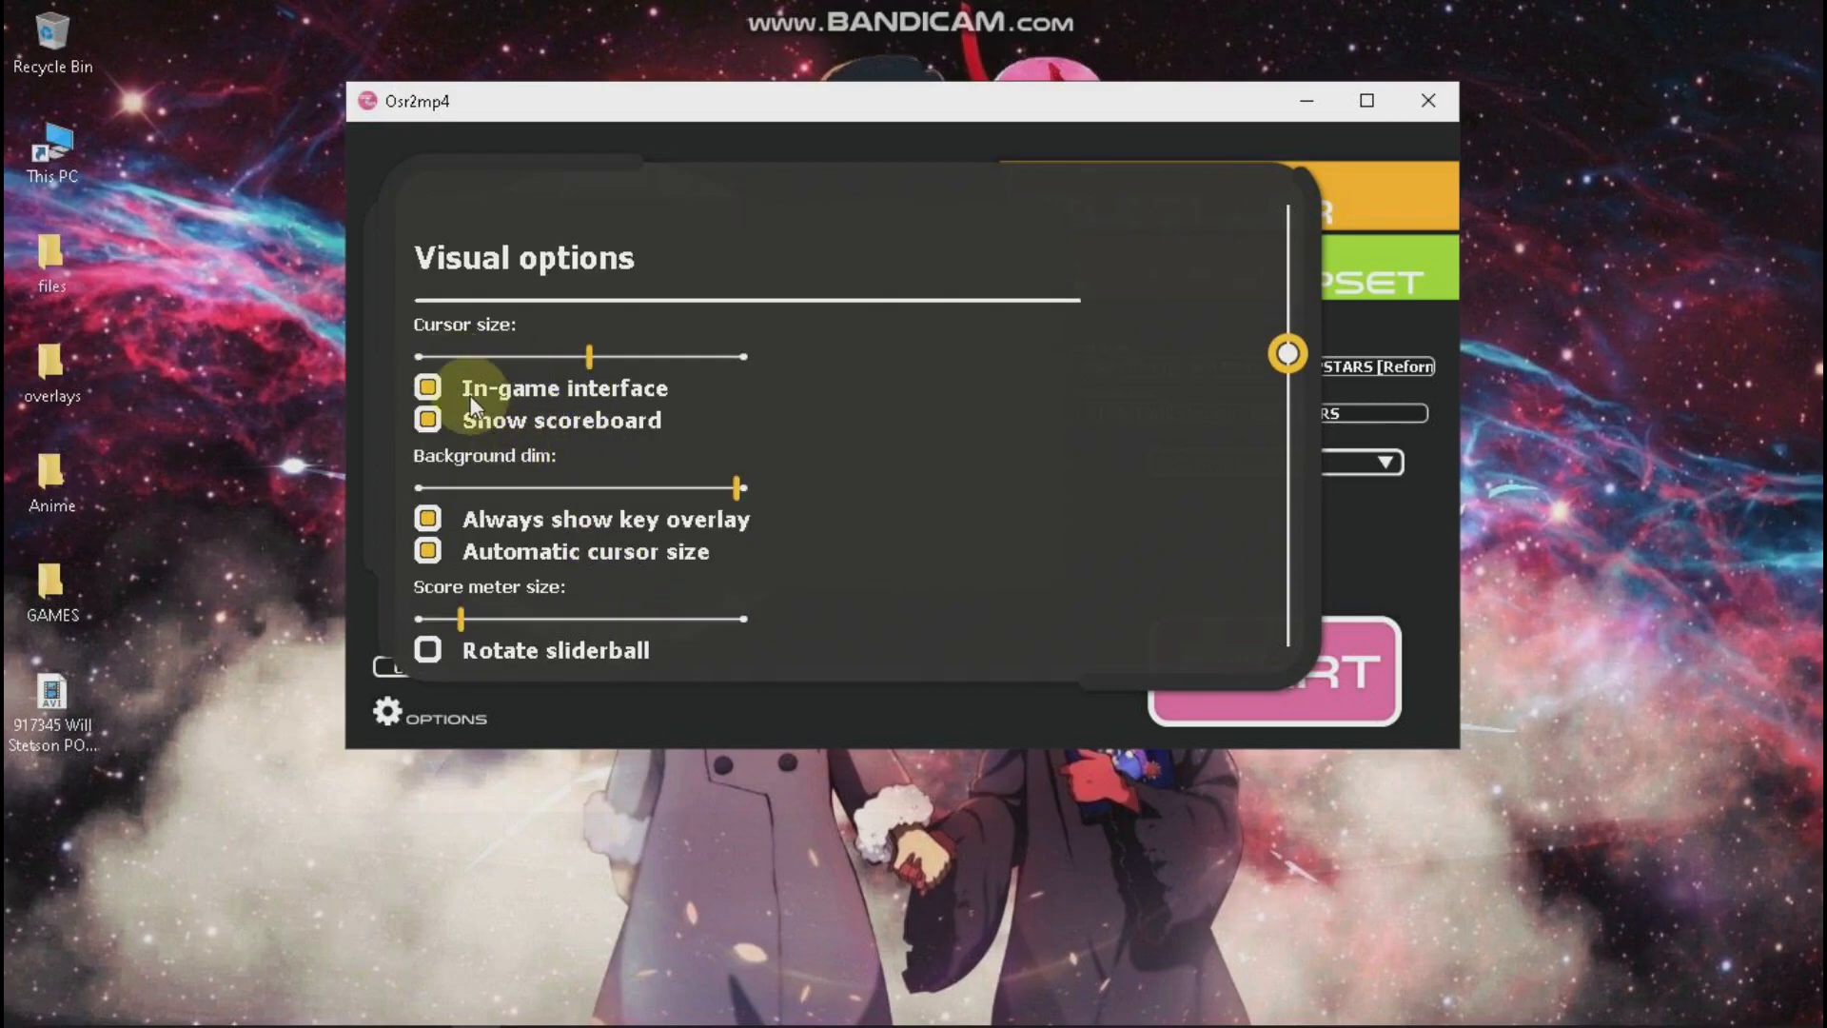
pyautogui.moveTo(826, 393)
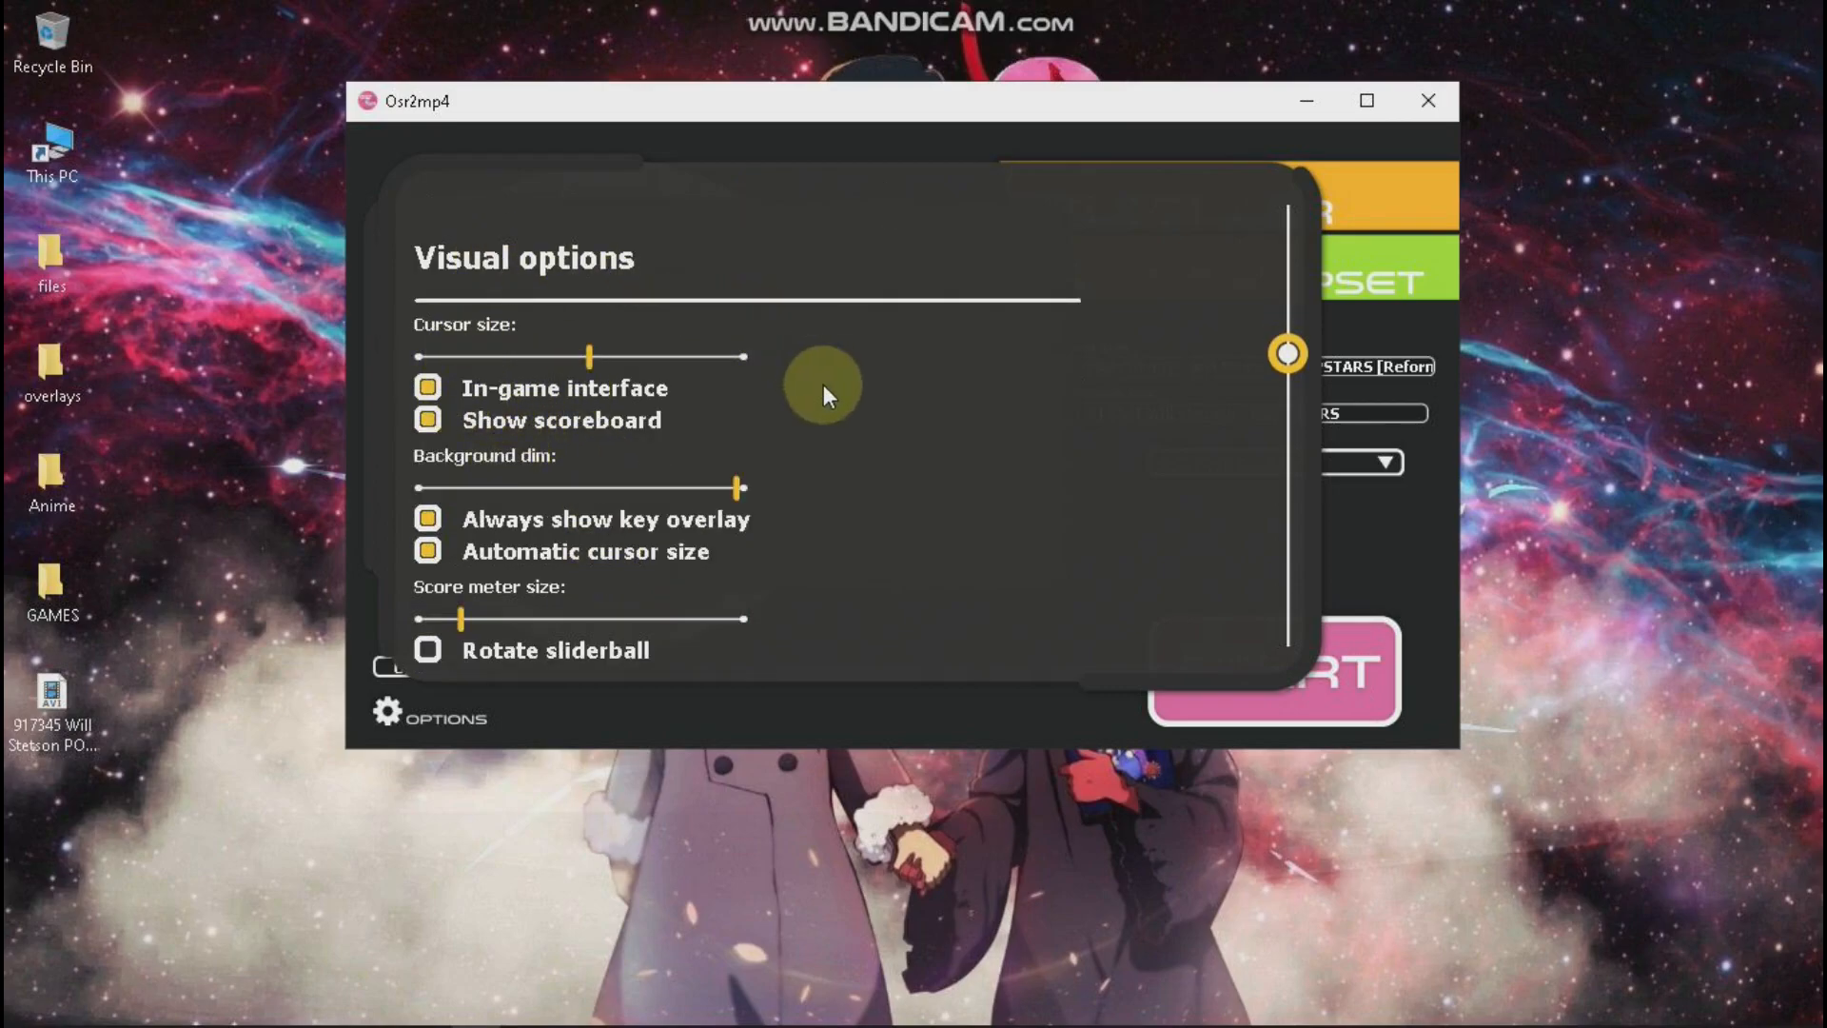
pyautogui.scroll(-3)
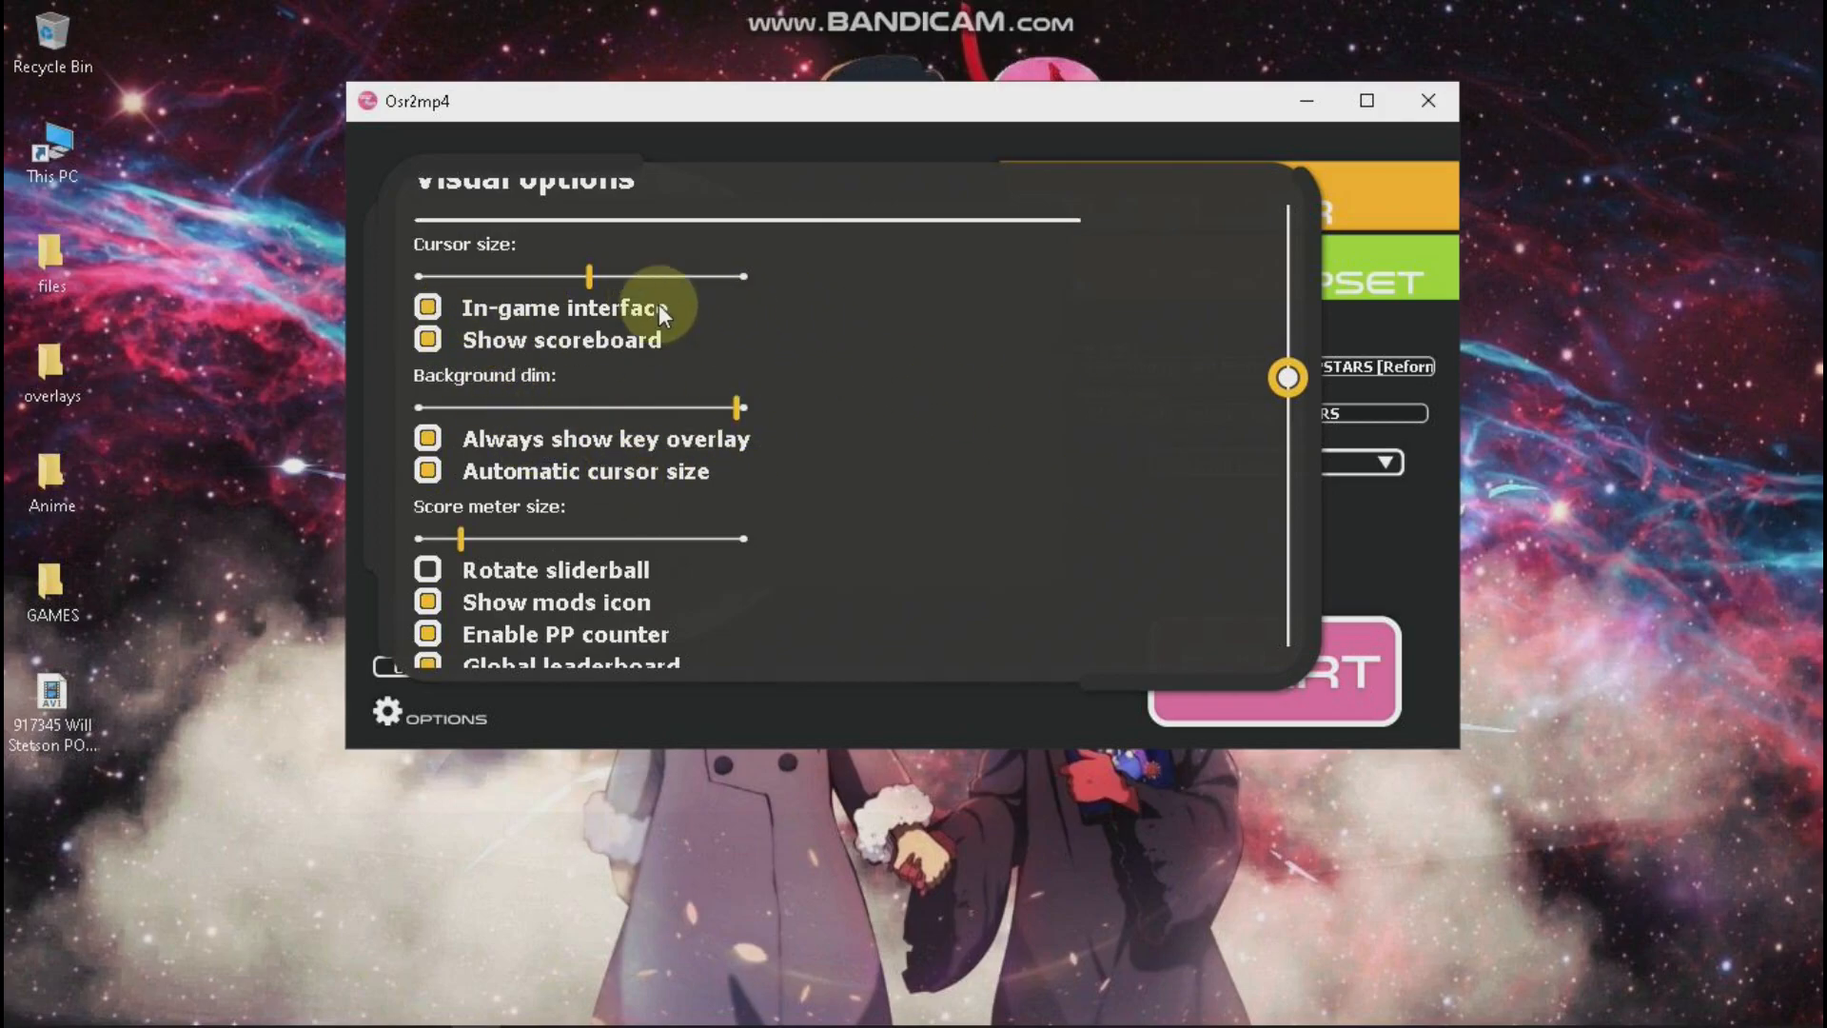
pyautogui.scroll(-3)
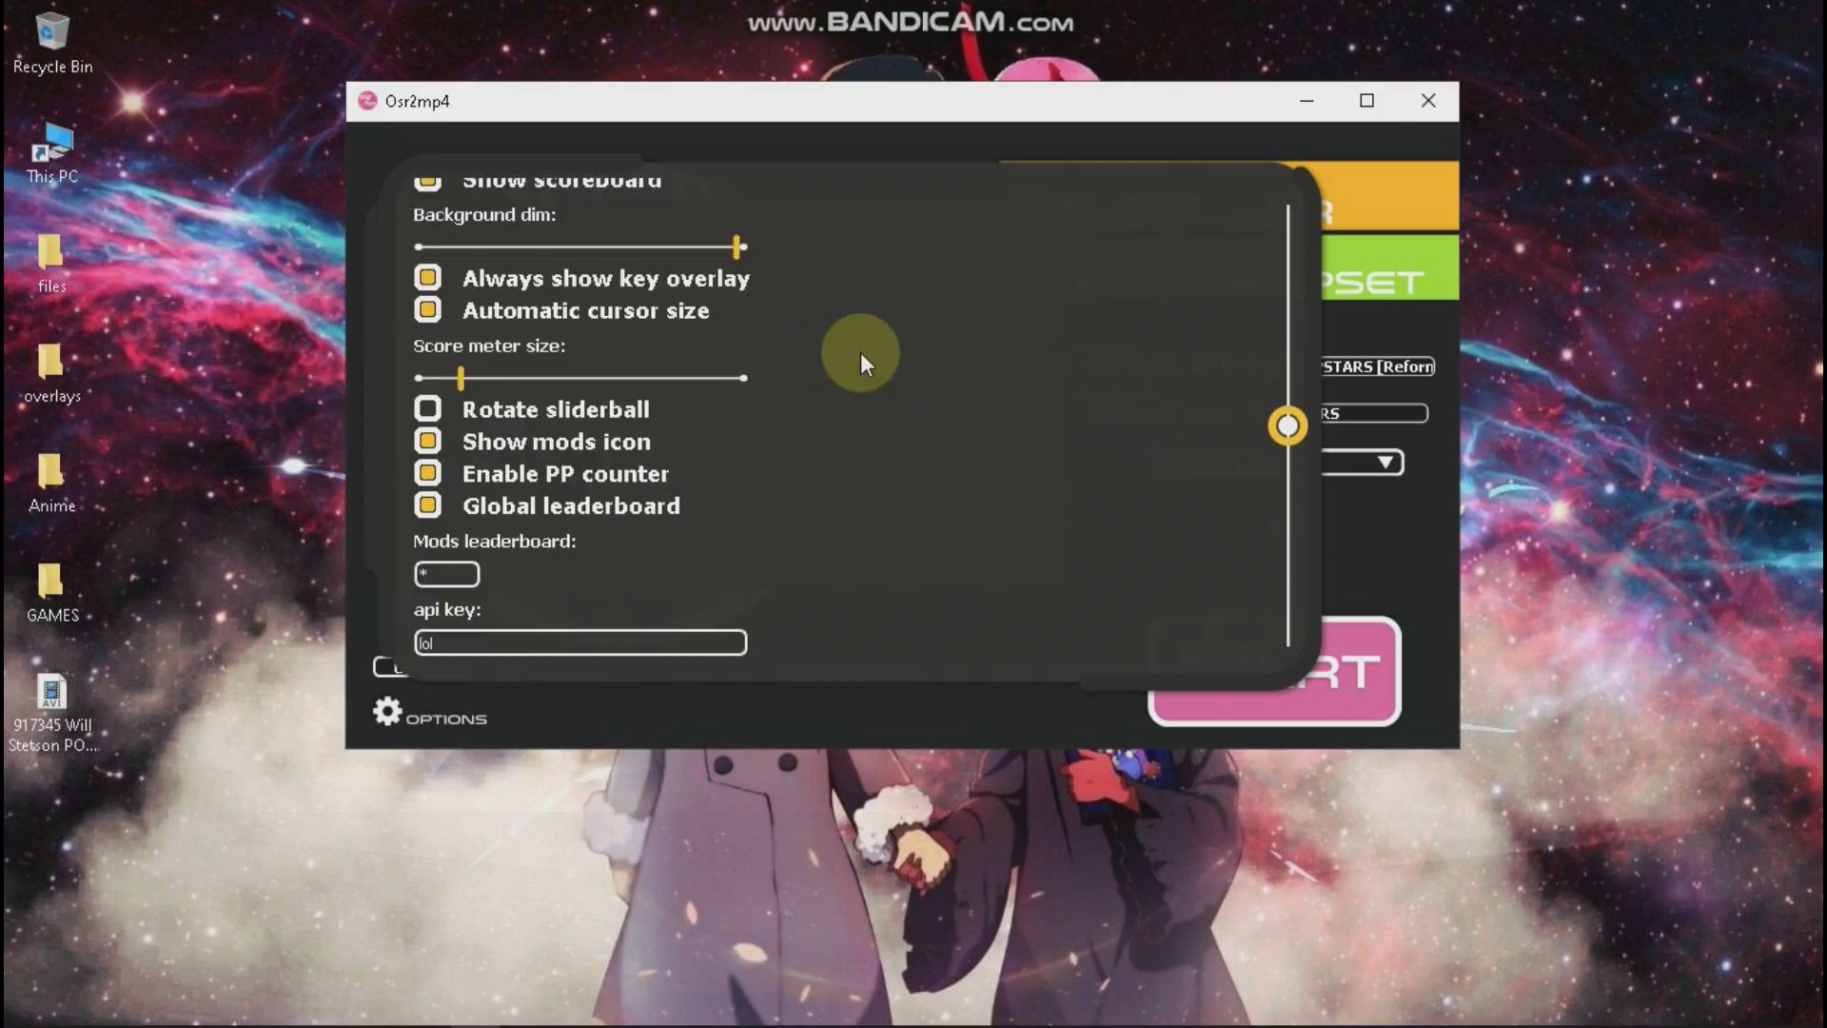
pyautogui.scroll(-3)
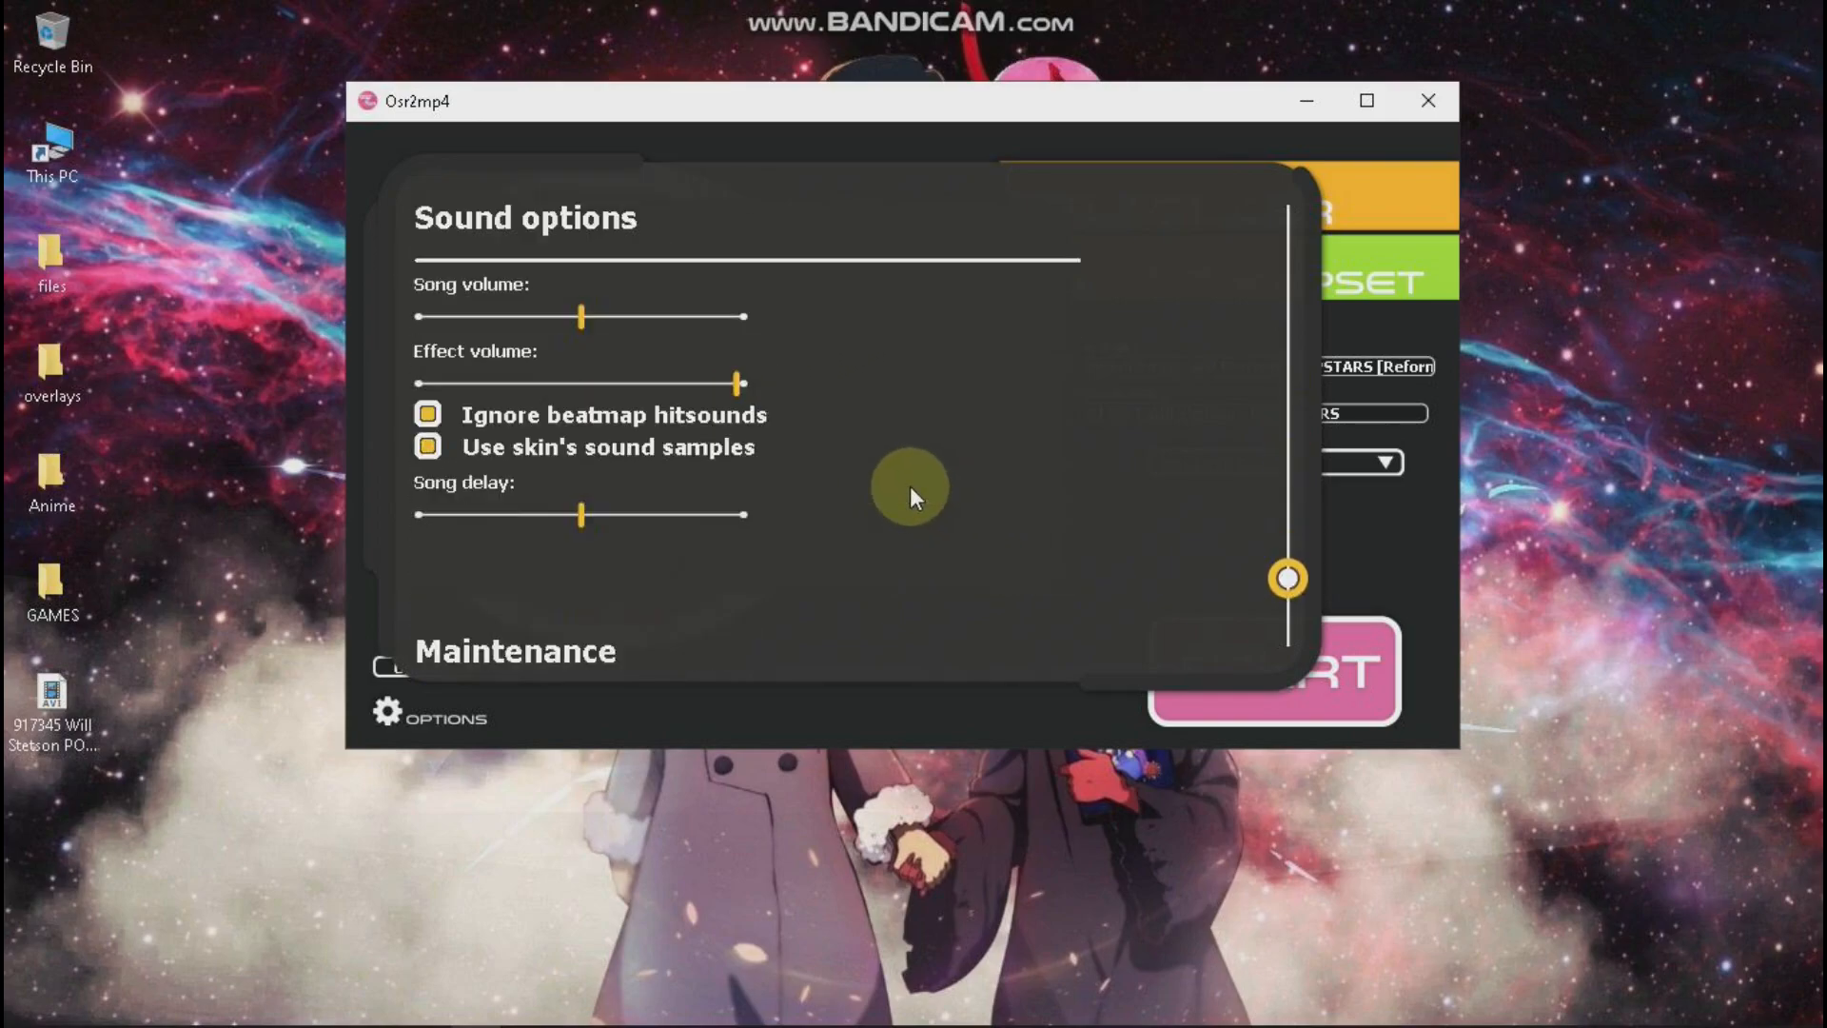
pyautogui.scroll(-3)
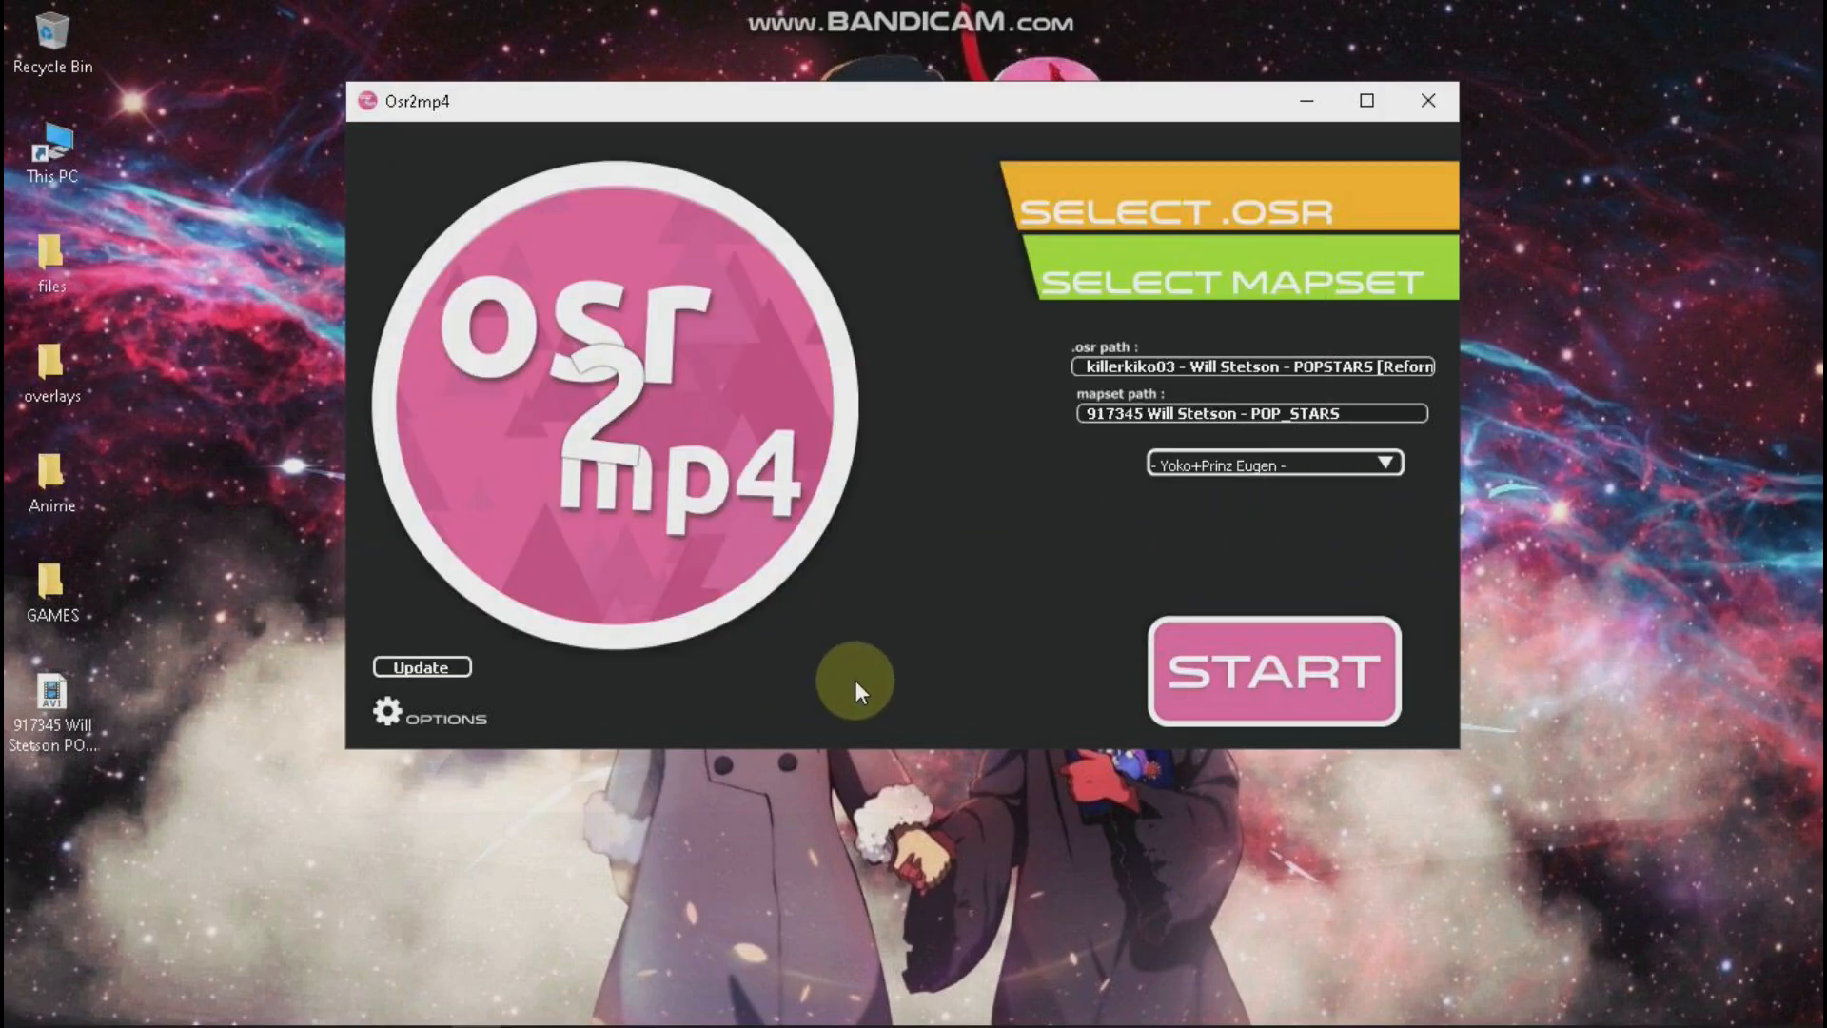
pyautogui.moveTo(1124, 276)
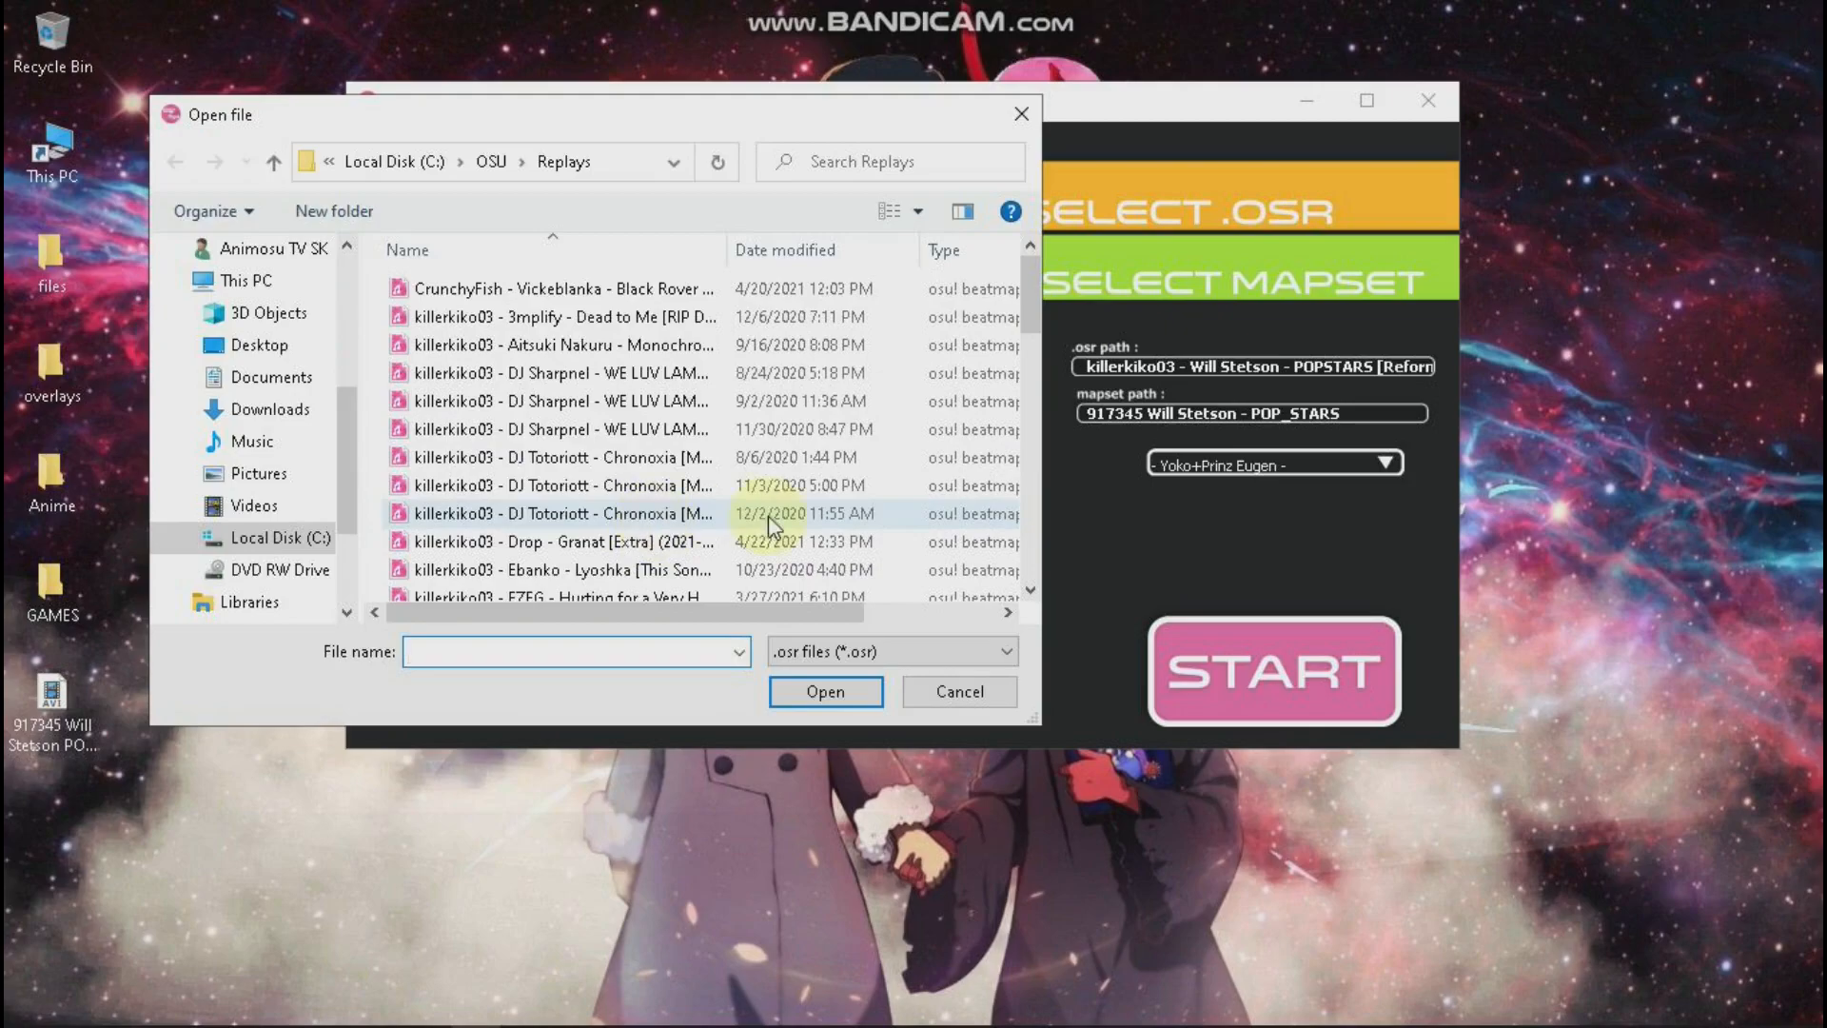
# Cancel the replay picker and browse the osu Songs folder for a mapset
pyautogui.click(960, 692)
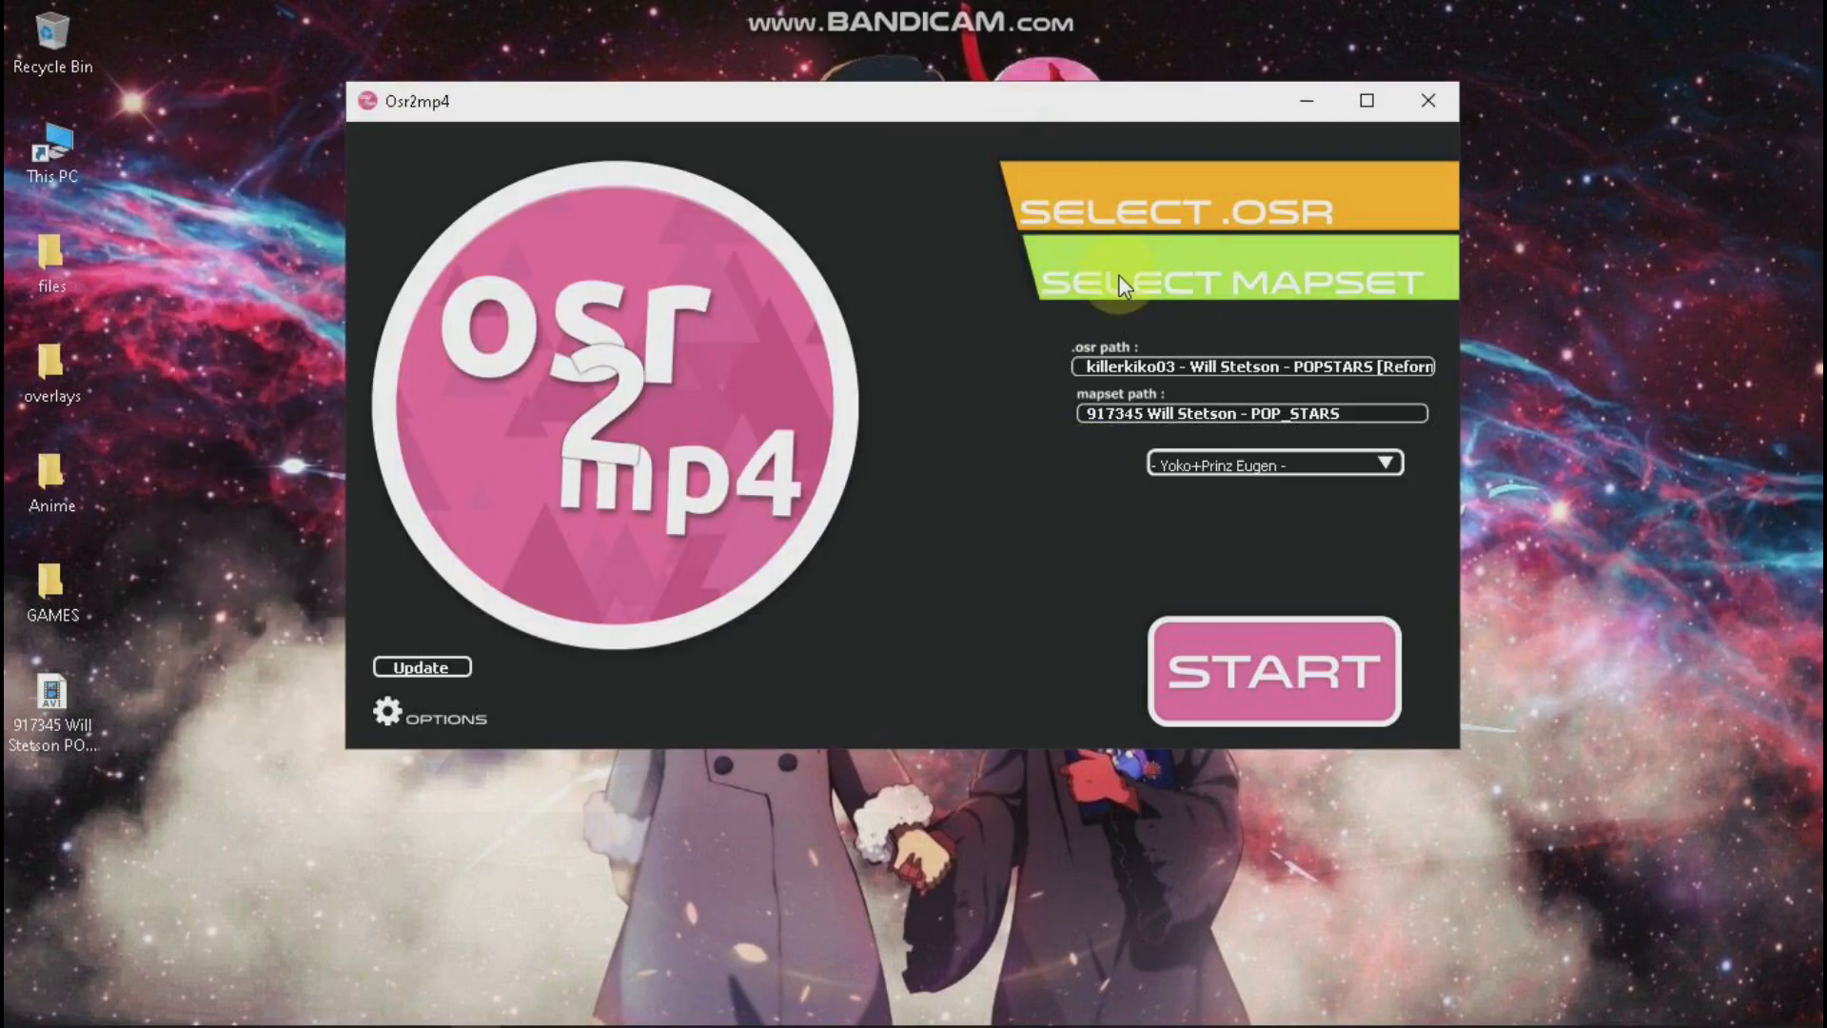
pyautogui.click(1238, 280)
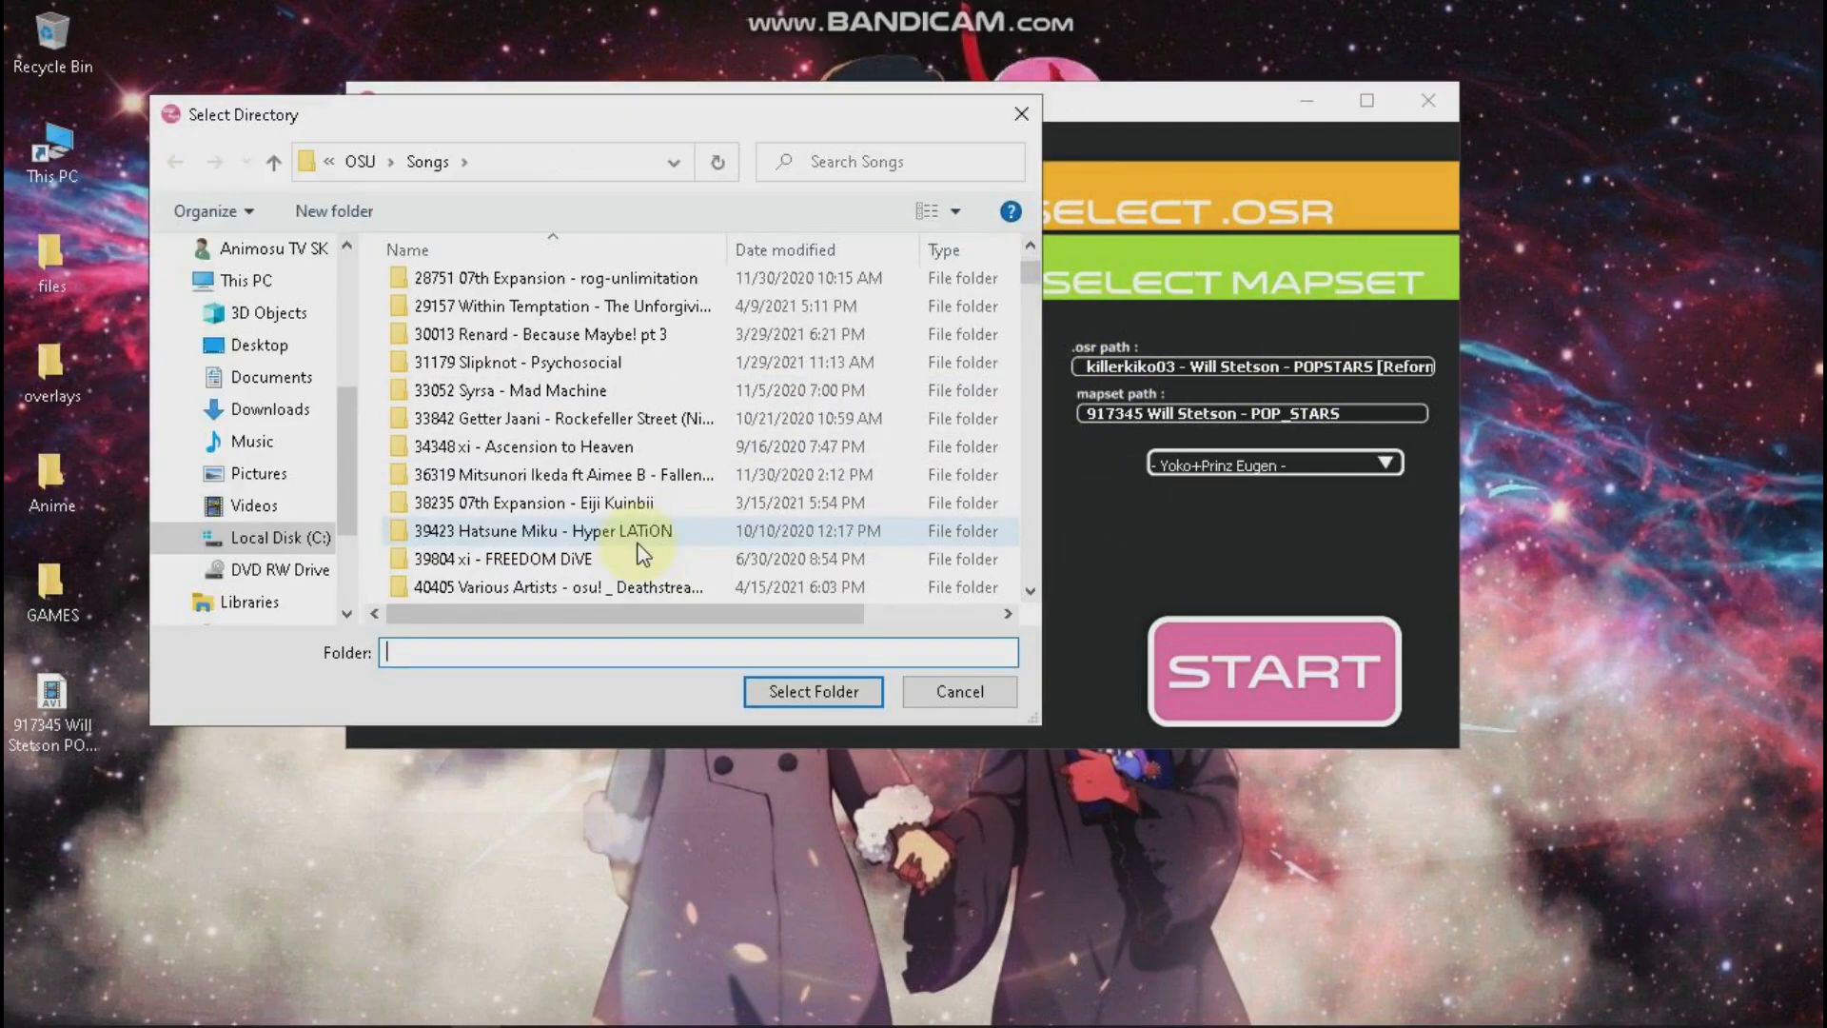
pyautogui.scroll(-3)
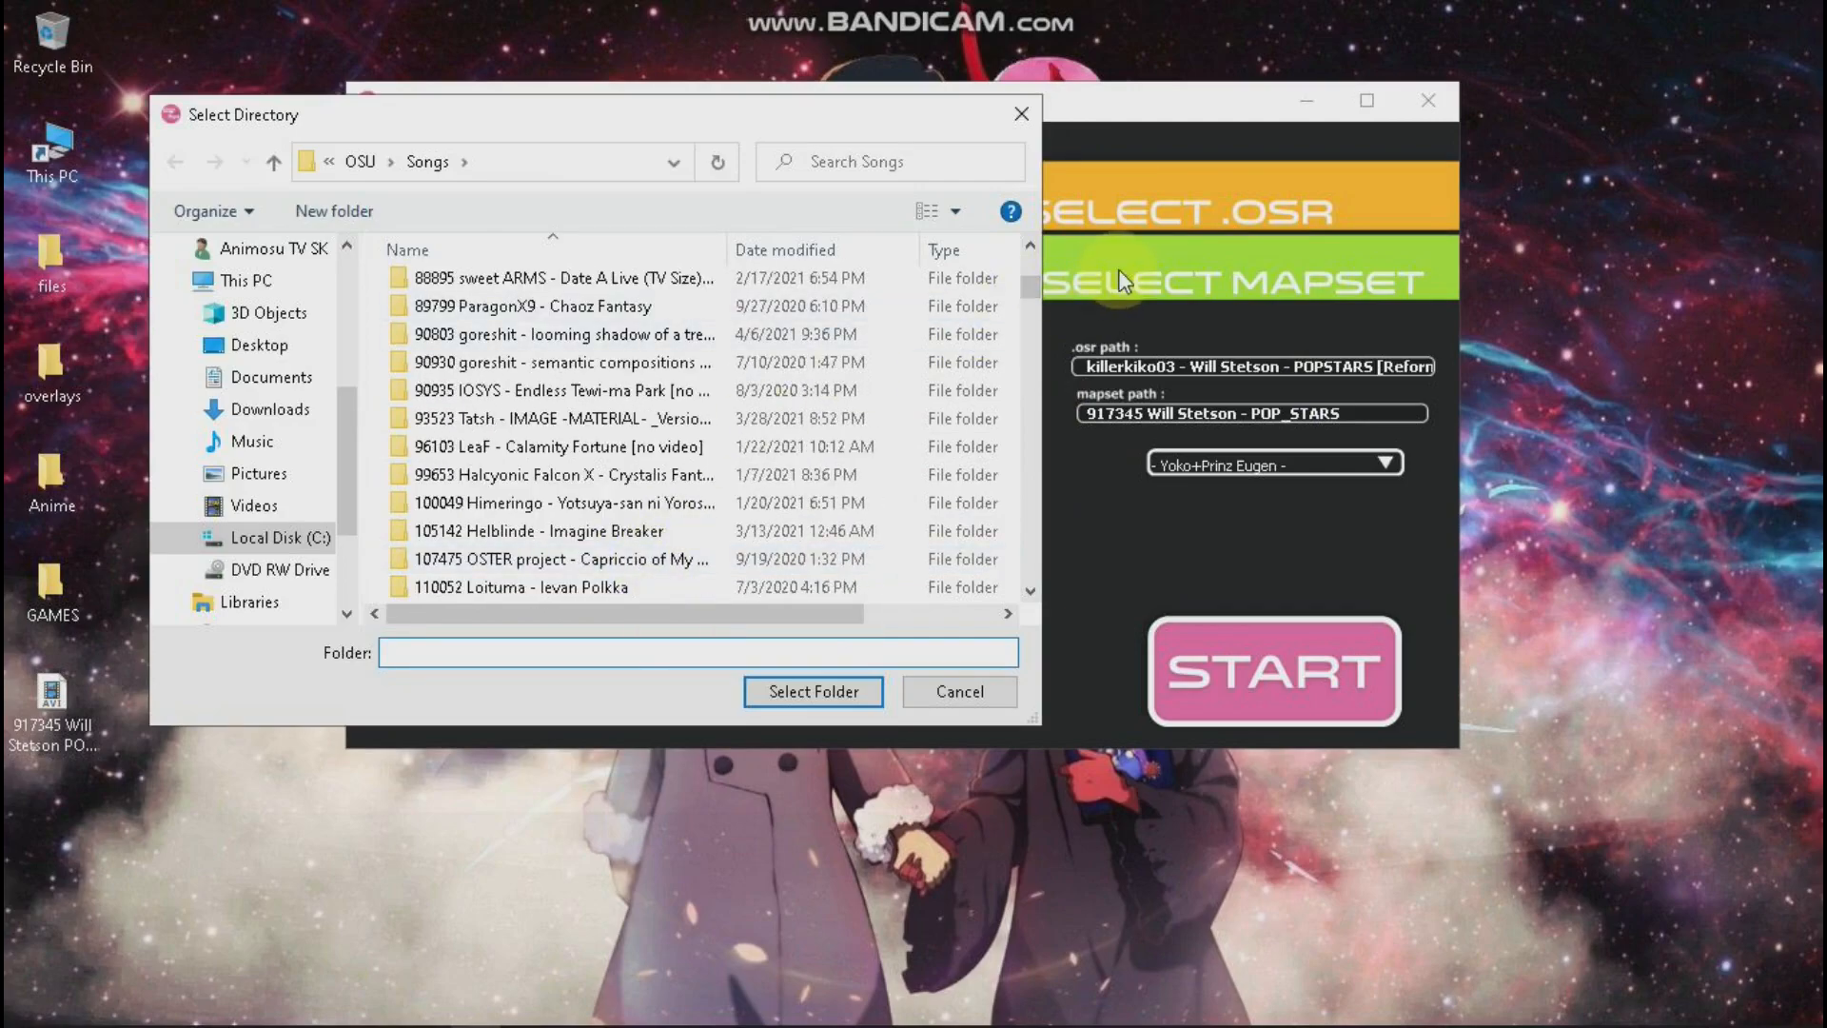
pyautogui.scroll(-3)
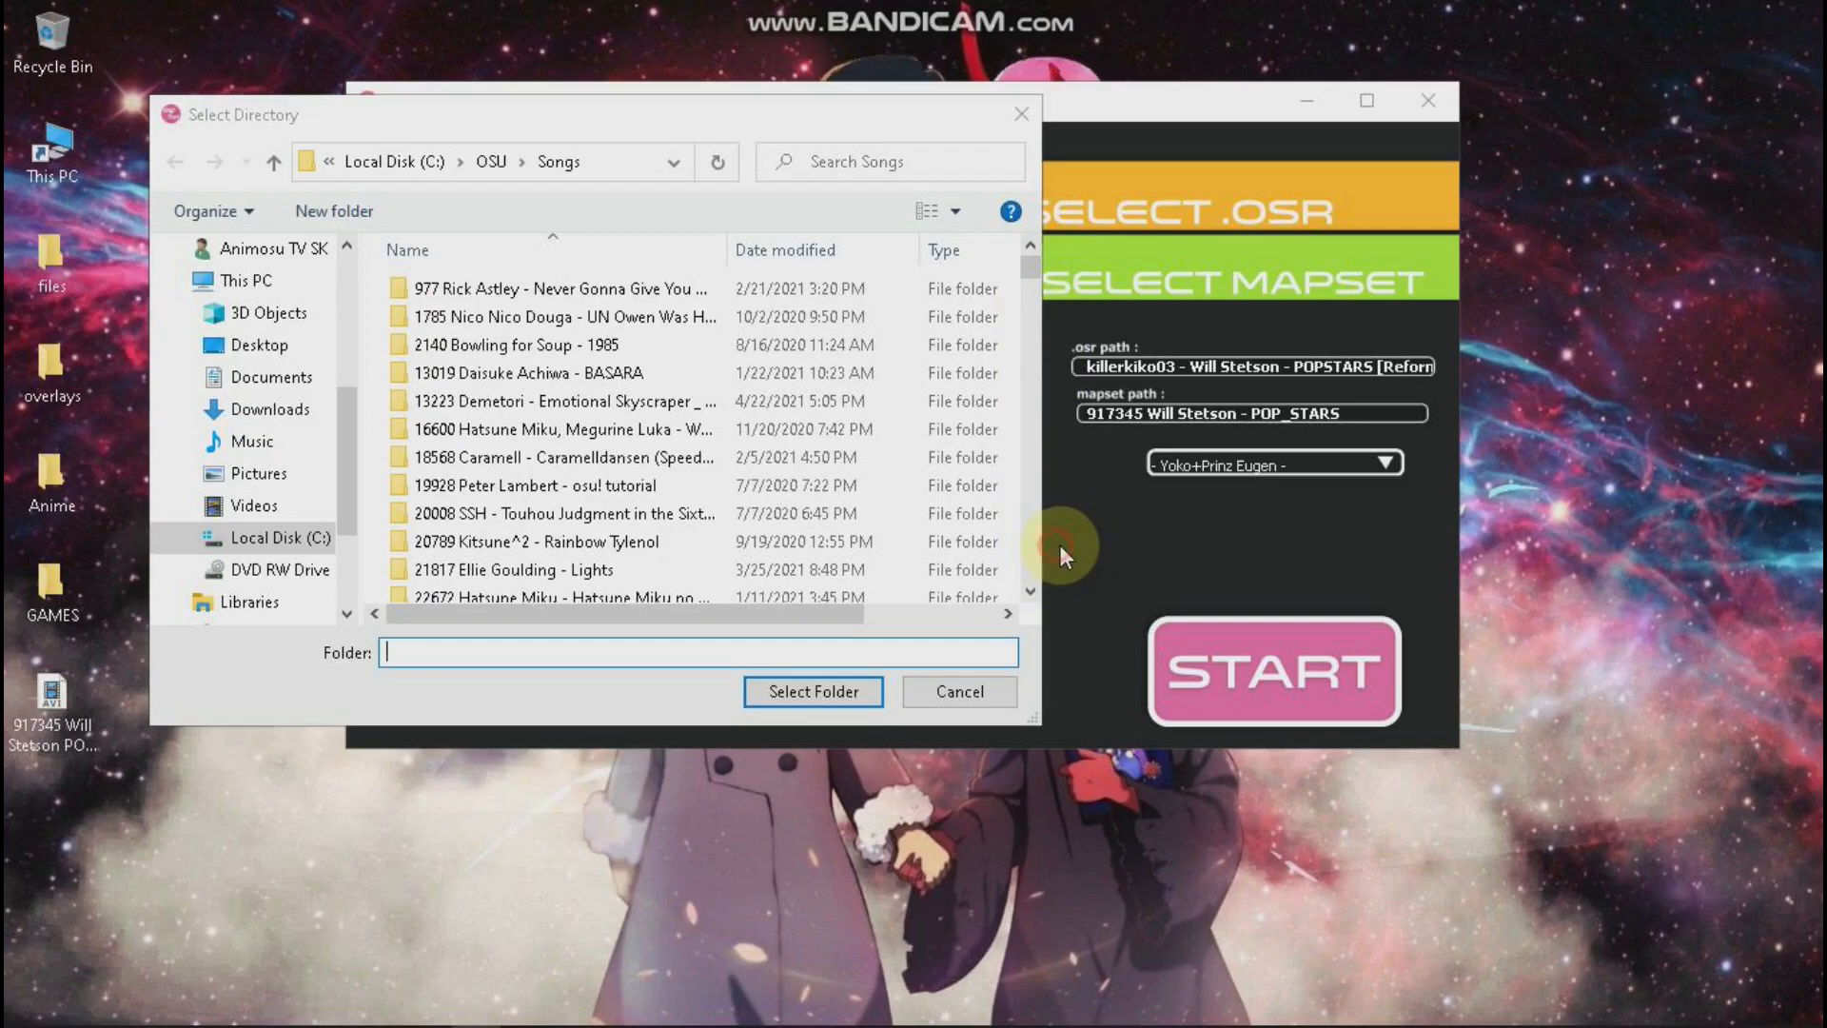
# Cancel the Select Directory dialog and keep Yoko+Prinz Eugen as the skin
pyautogui.click(959, 692)
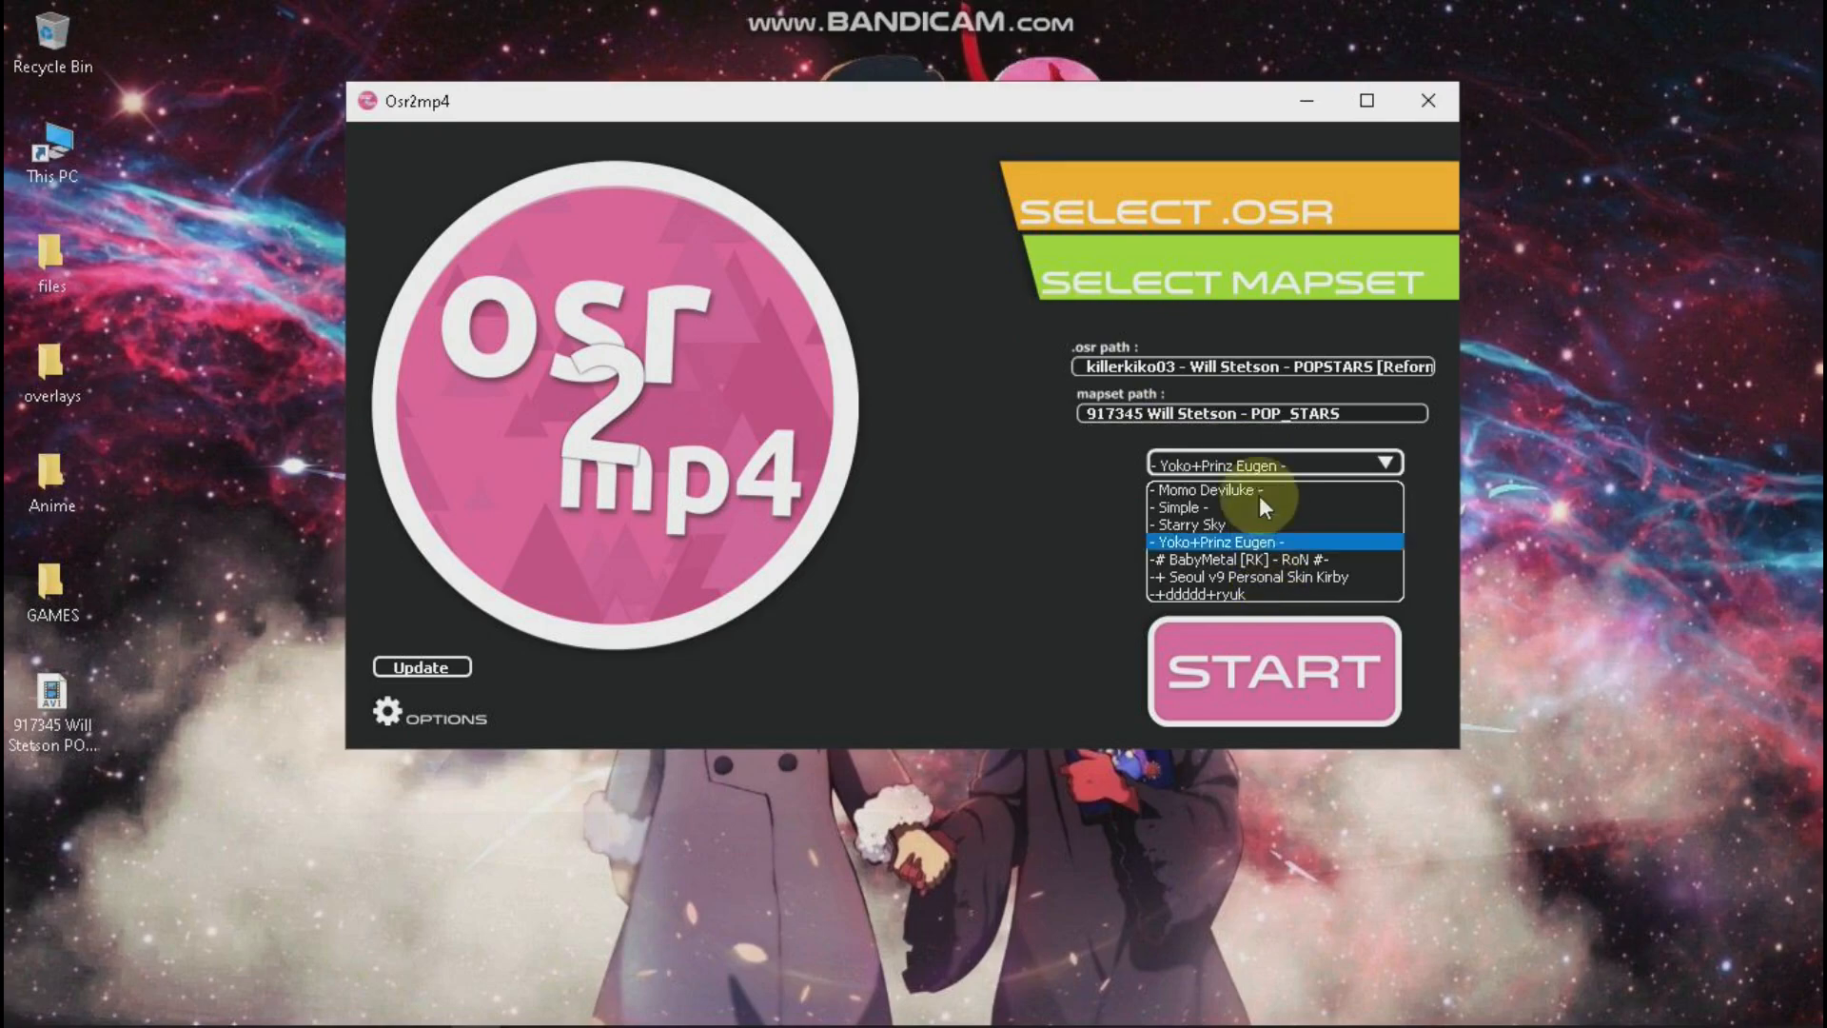
pyautogui.click(1221, 541)
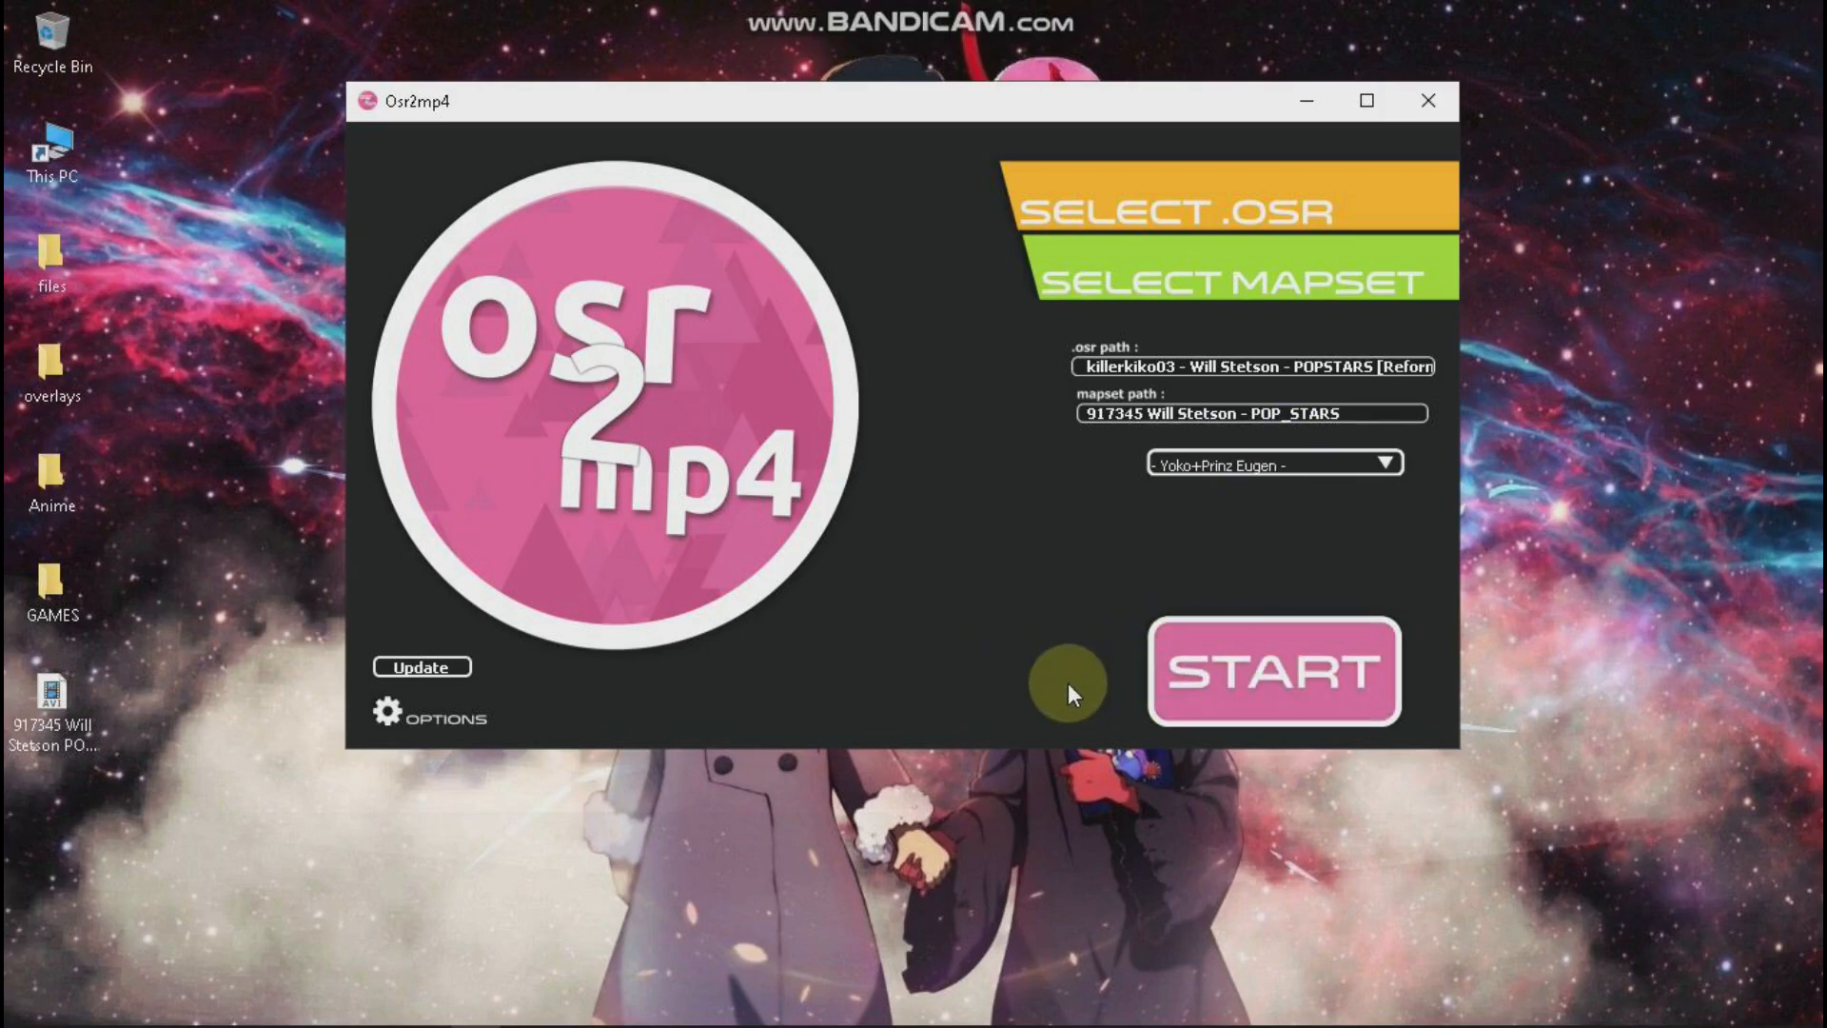
pyautogui.moveTo(934, 855)
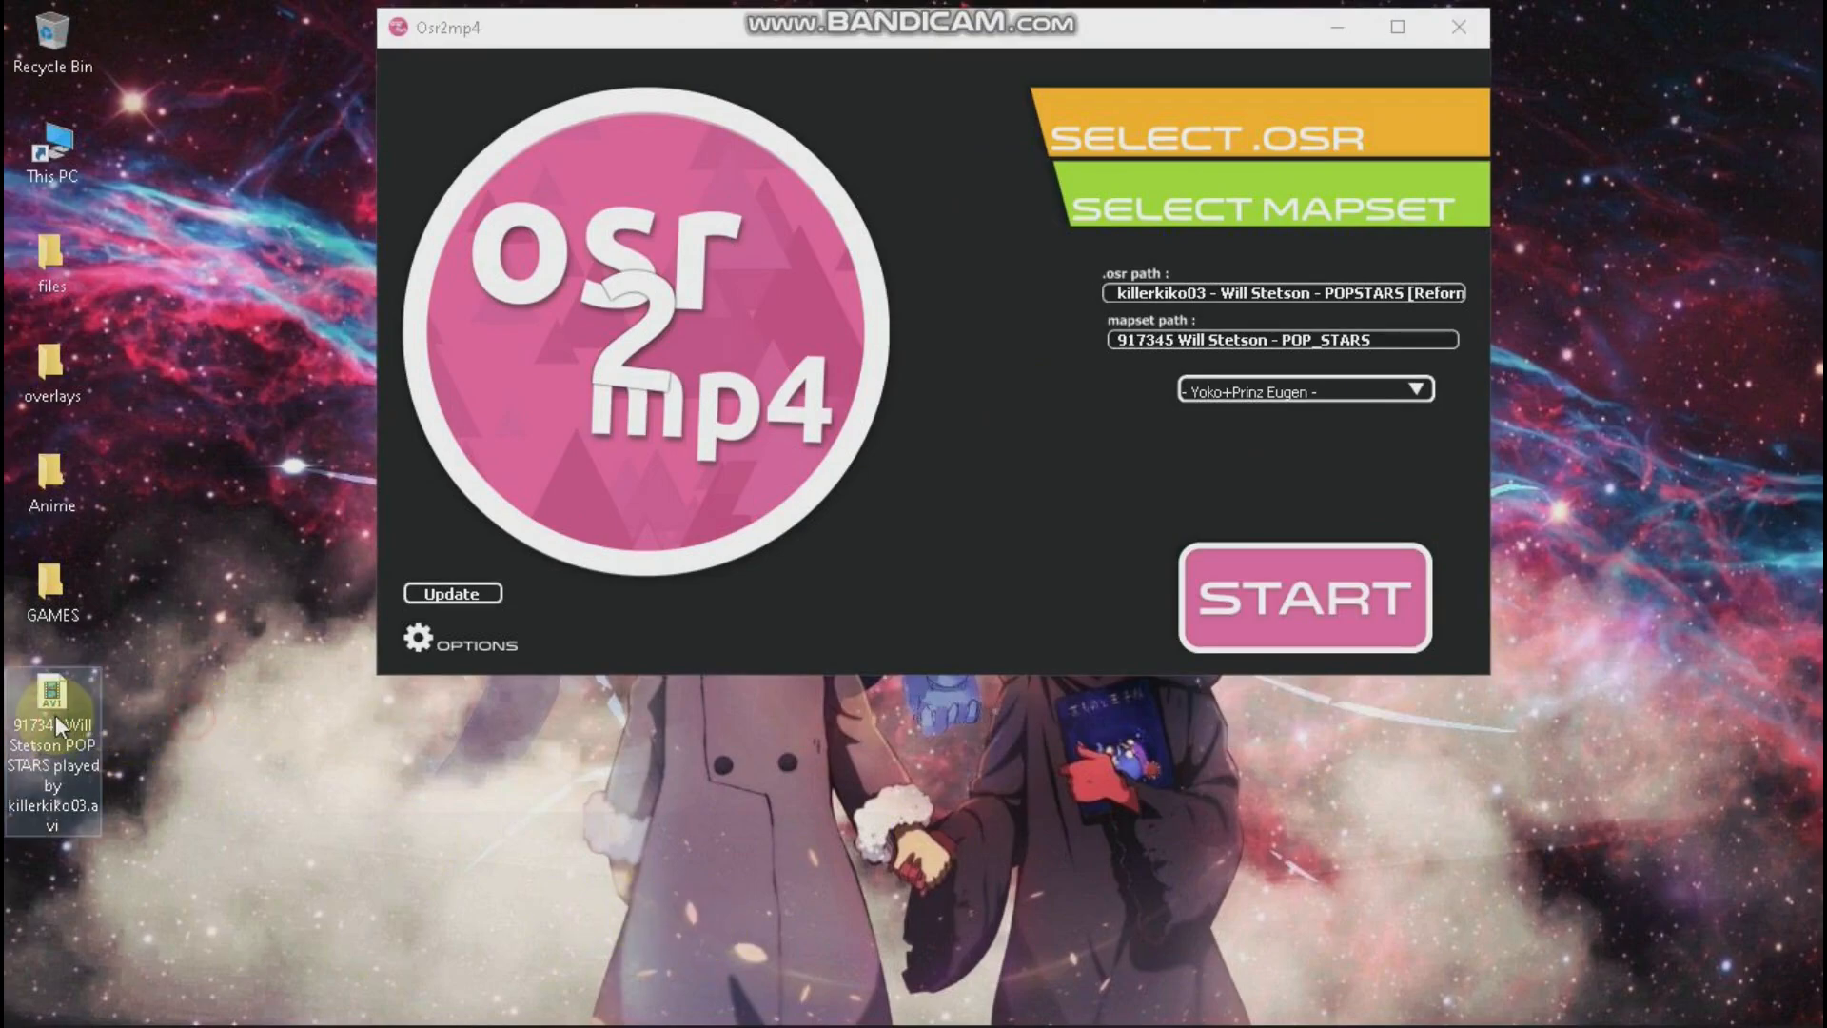
pyautogui.moveTo(65, 740)
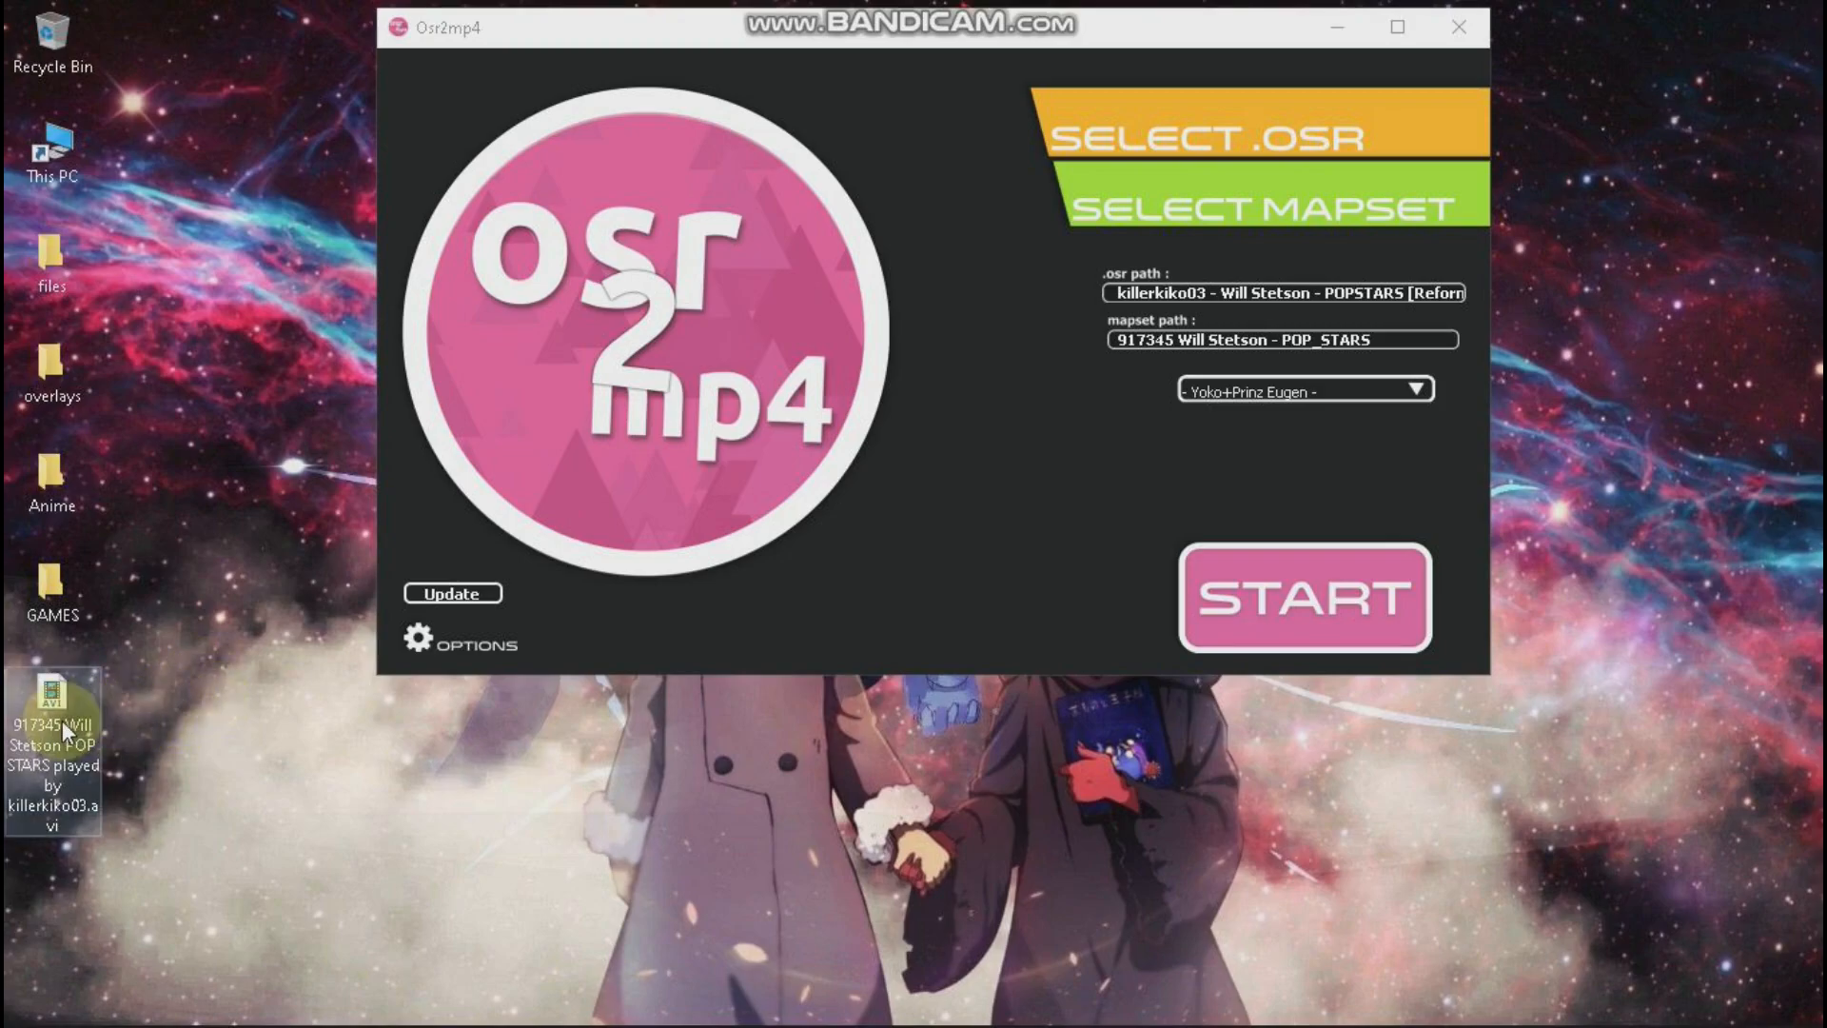
# Open the converted POP STARS .avi video file on the desktop
pyautogui.moveTo(53, 746); pyautogui.dragTo(276, 594)
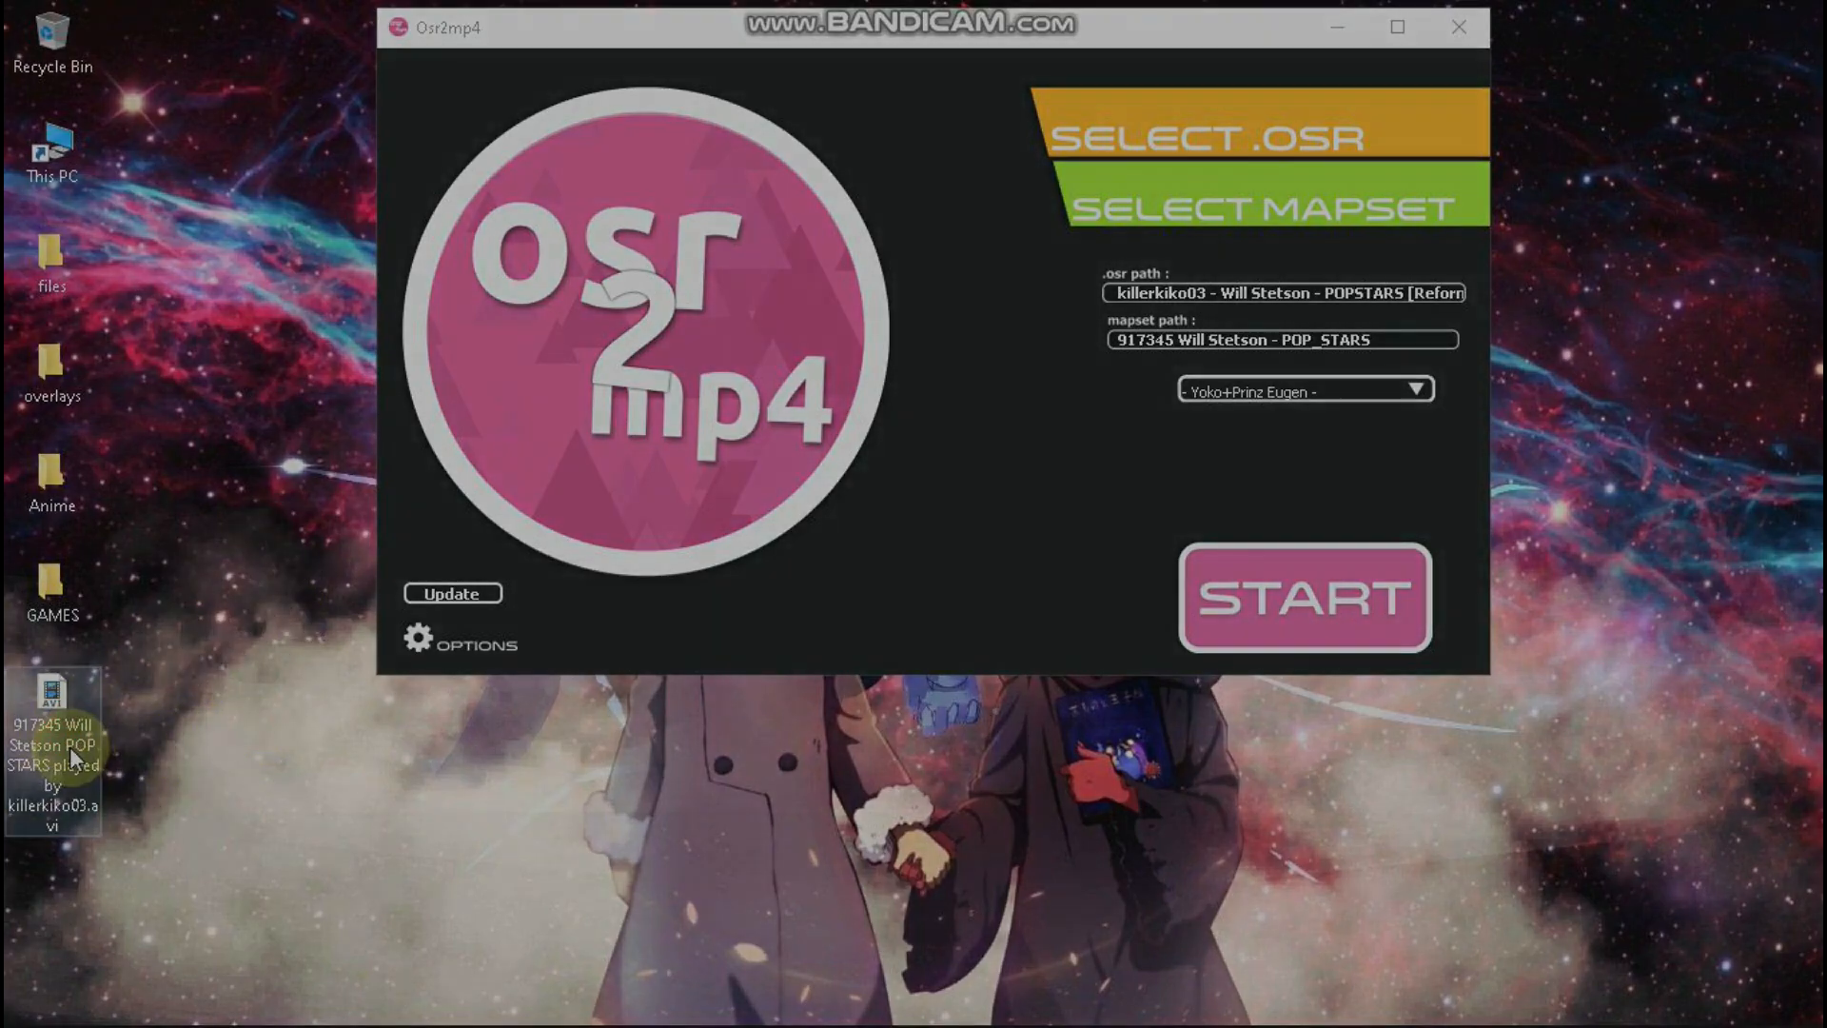
pyautogui.click(1304, 599)
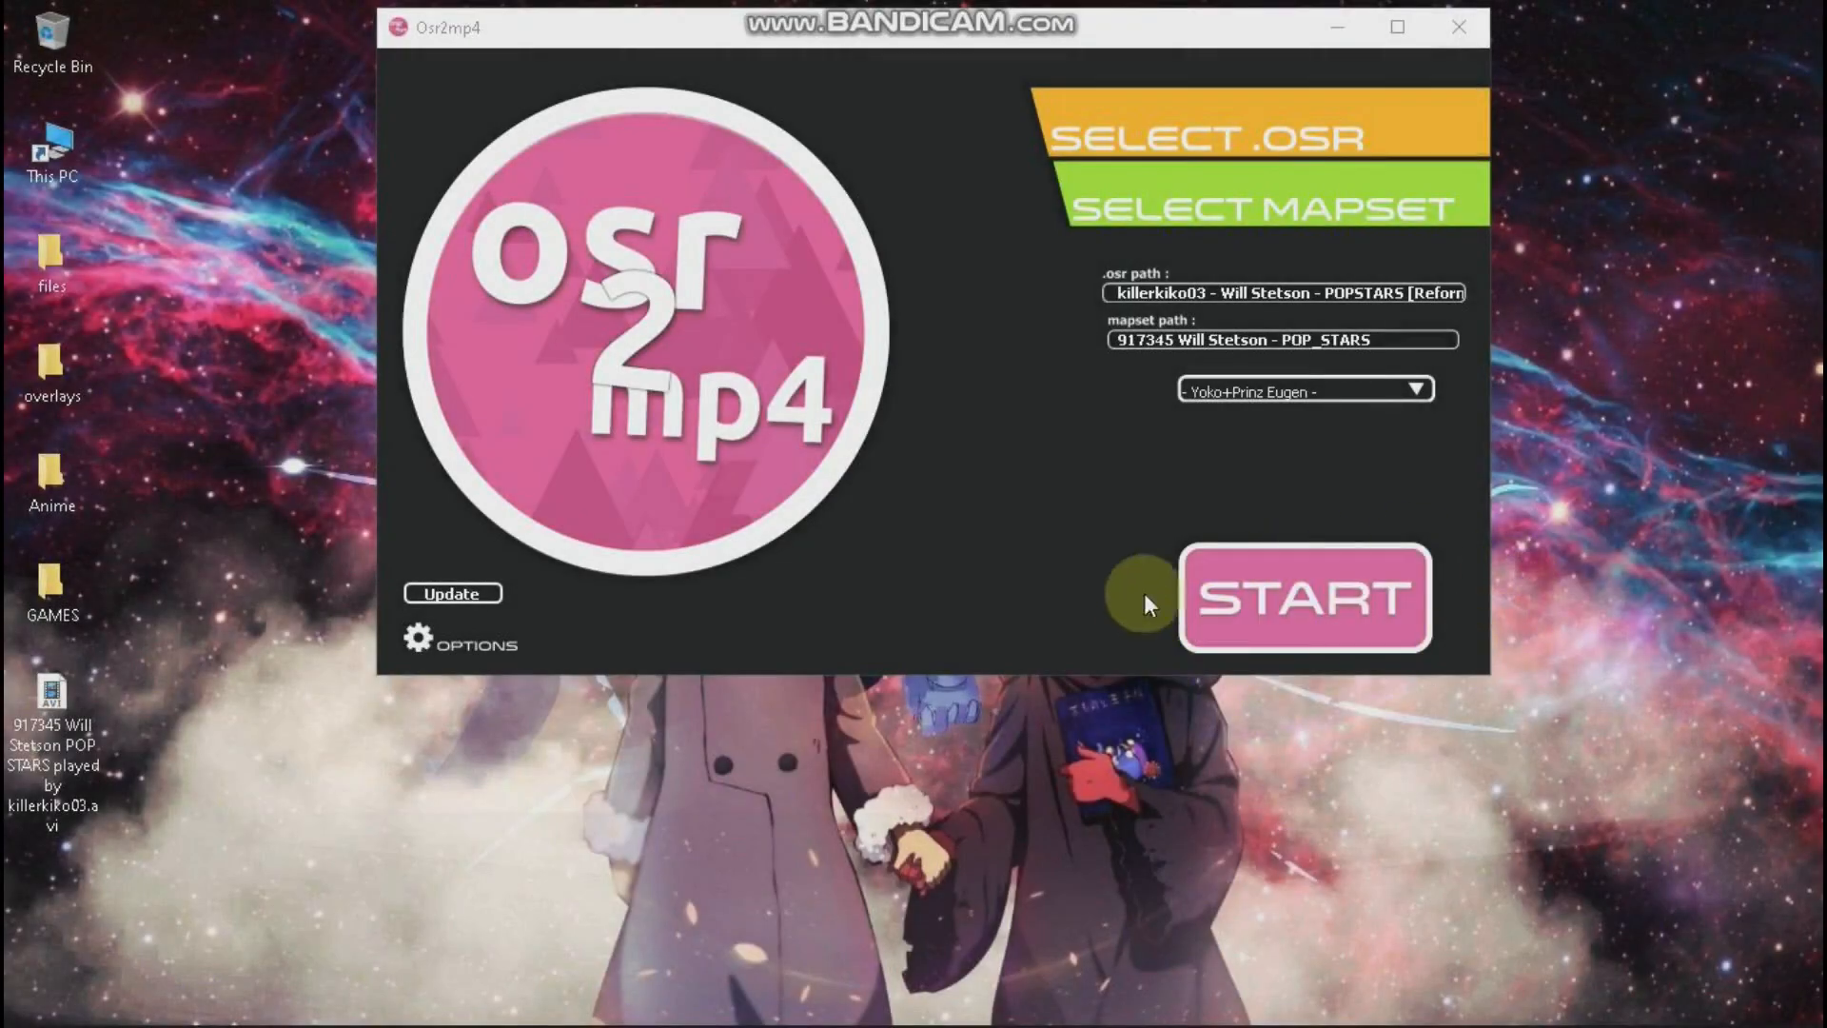
pyautogui.moveTo(1122, 776)
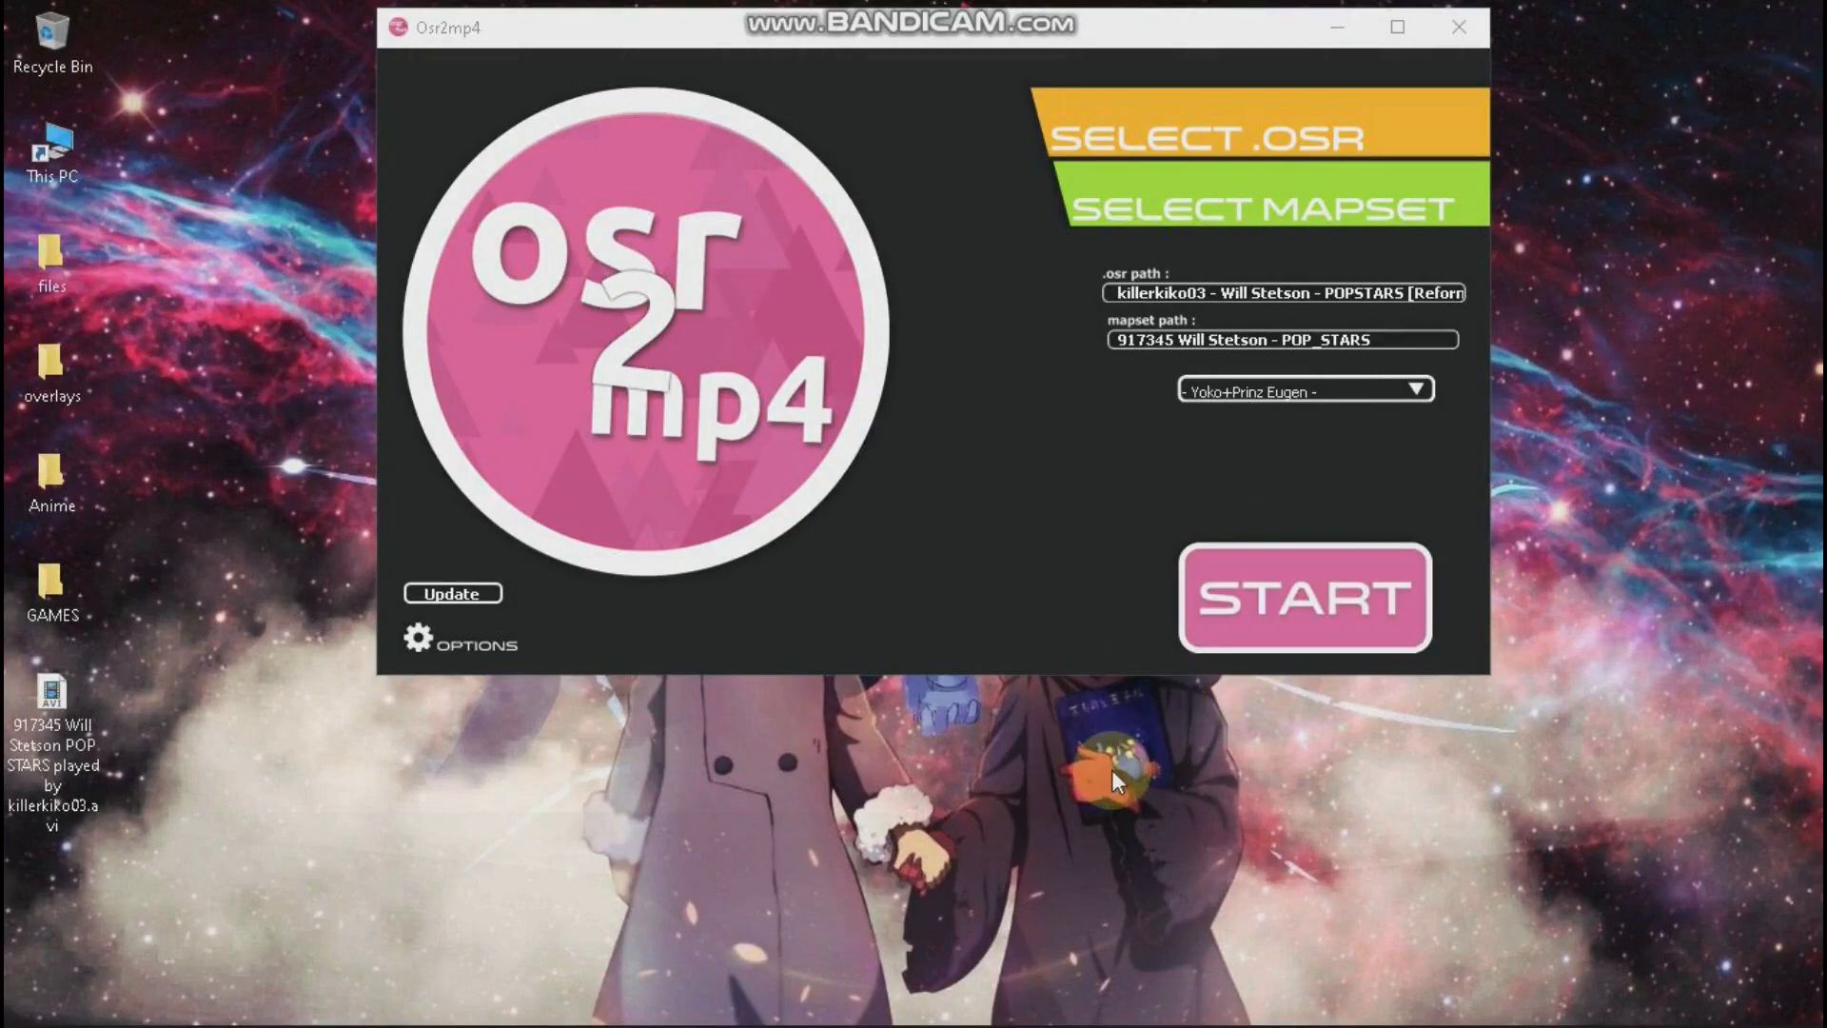
pyautogui.moveTo(1061, 713)
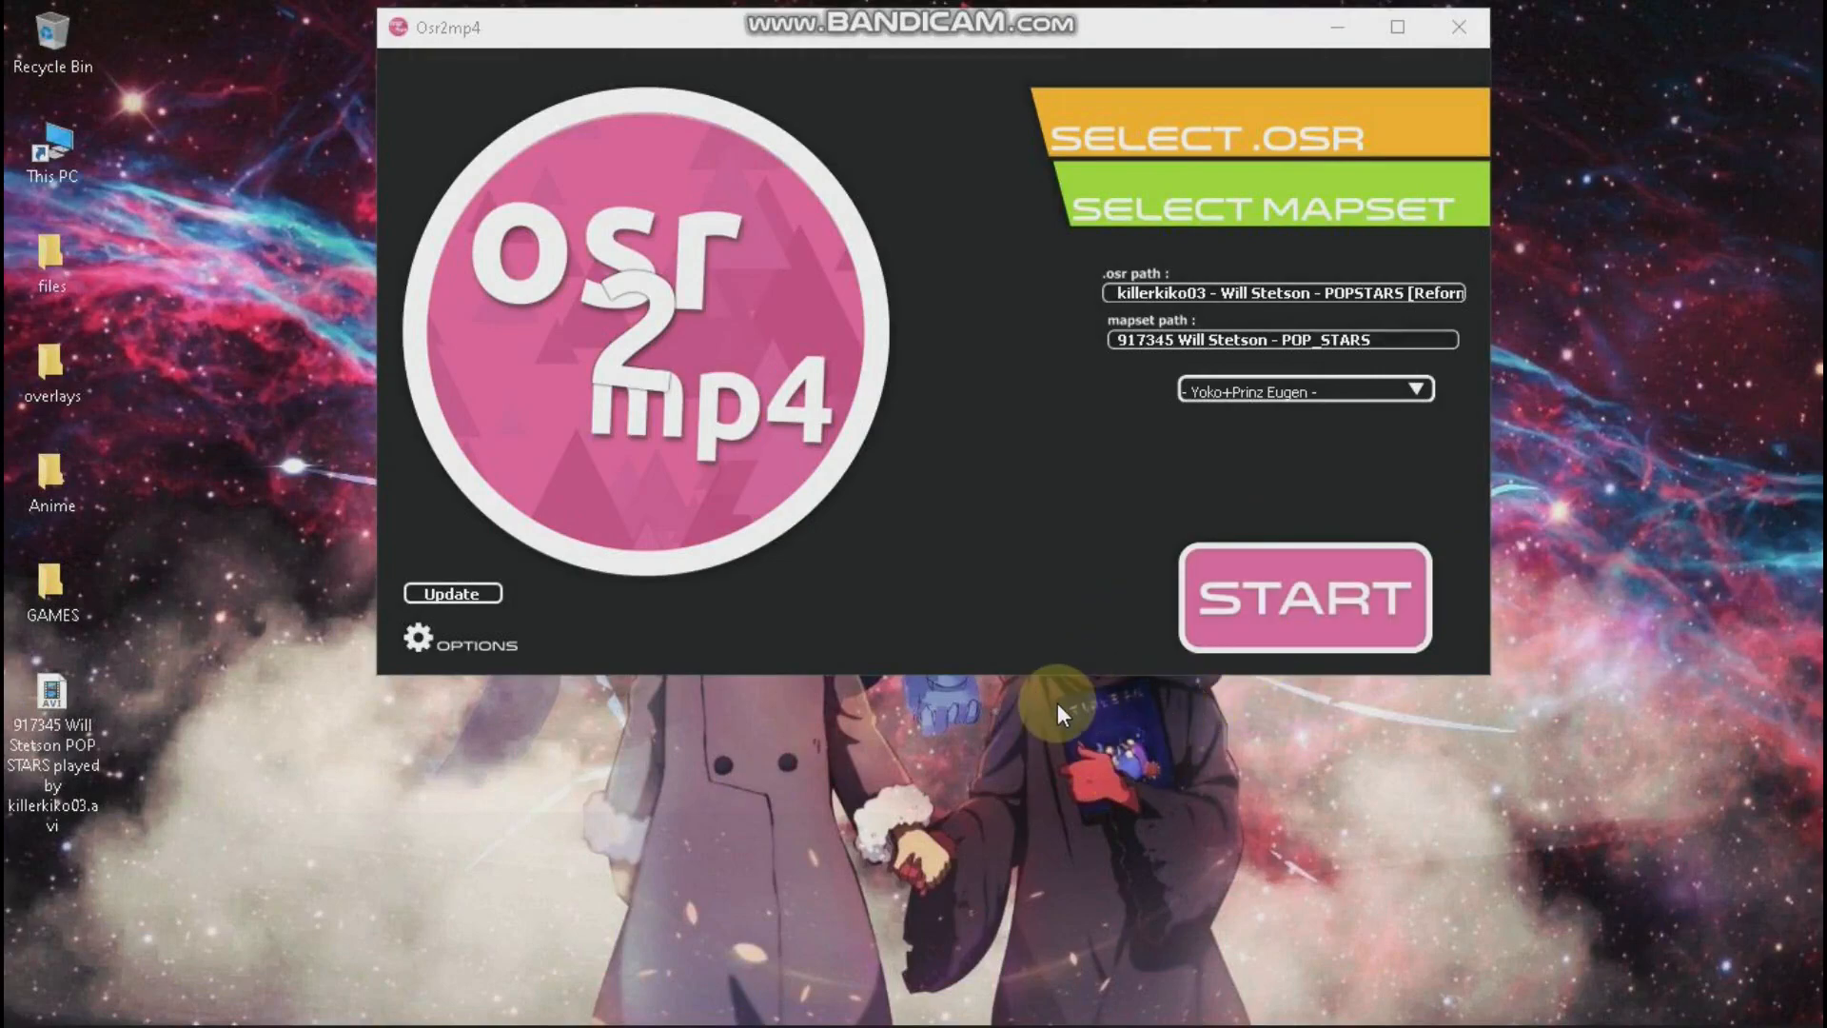
pyautogui.moveTo(1077, 49)
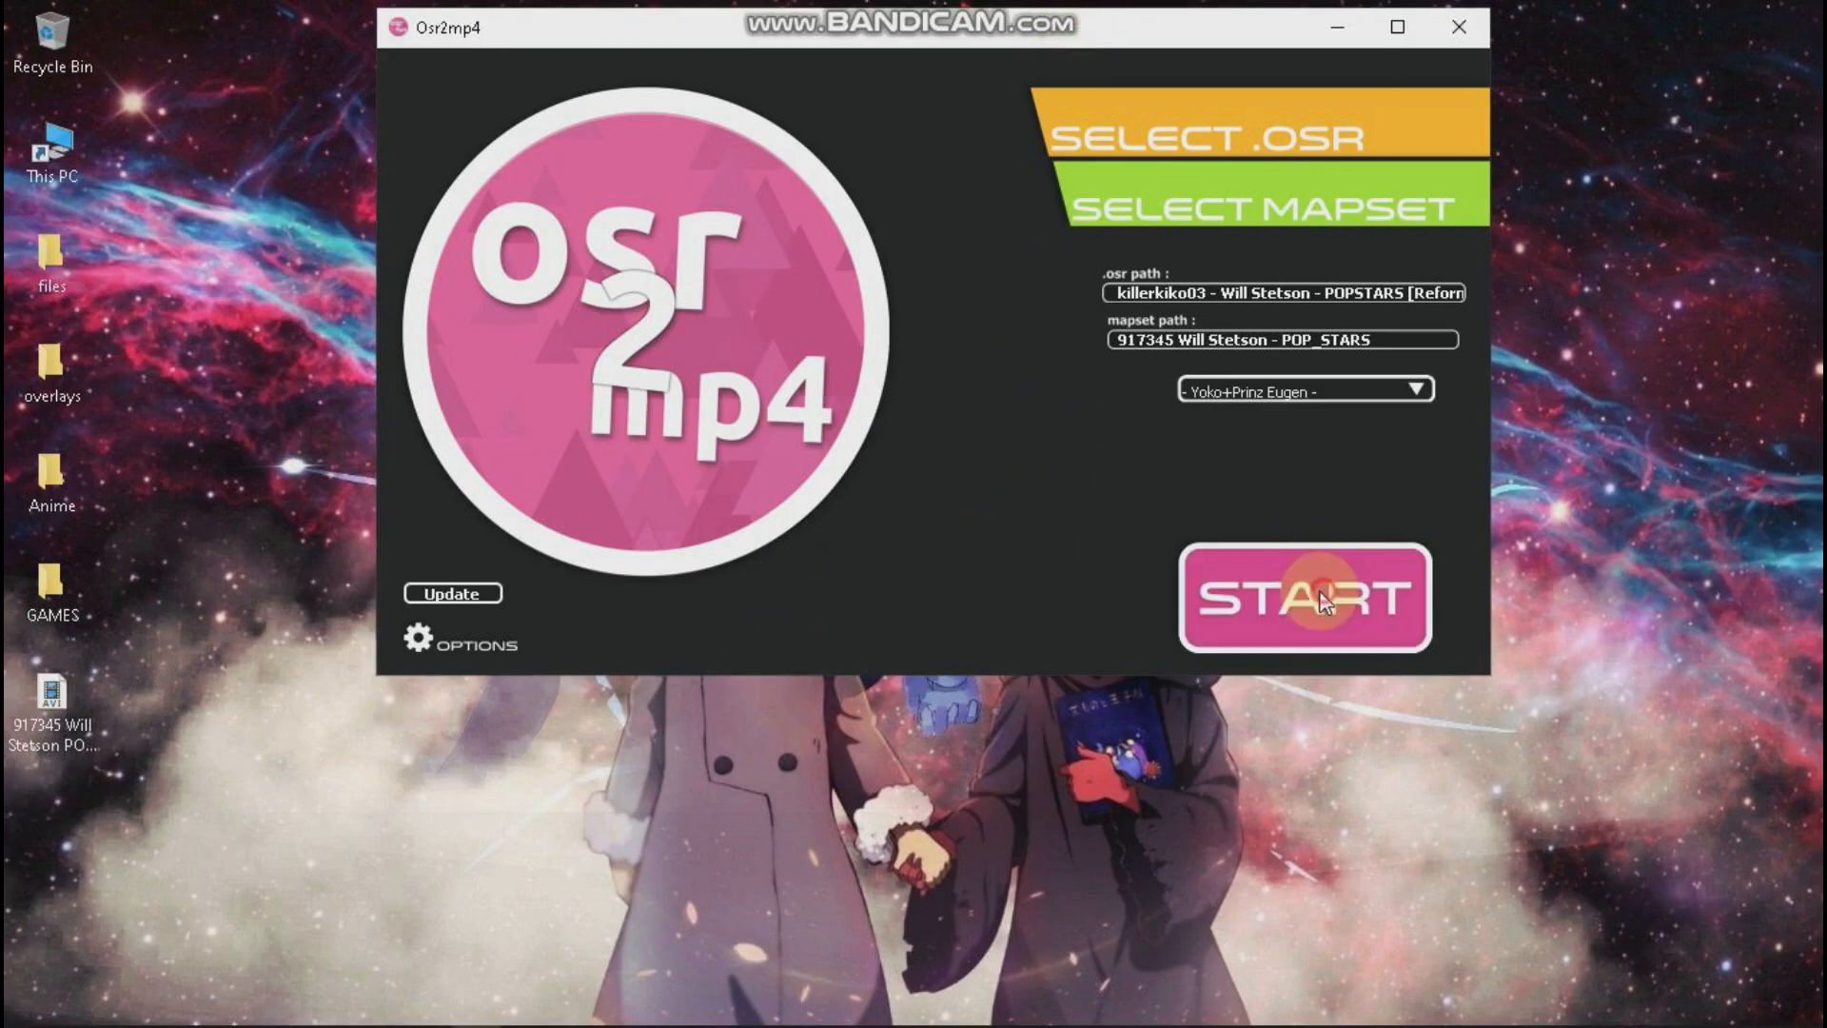
# Start a new replay conversion, then close the osr2mp4 window at 0%
pyautogui.click(1318, 600)
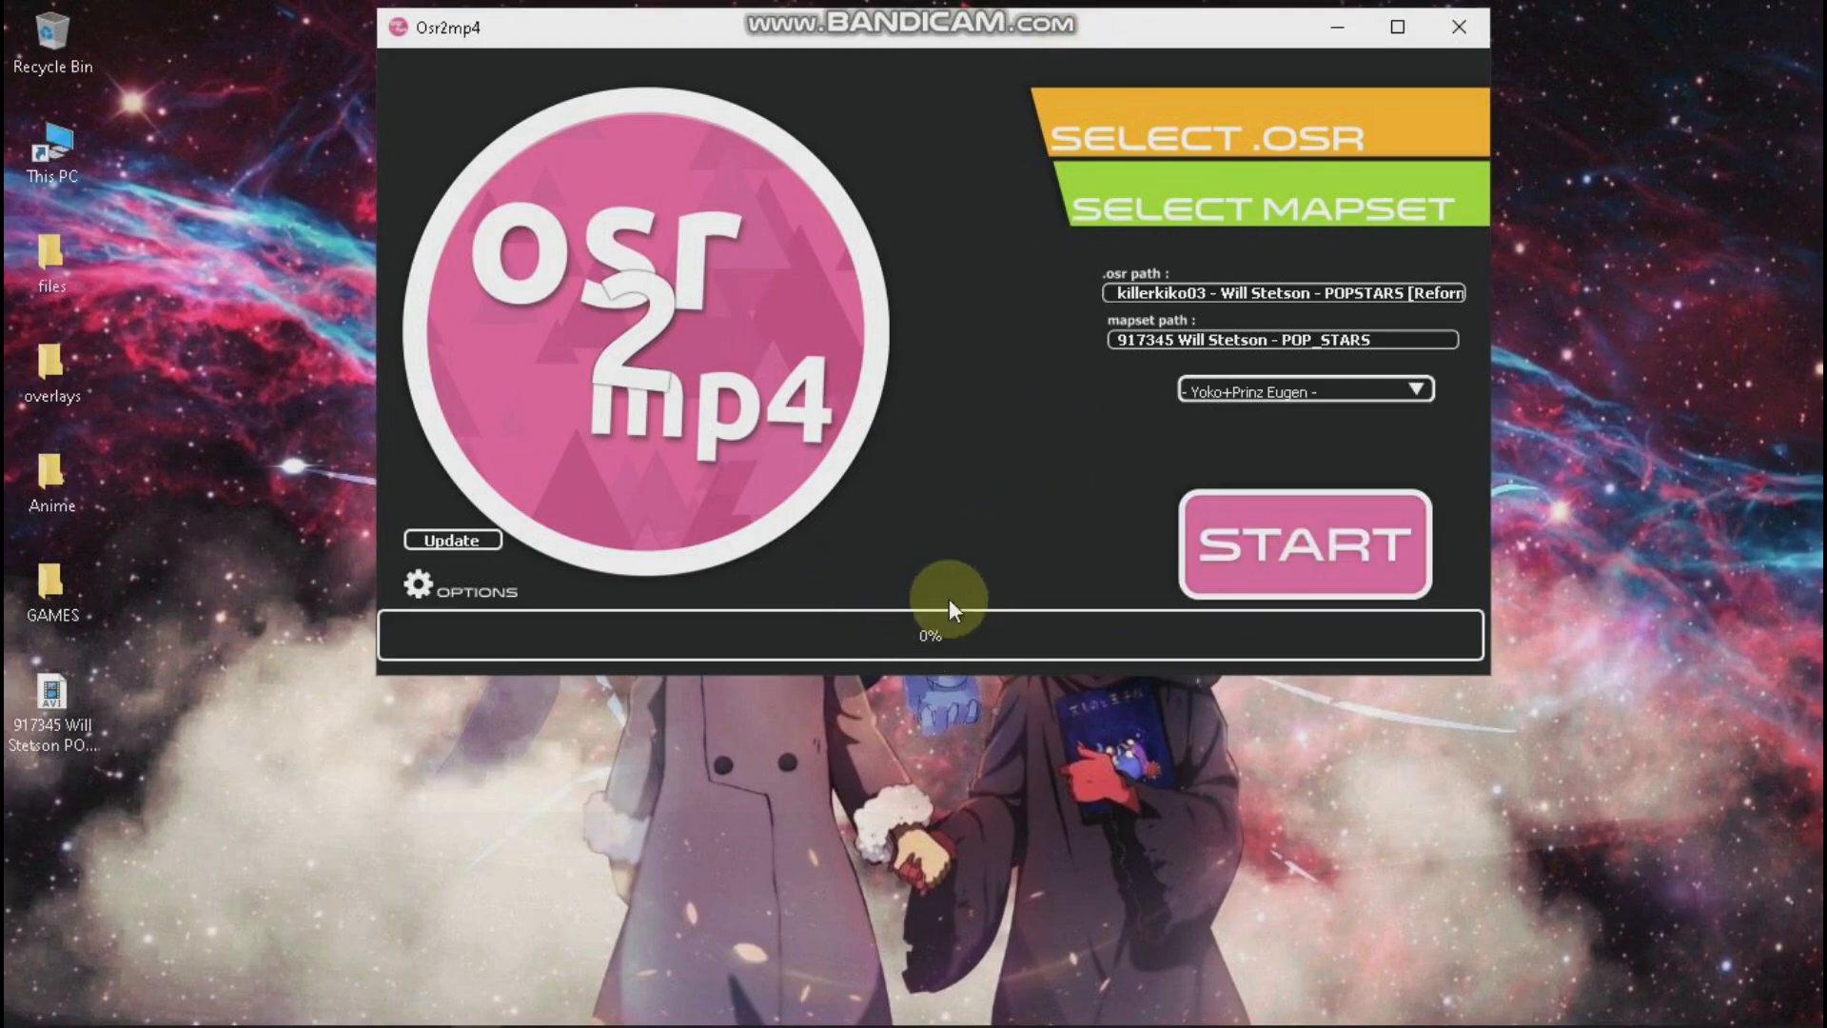
pyautogui.moveTo(963, 682)
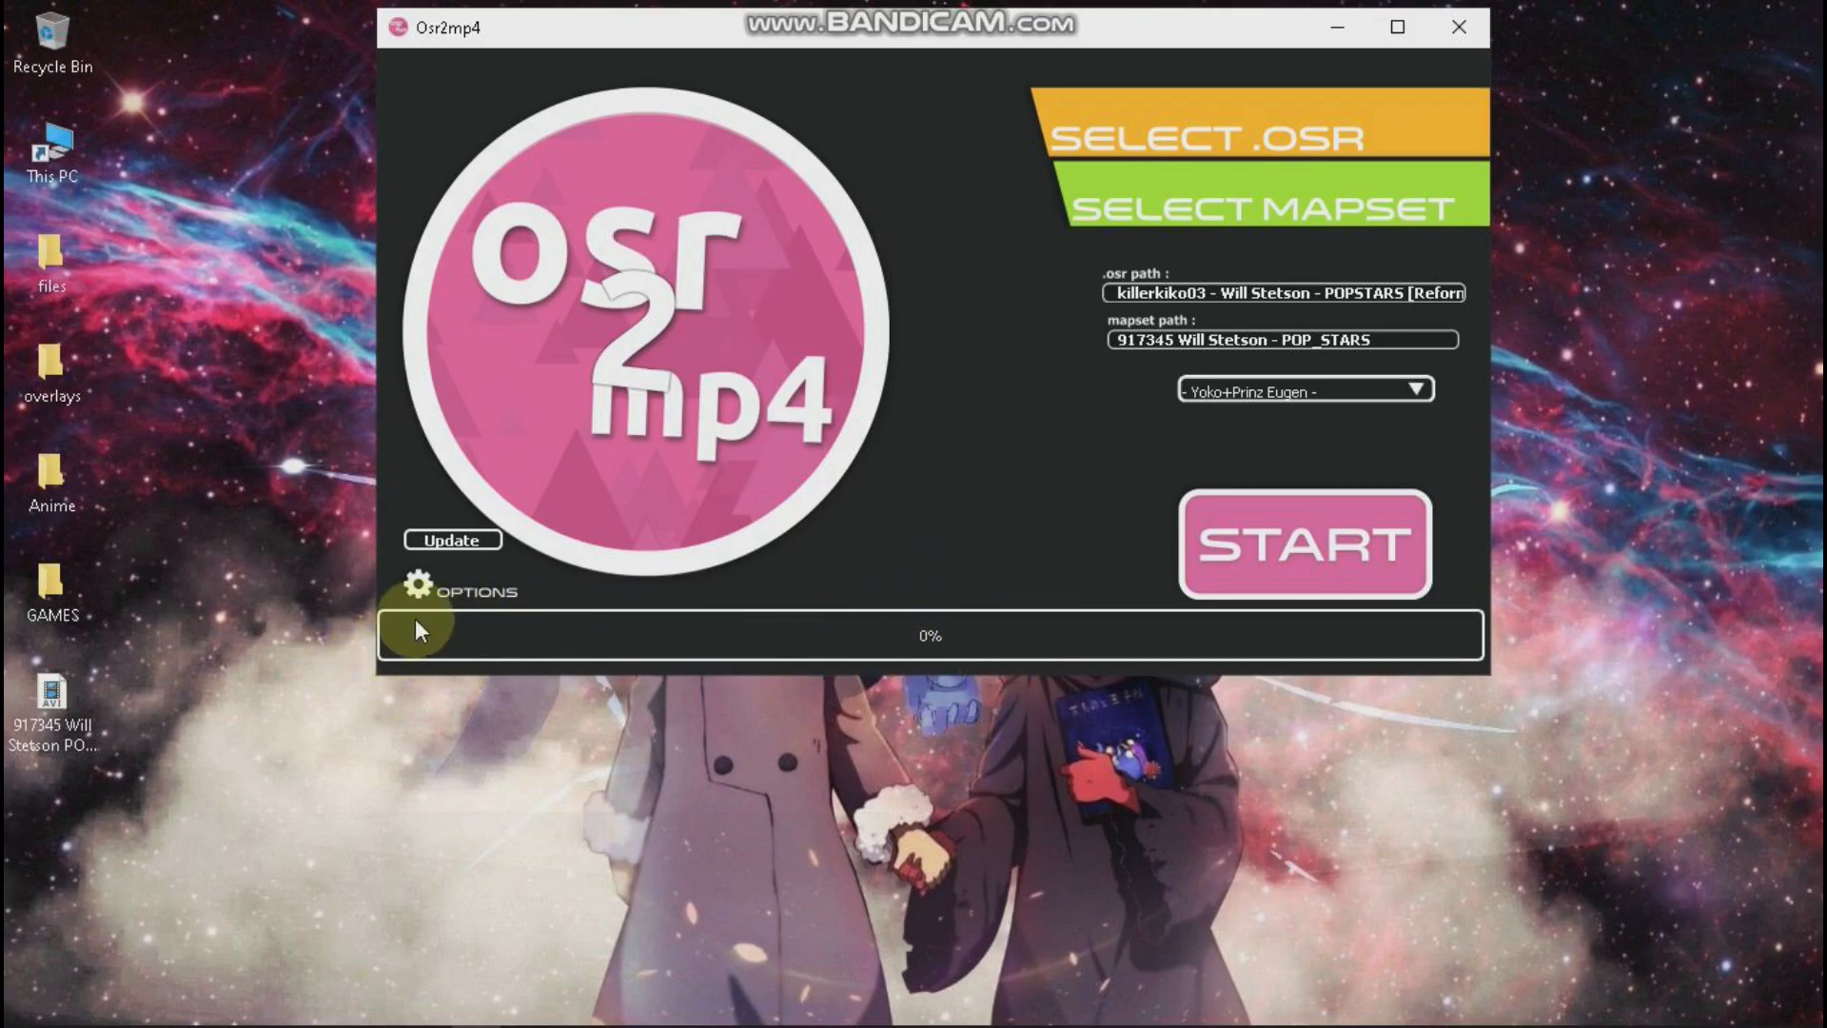
pyautogui.moveTo(899, 706)
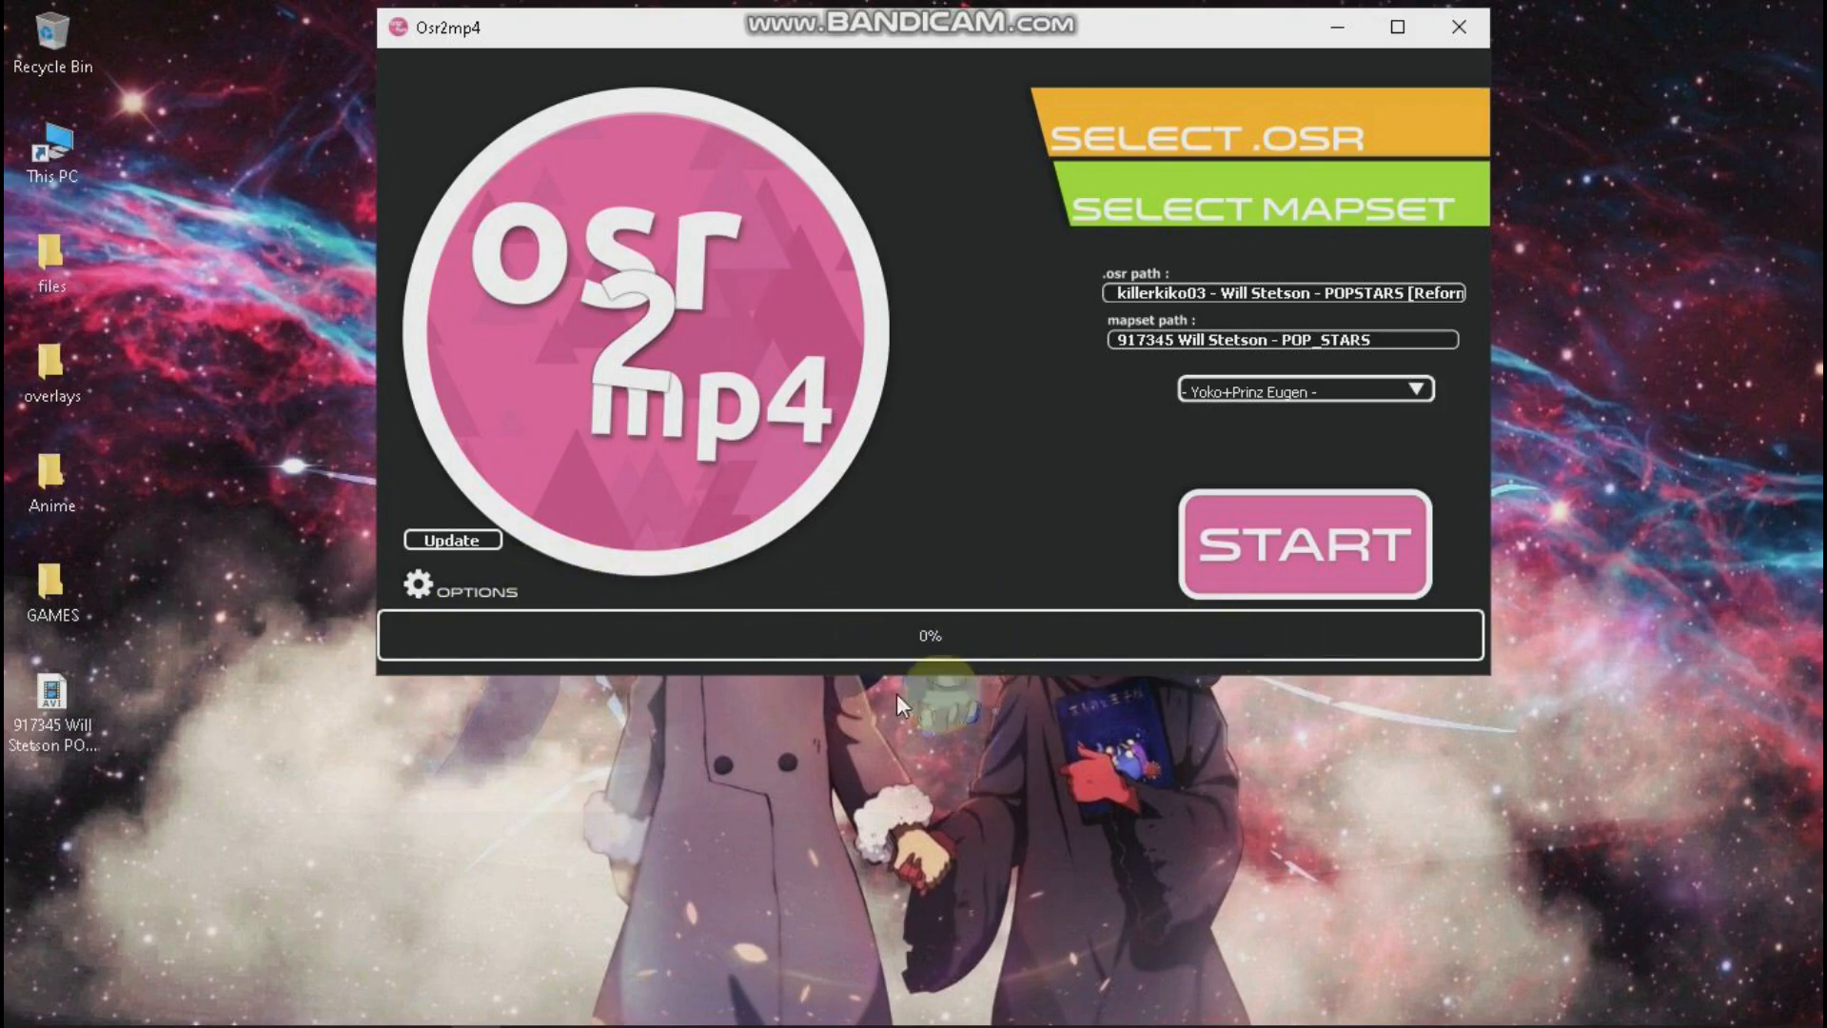
pyautogui.moveTo(996, 652)
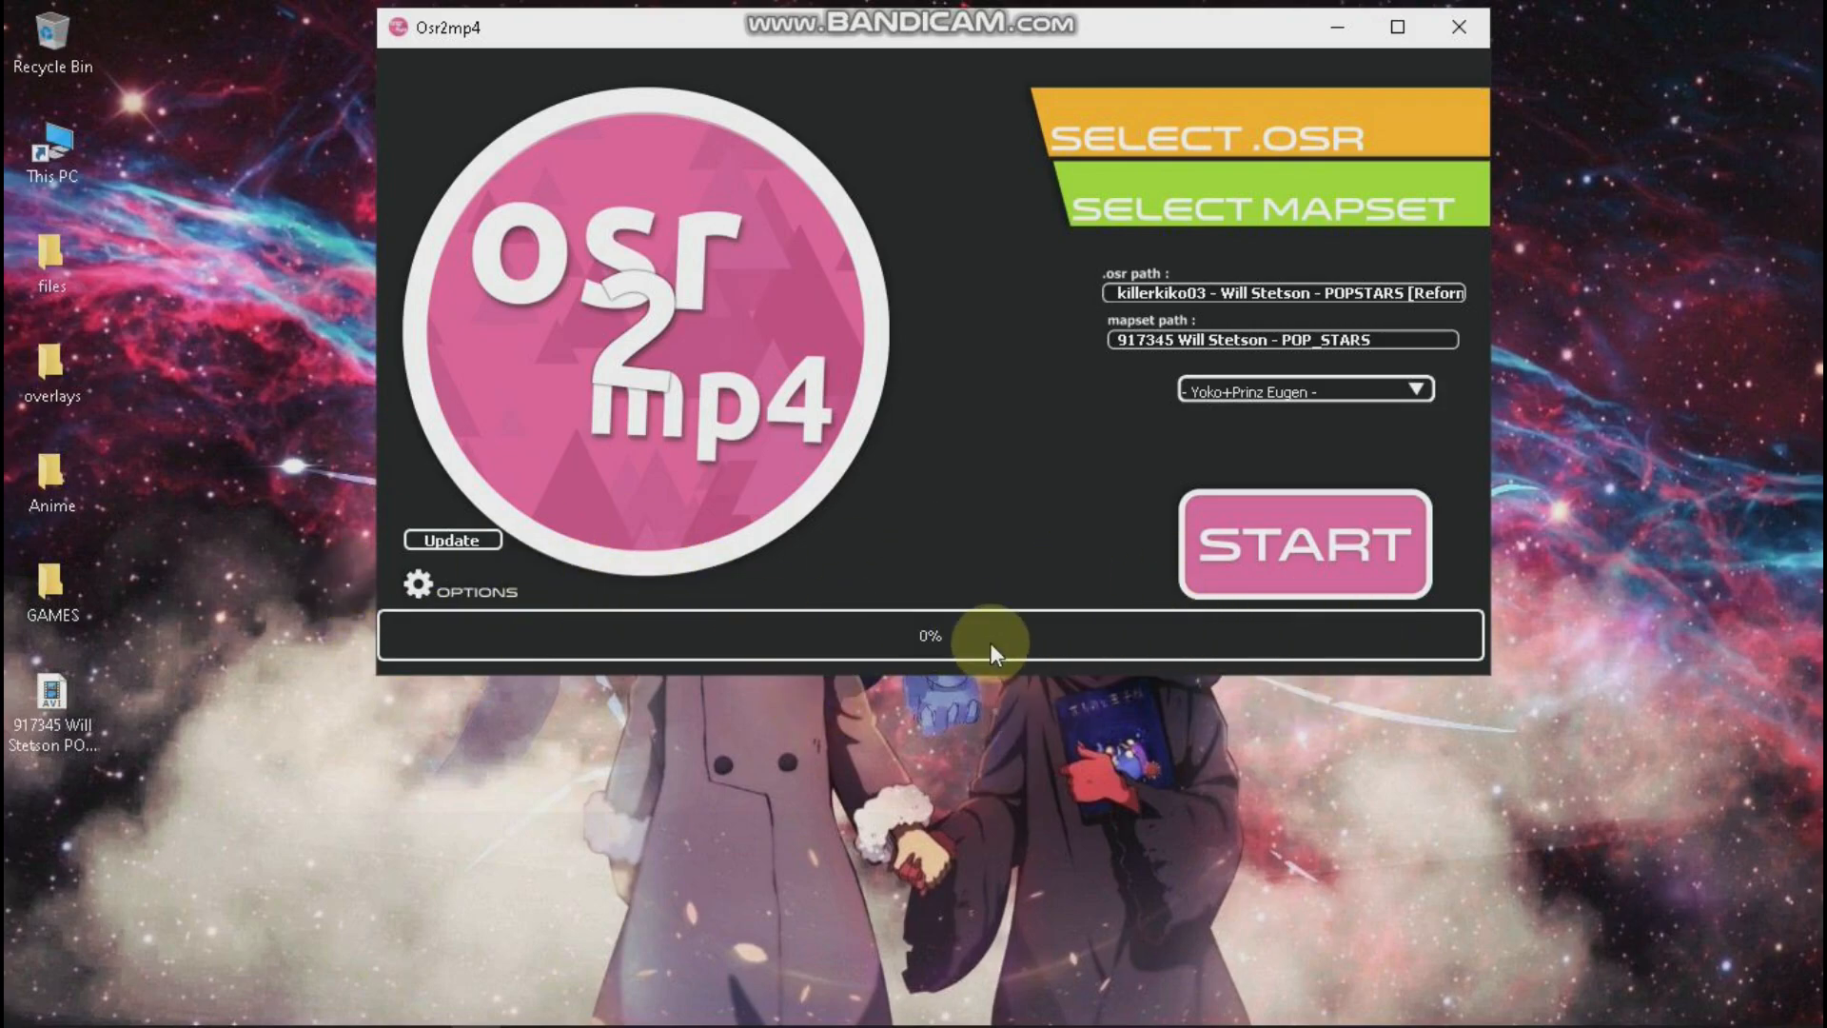
pyautogui.moveTo(1450, 30)
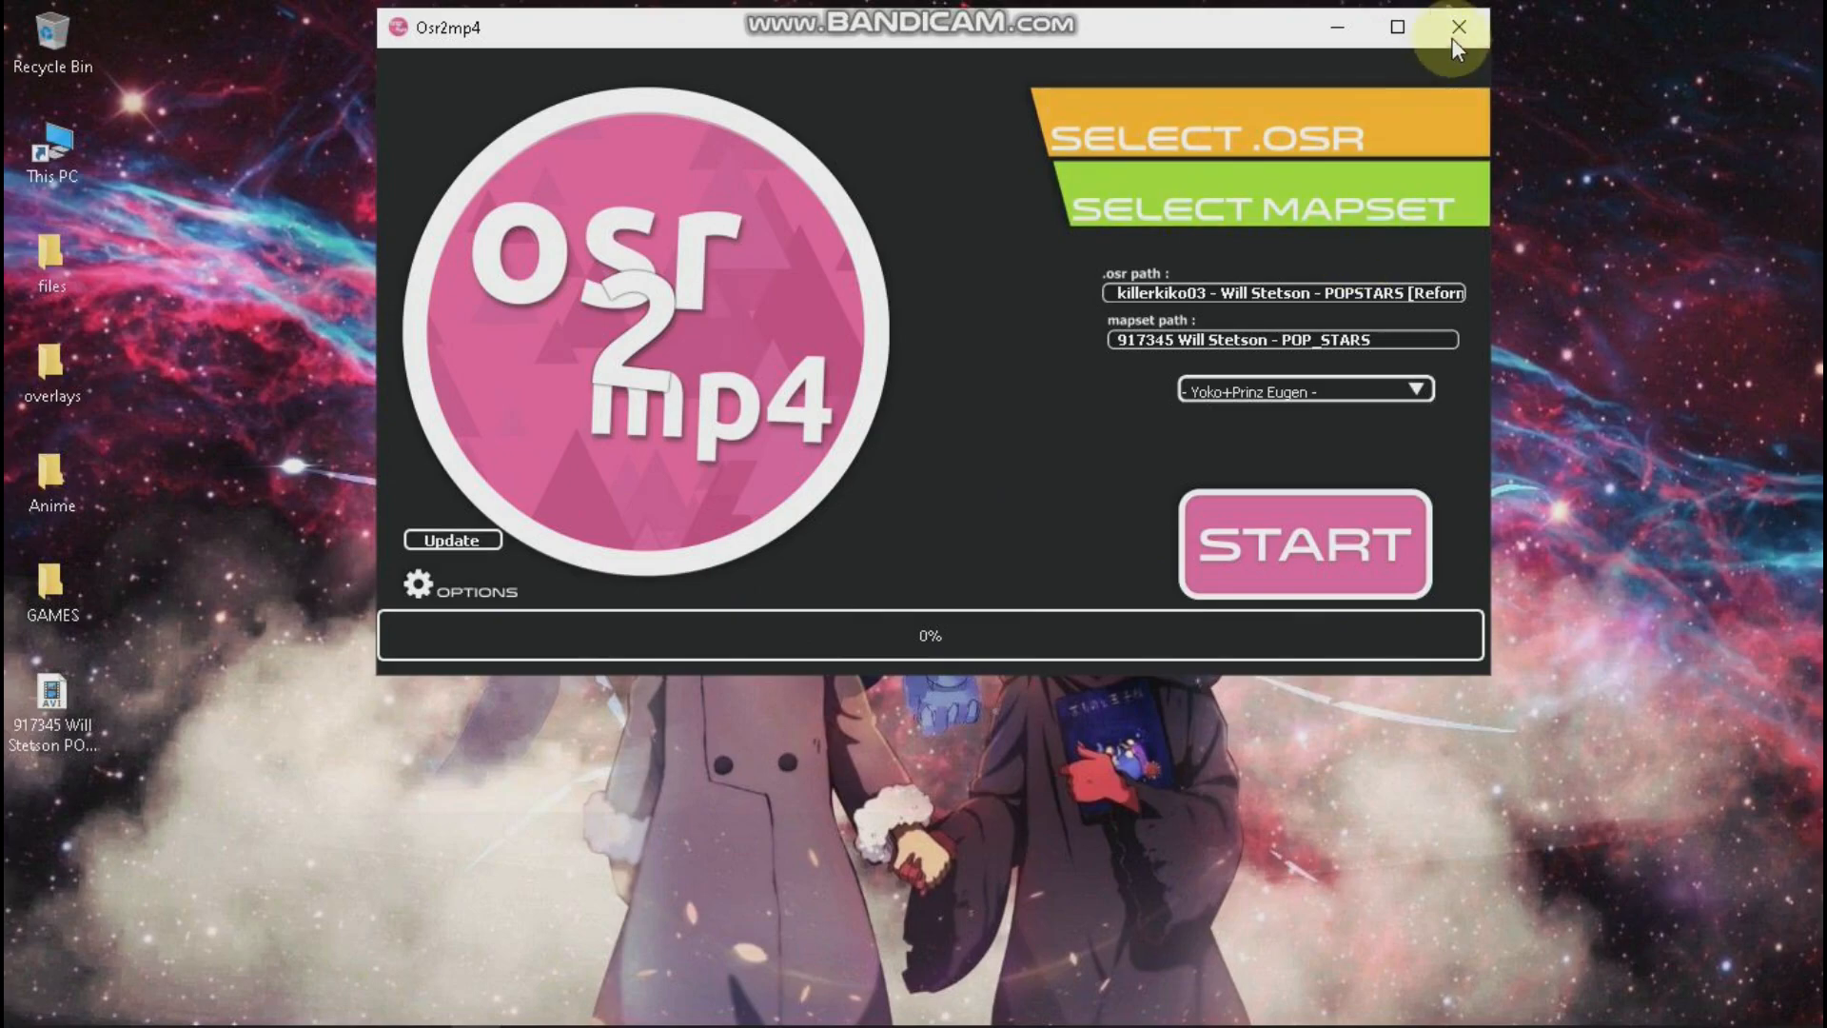
pyautogui.click(1453, 29)
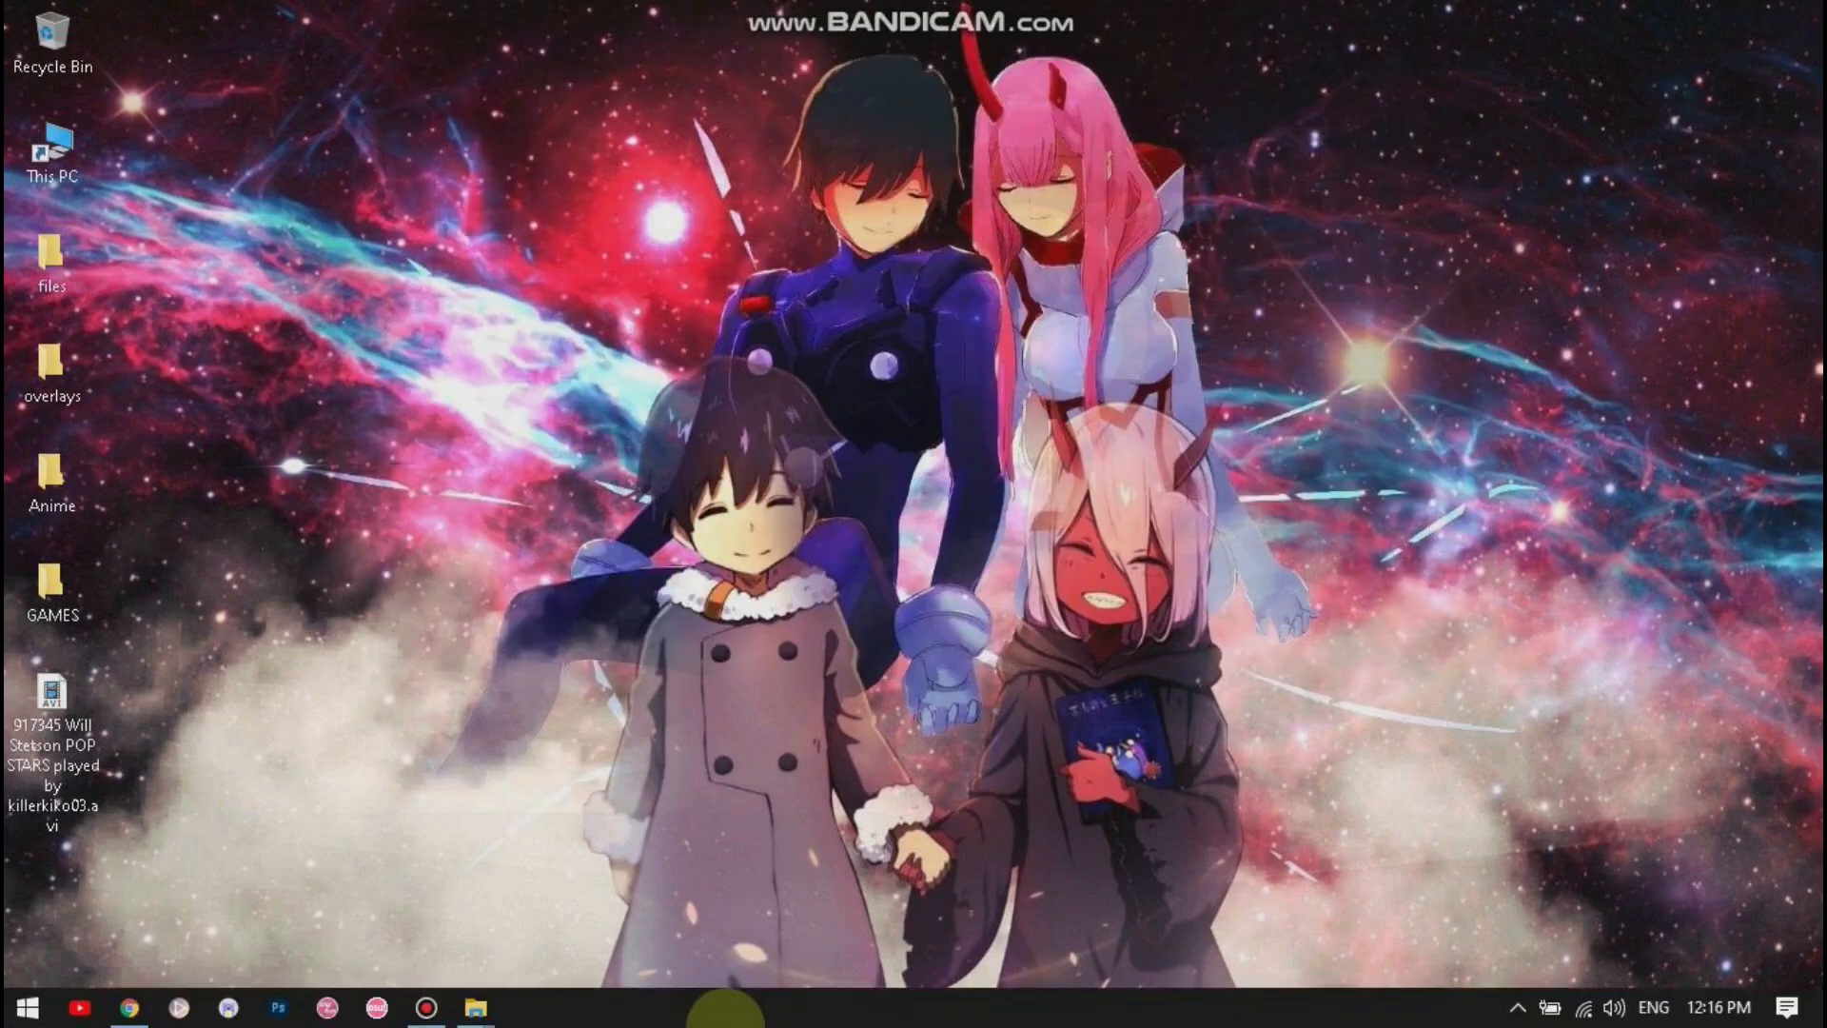